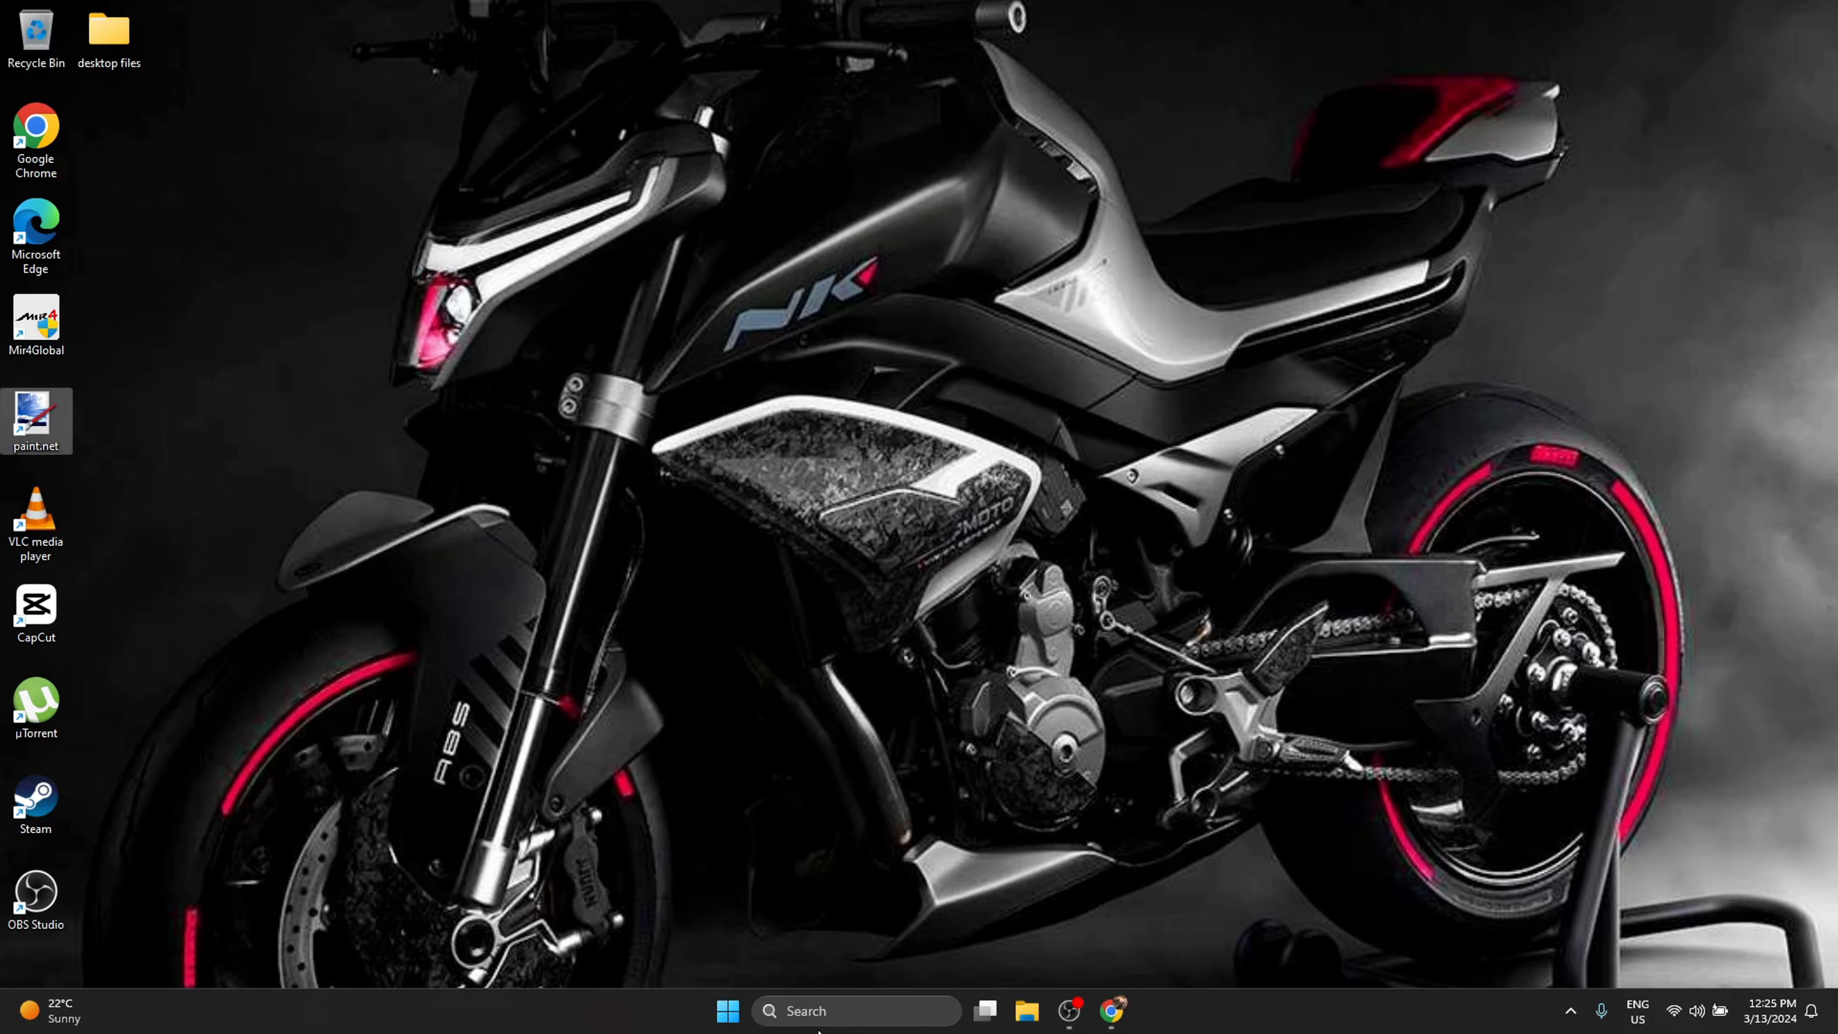
Search for CMD and bring up Command Prompt's Run as administrator option.
{"action": "left_click", "coordinate": [856, 1011]}
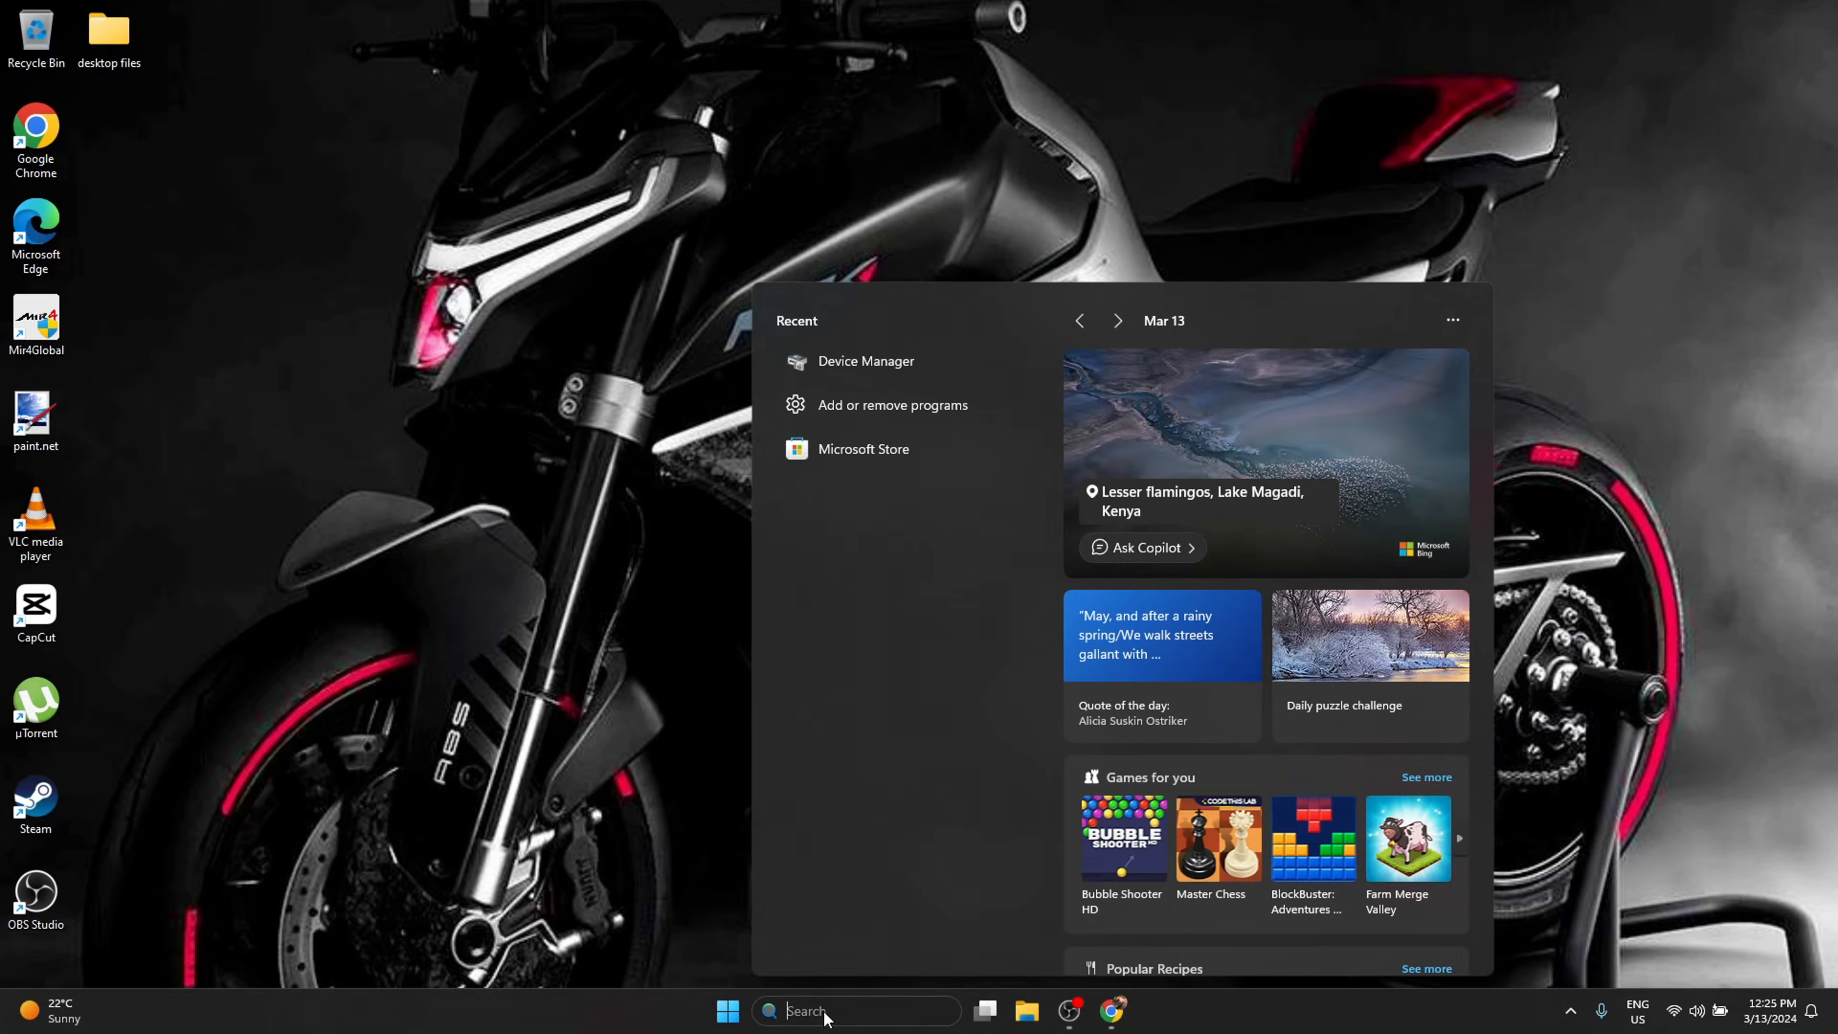
{"action": "type", "text": "CMD"}
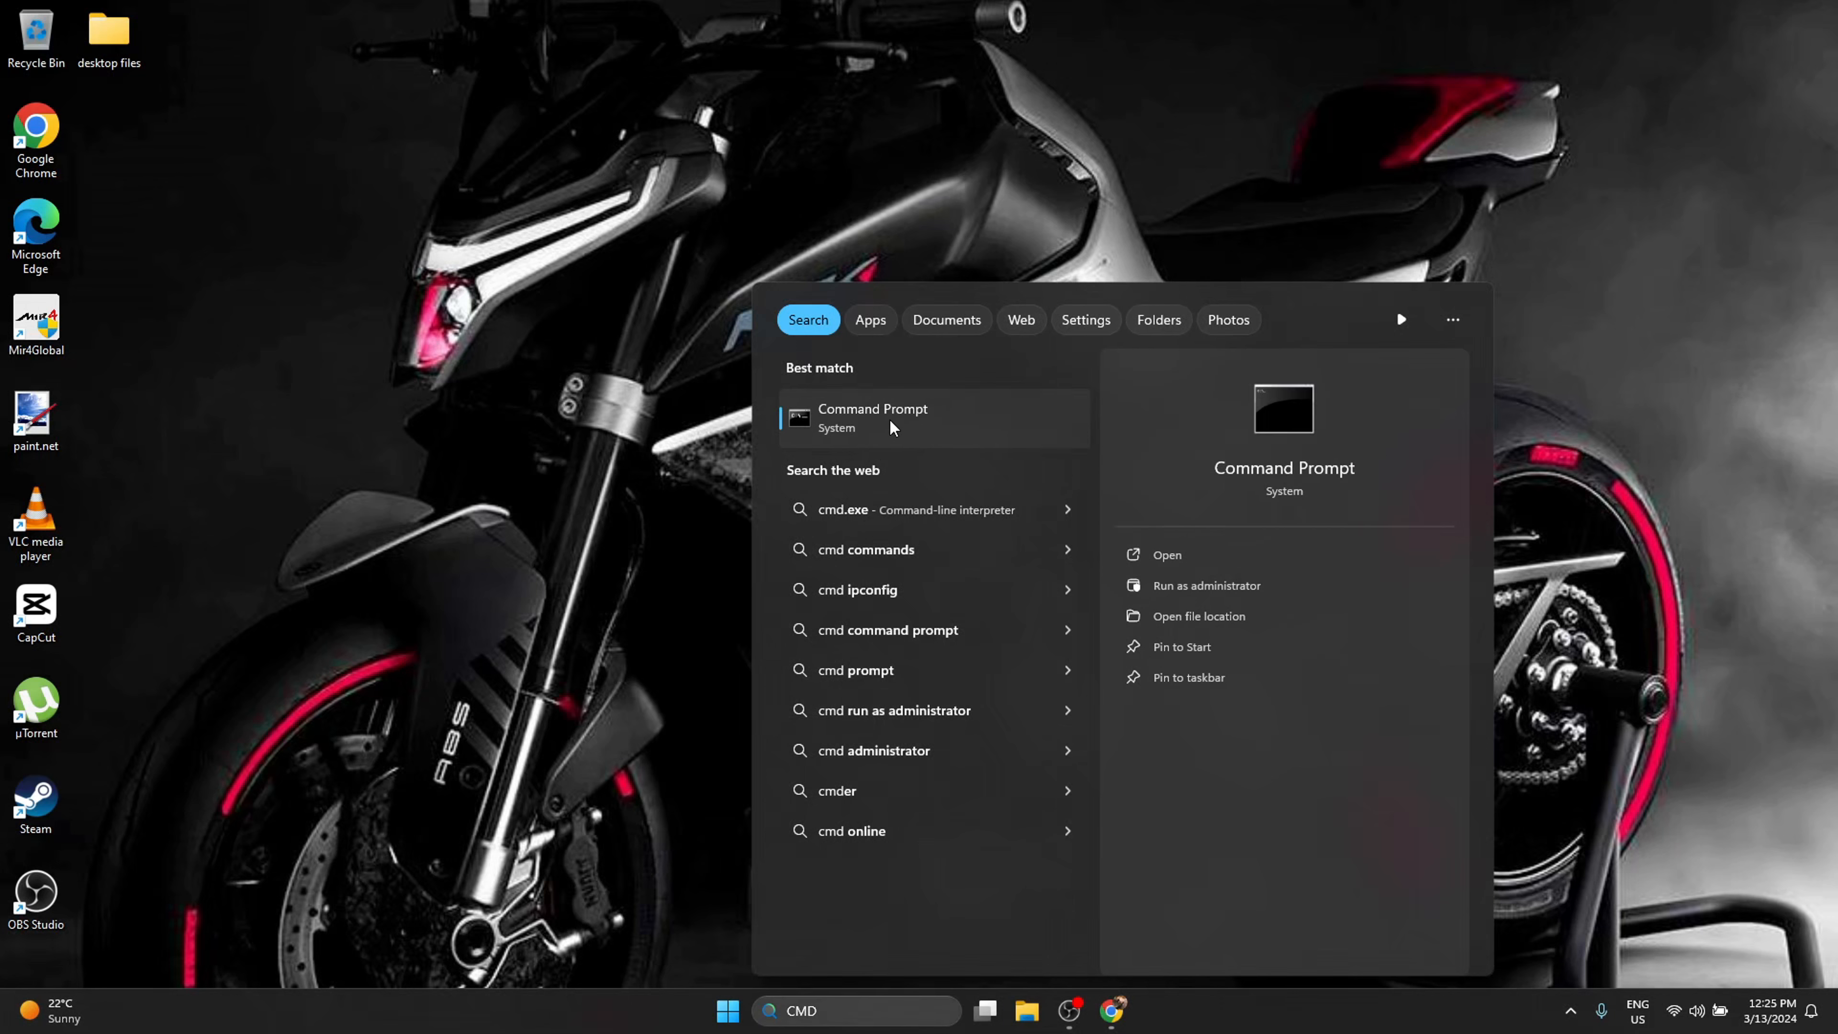
{"action": "right_click", "coordinate": [872, 417]}
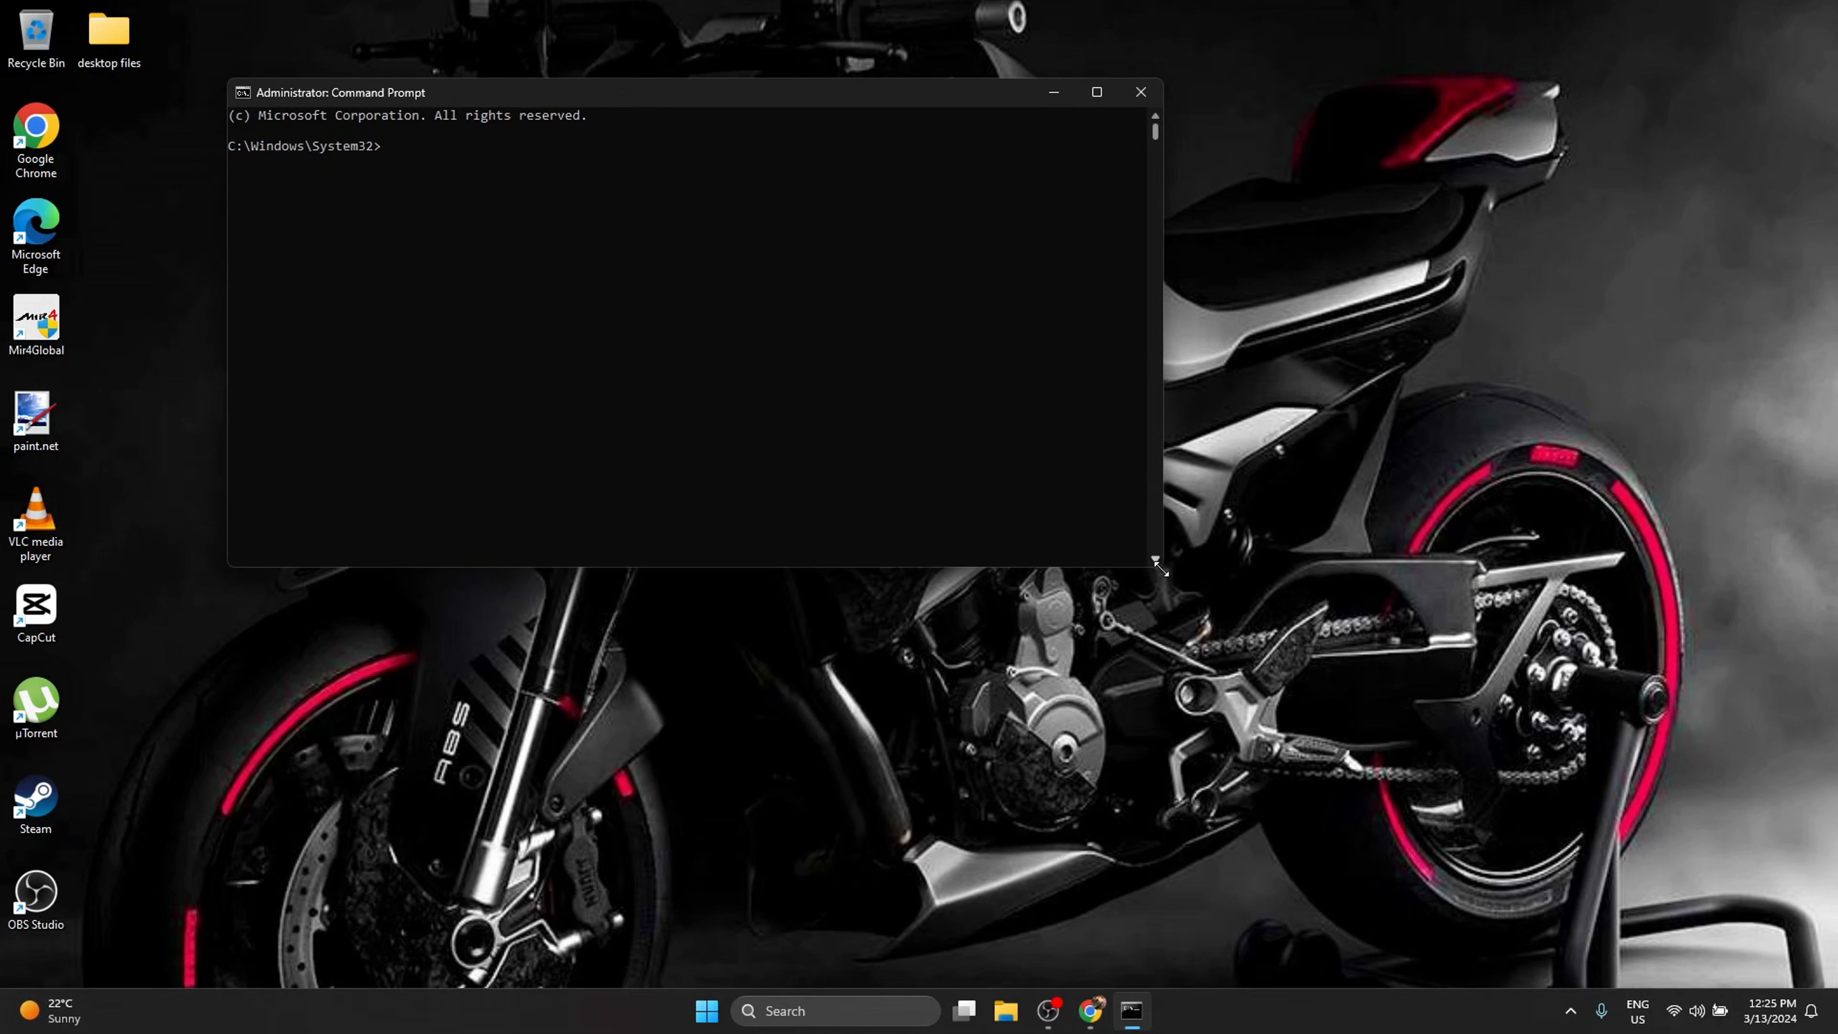
Enlarge the window and run CHKDSK /F on the system drive.
{"action": "left_click_drag", "start_coordinate": [1160, 565], "coordinate": [1400, 777]}
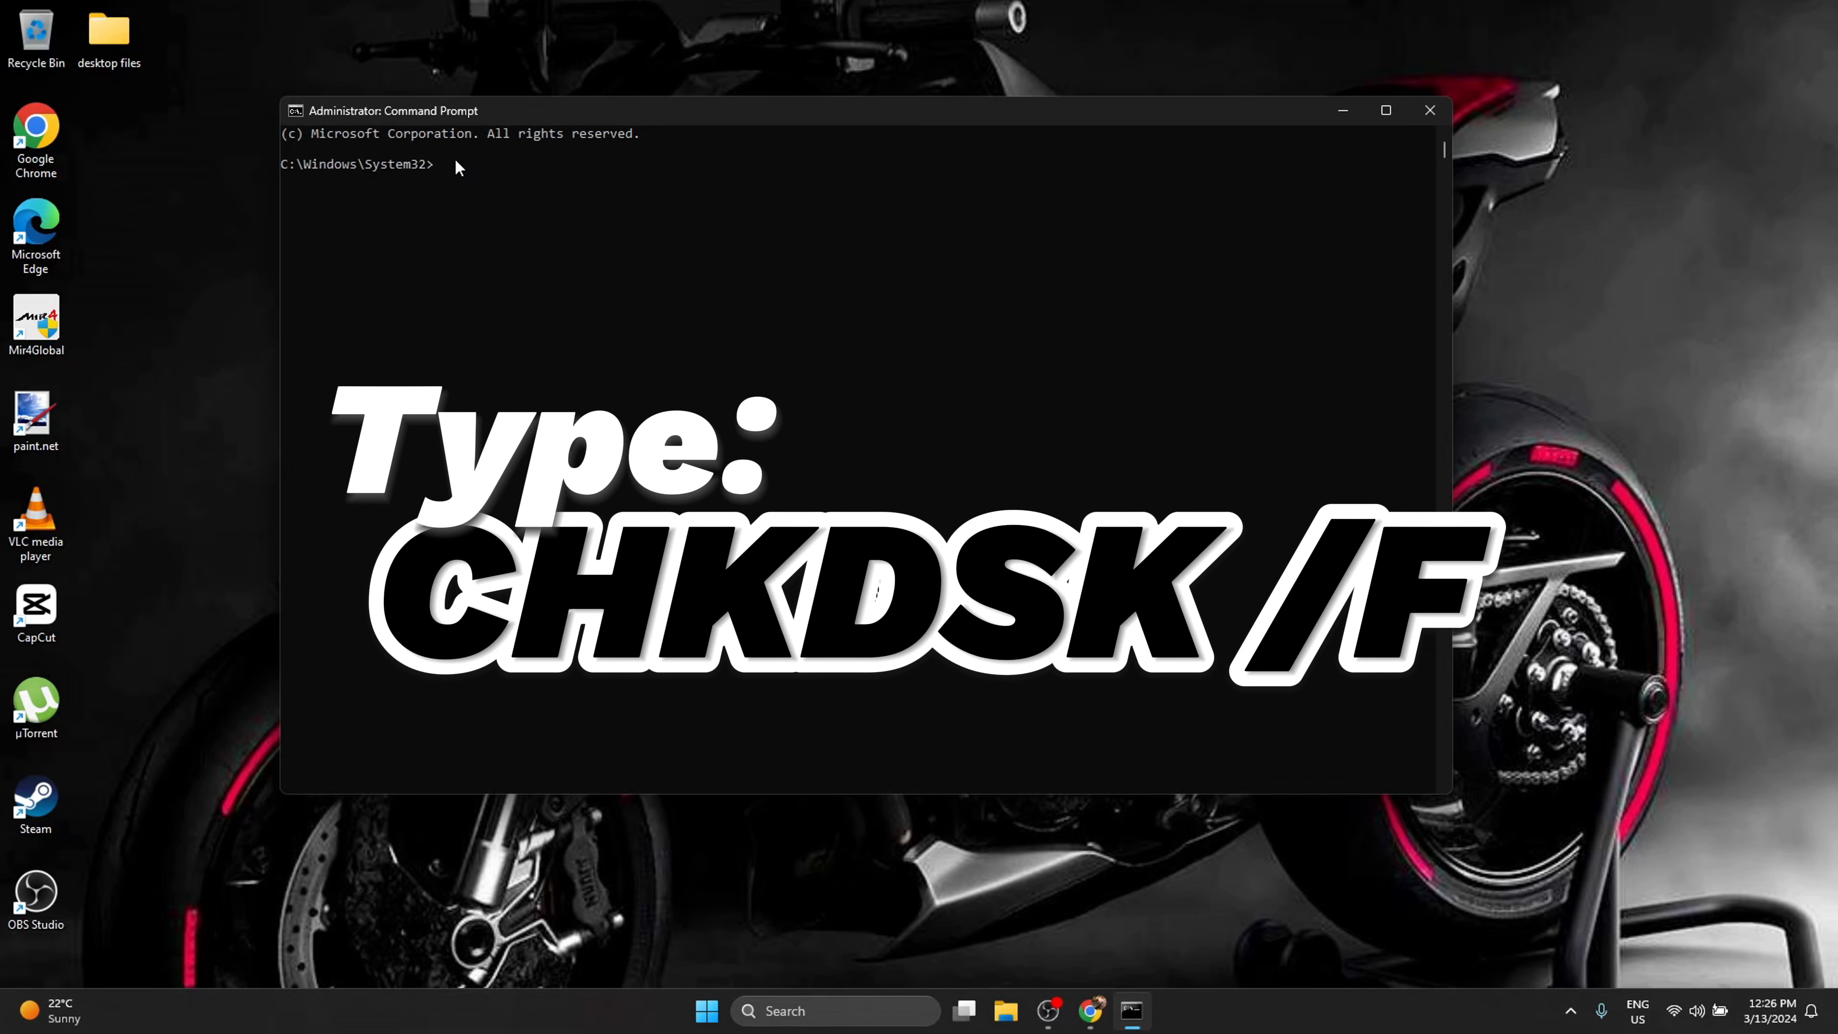
{"action": "type", "text": "CH"}
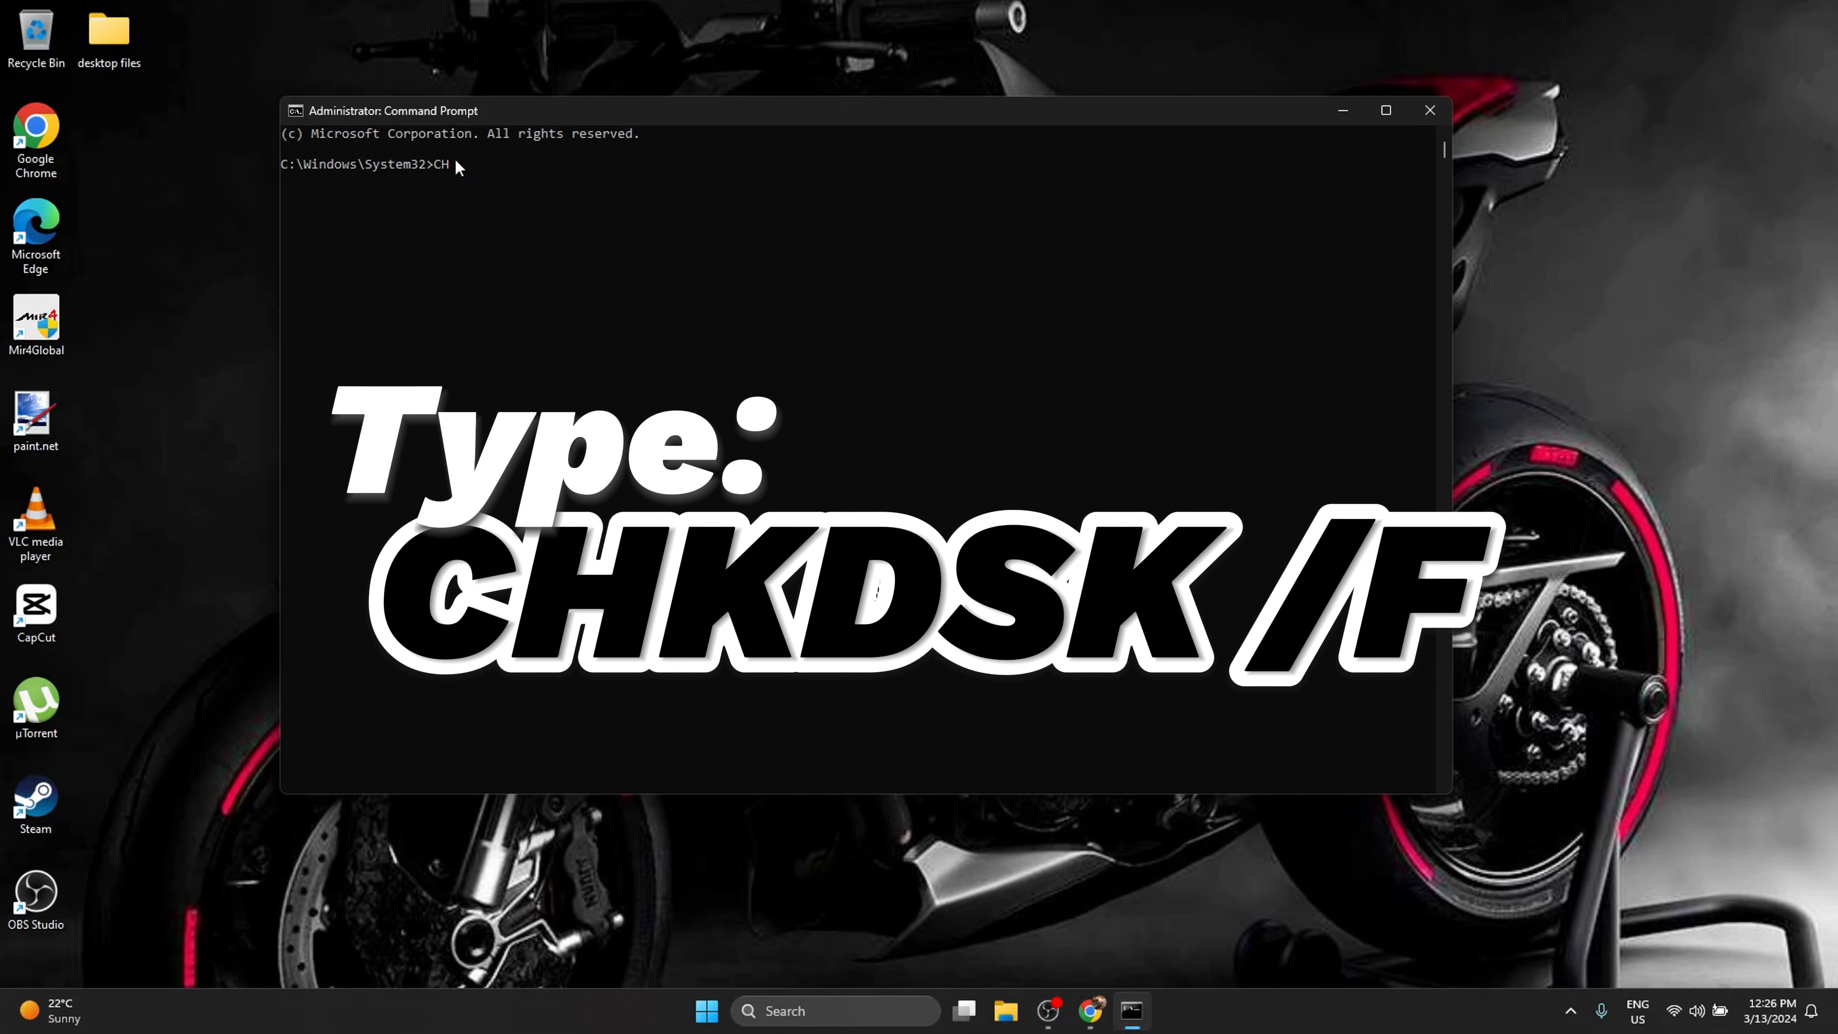
{"action": "type", "text": "KDSK"}
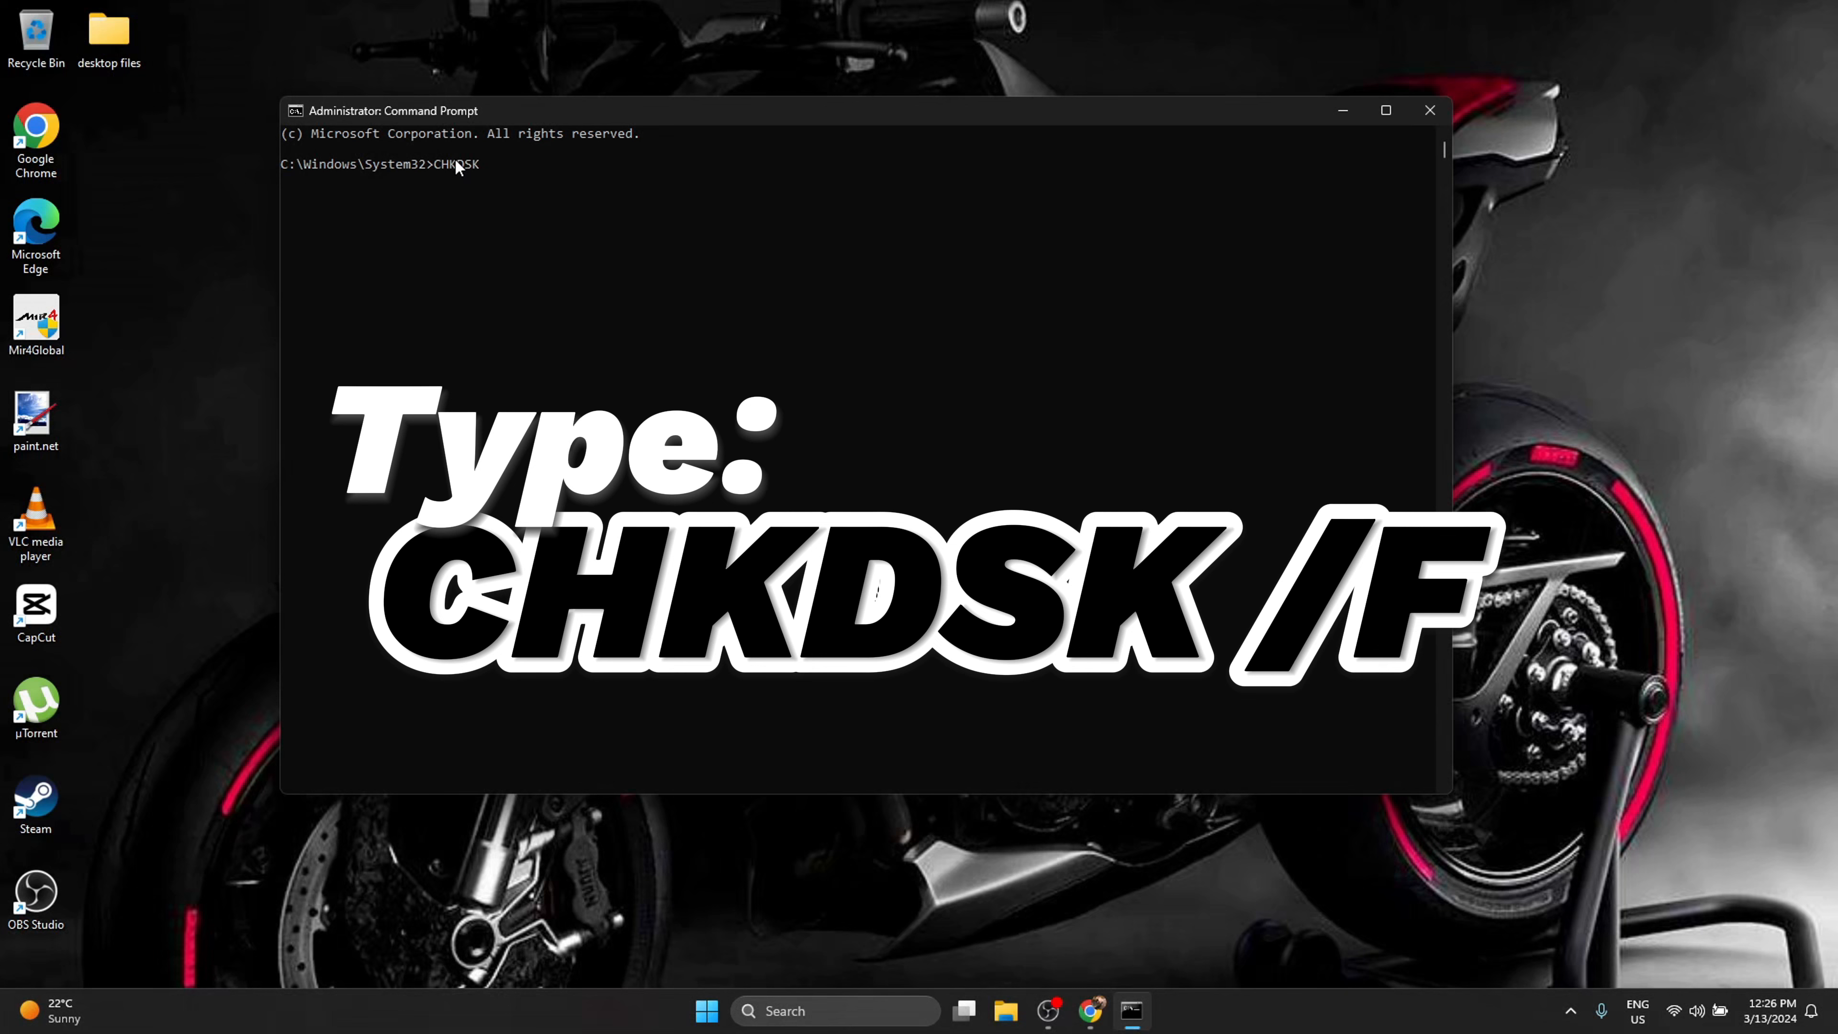
{"action": "type", "text": "/F"}
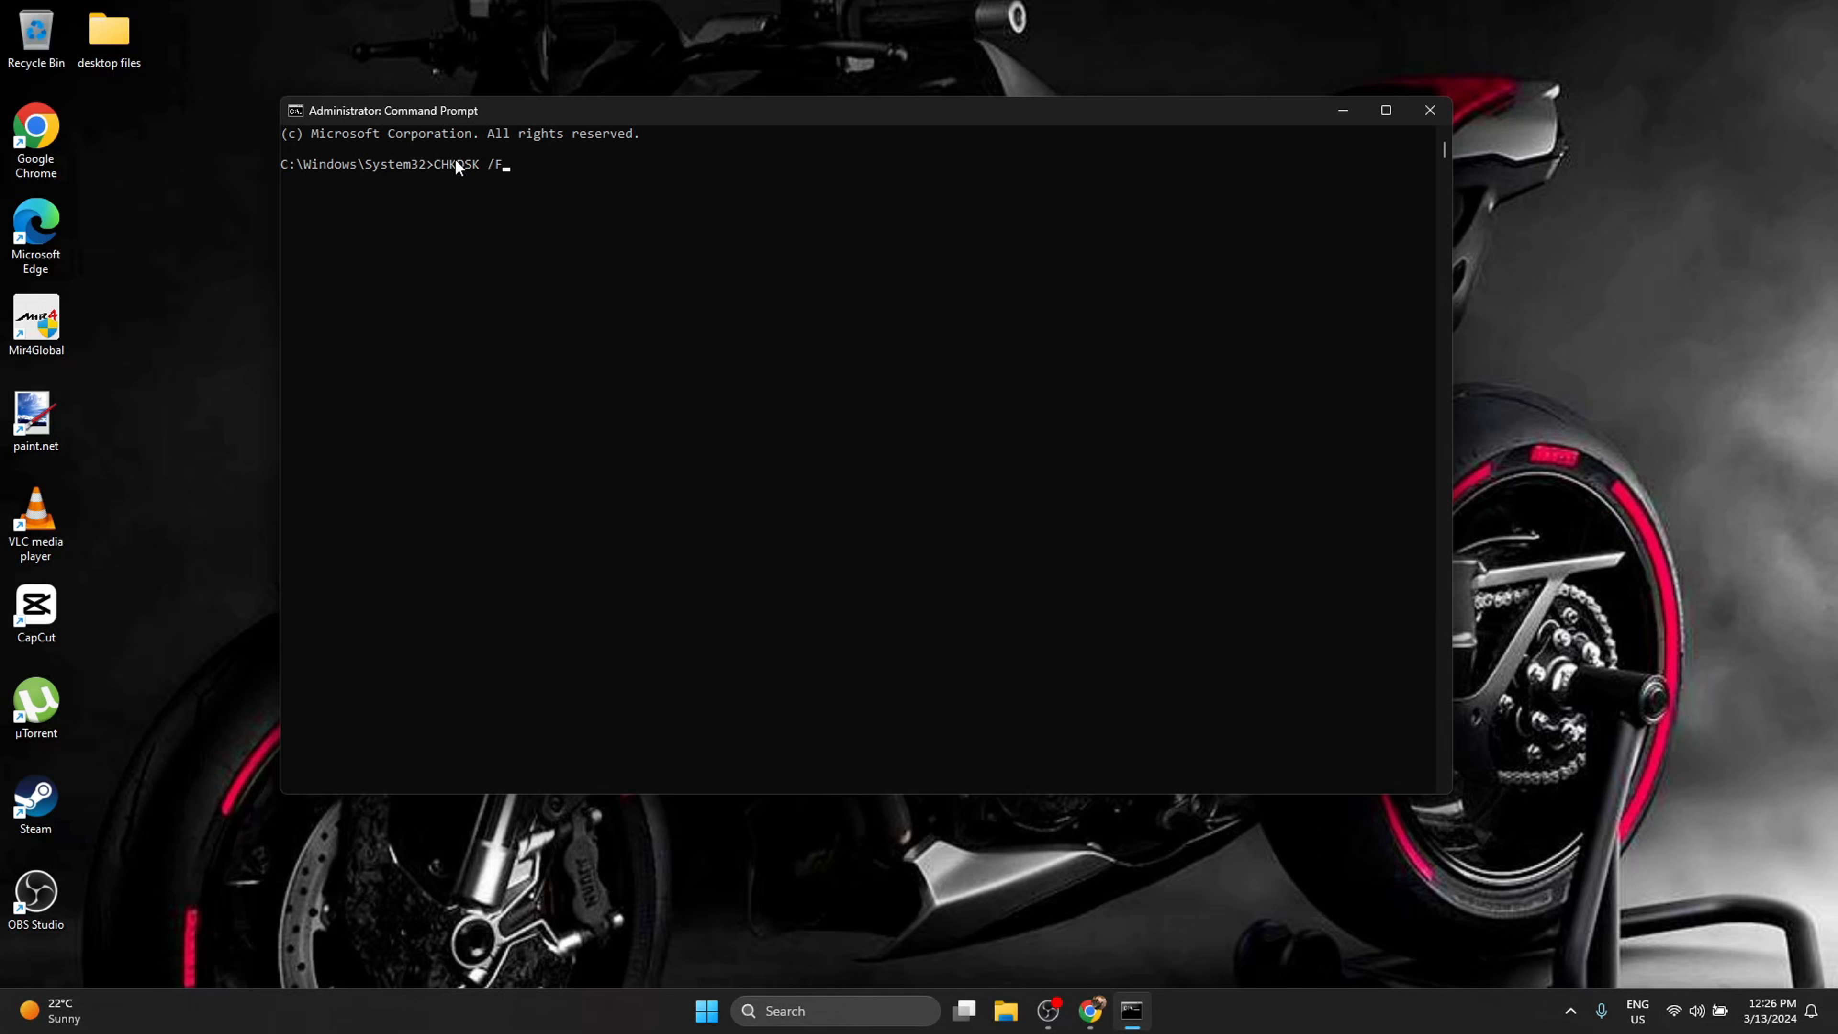
{"action": "key", "text": "enter"}
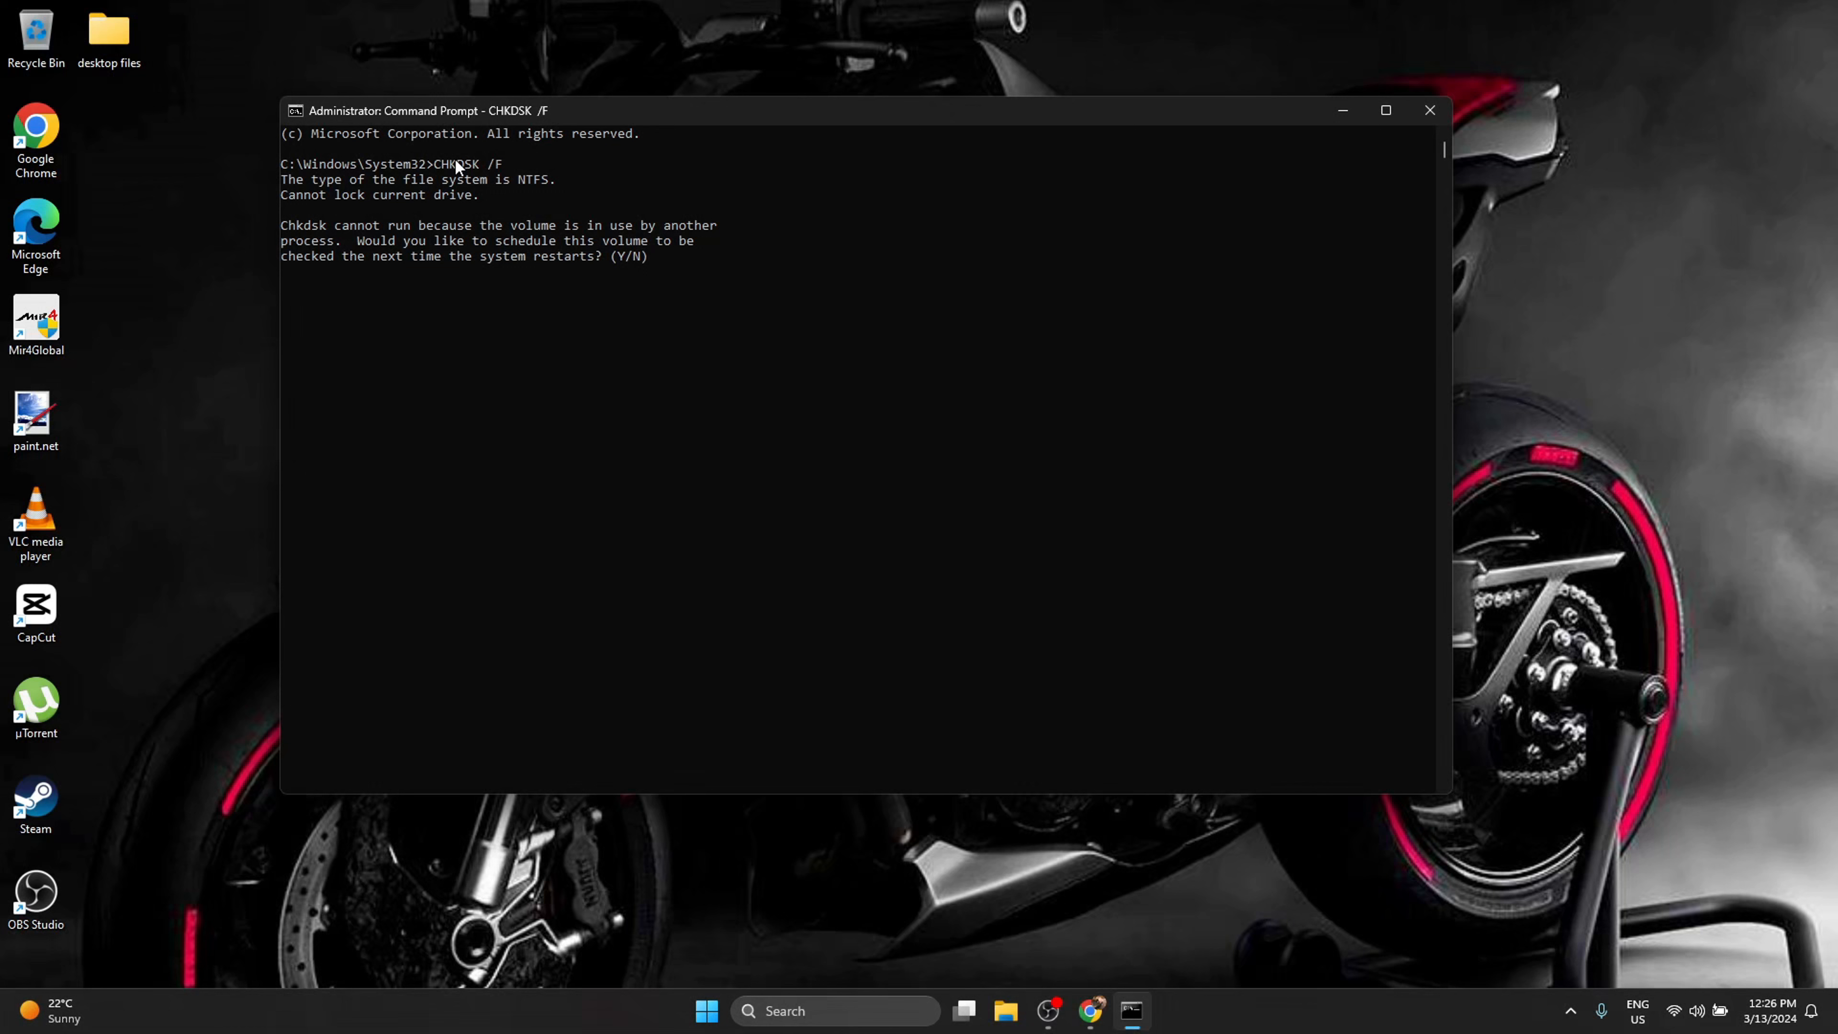
{"action": "mouse_move", "coordinate": [900, 428]}
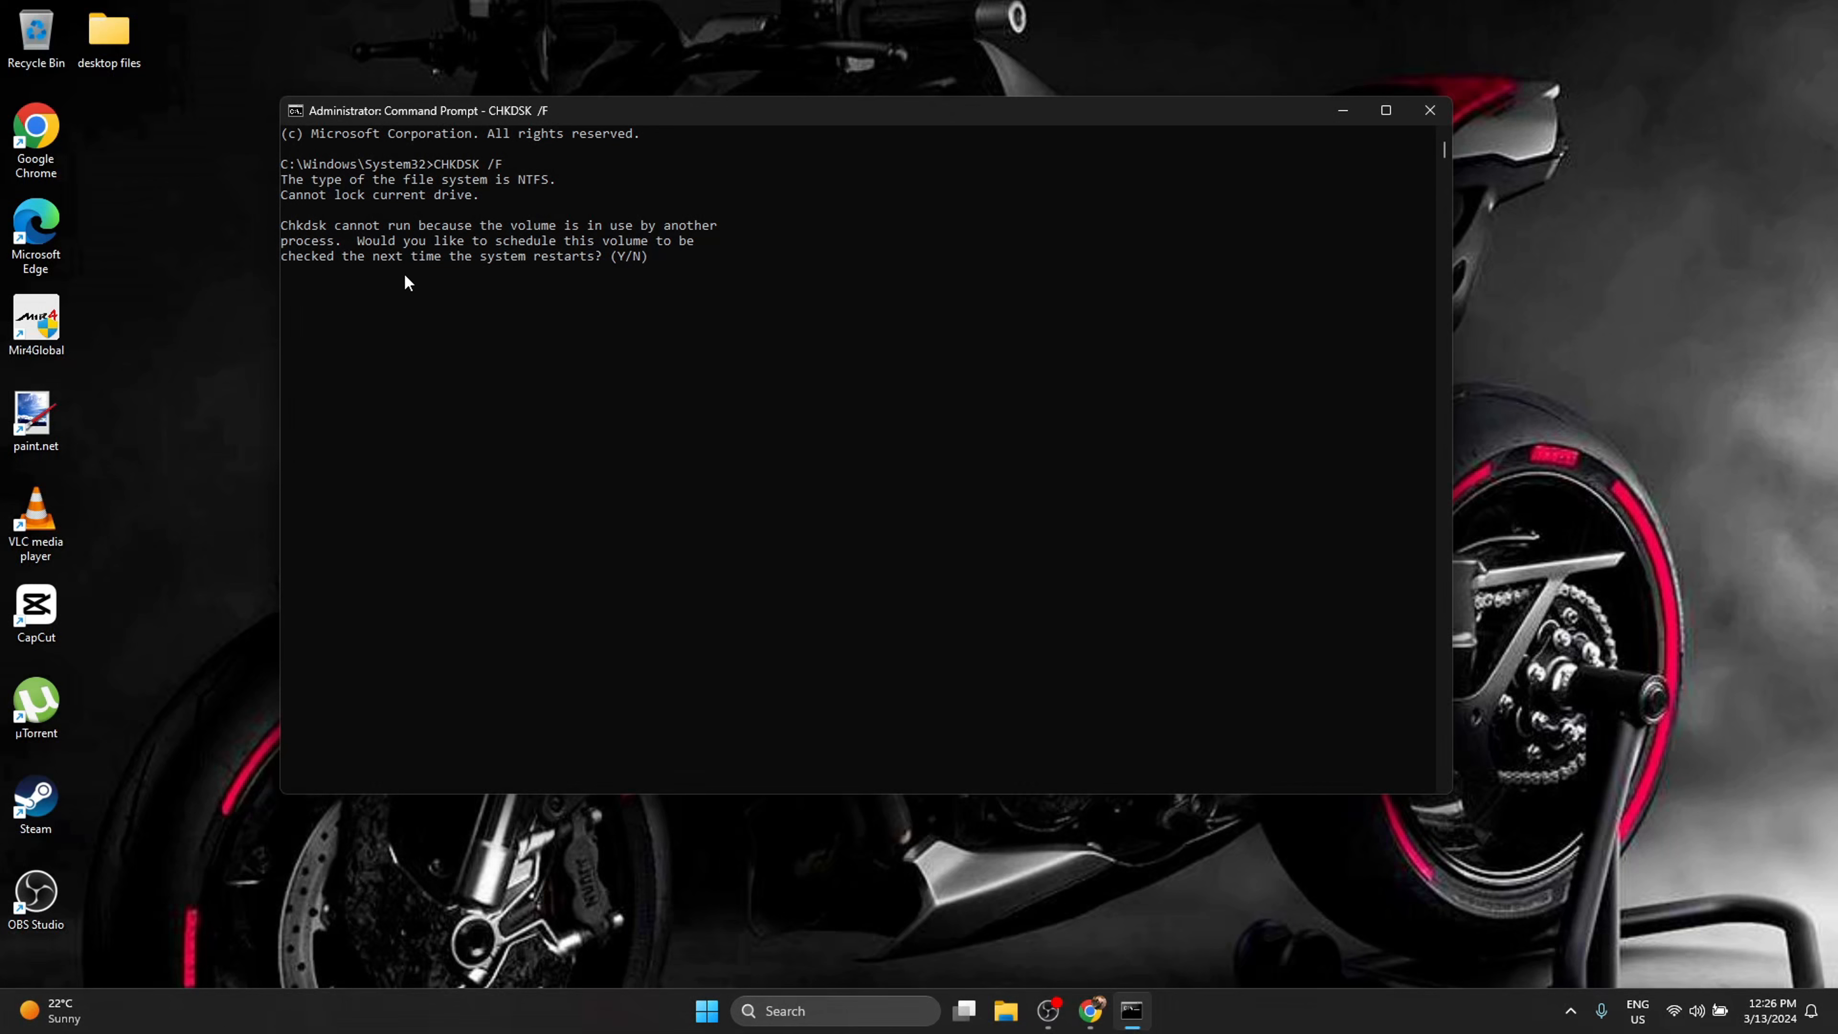
{"action": "mouse_move", "coordinate": [696, 469]}
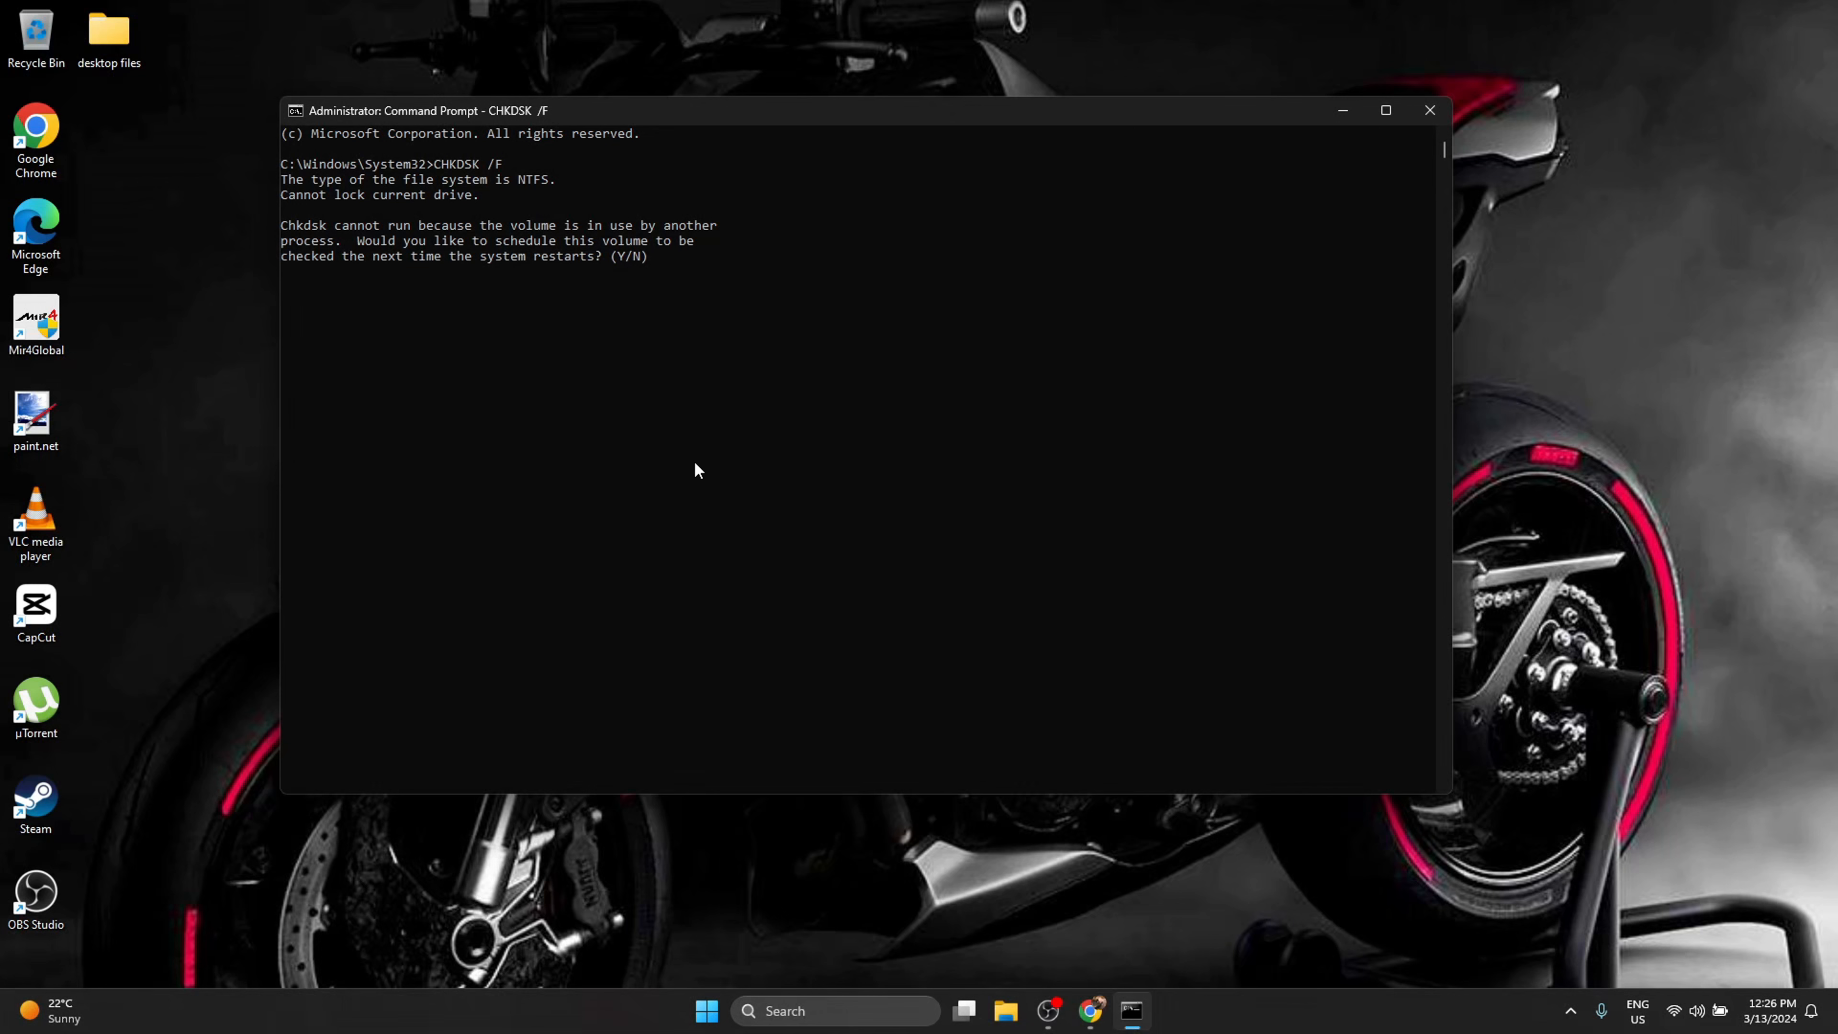
{"action": "mouse_move", "coordinate": [622, 351]}
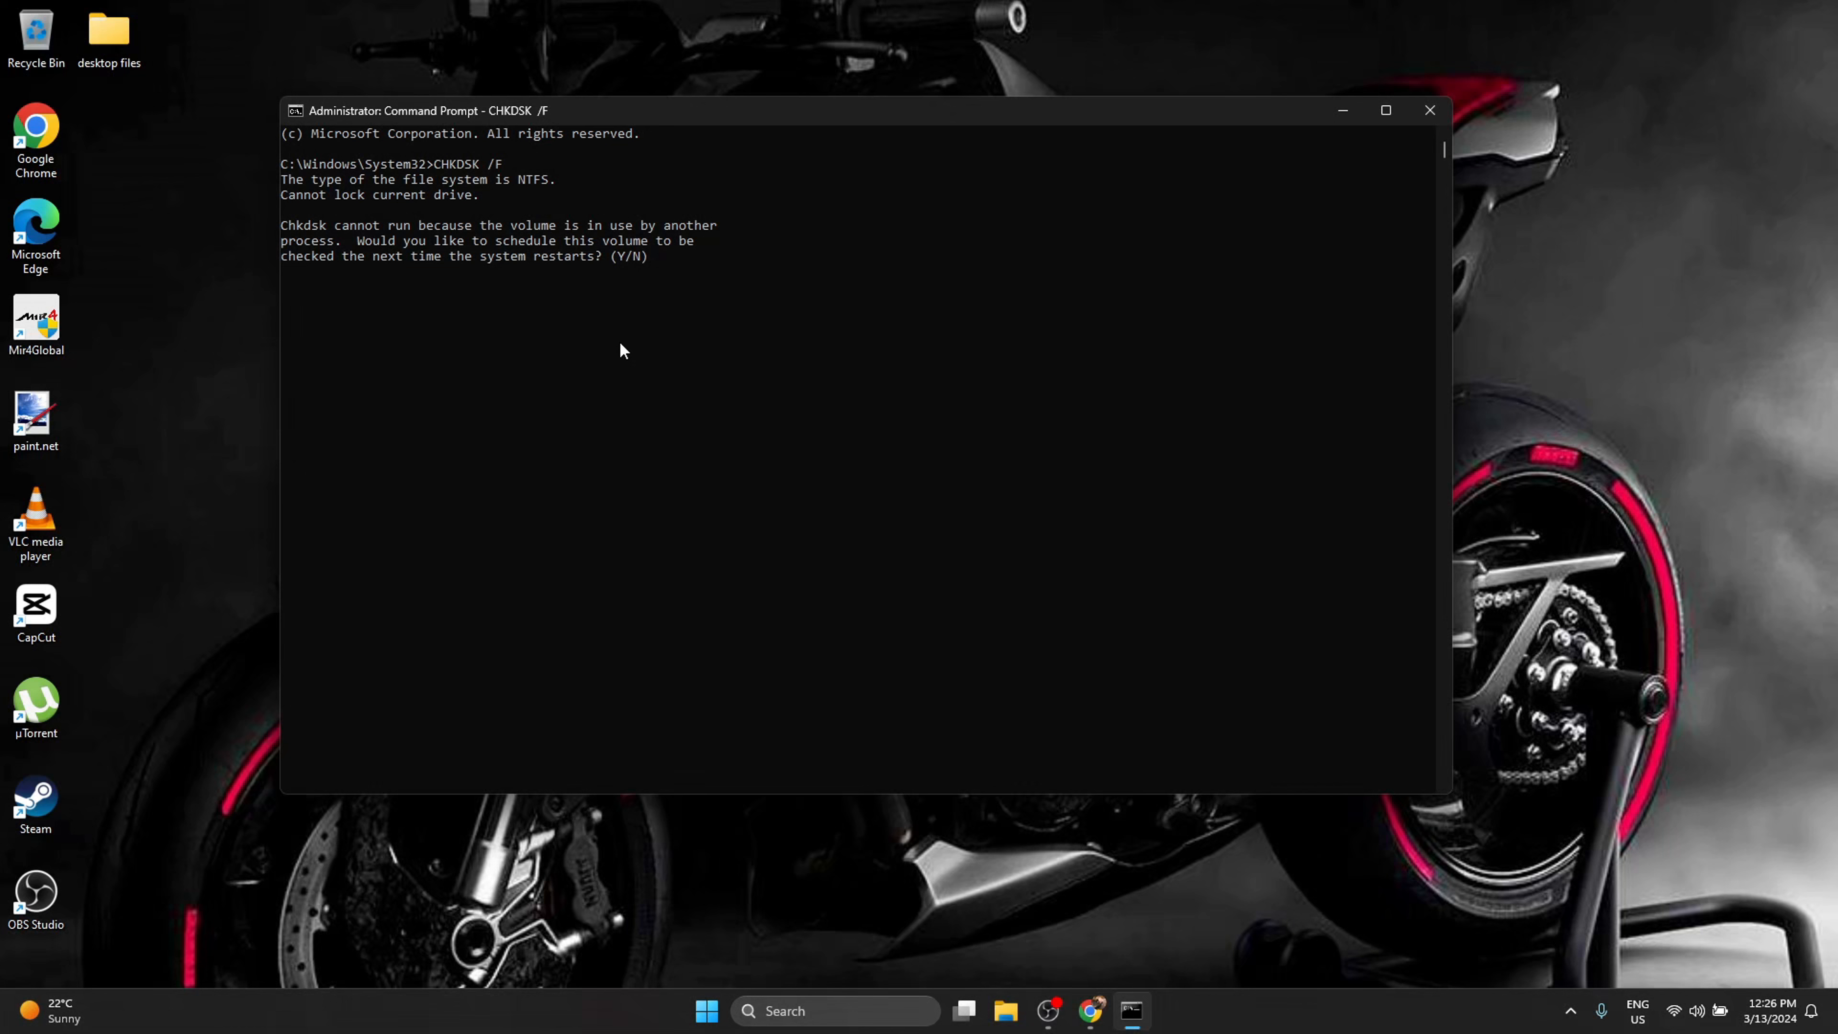
{"action": "mouse_move", "coordinate": [612, 266]}
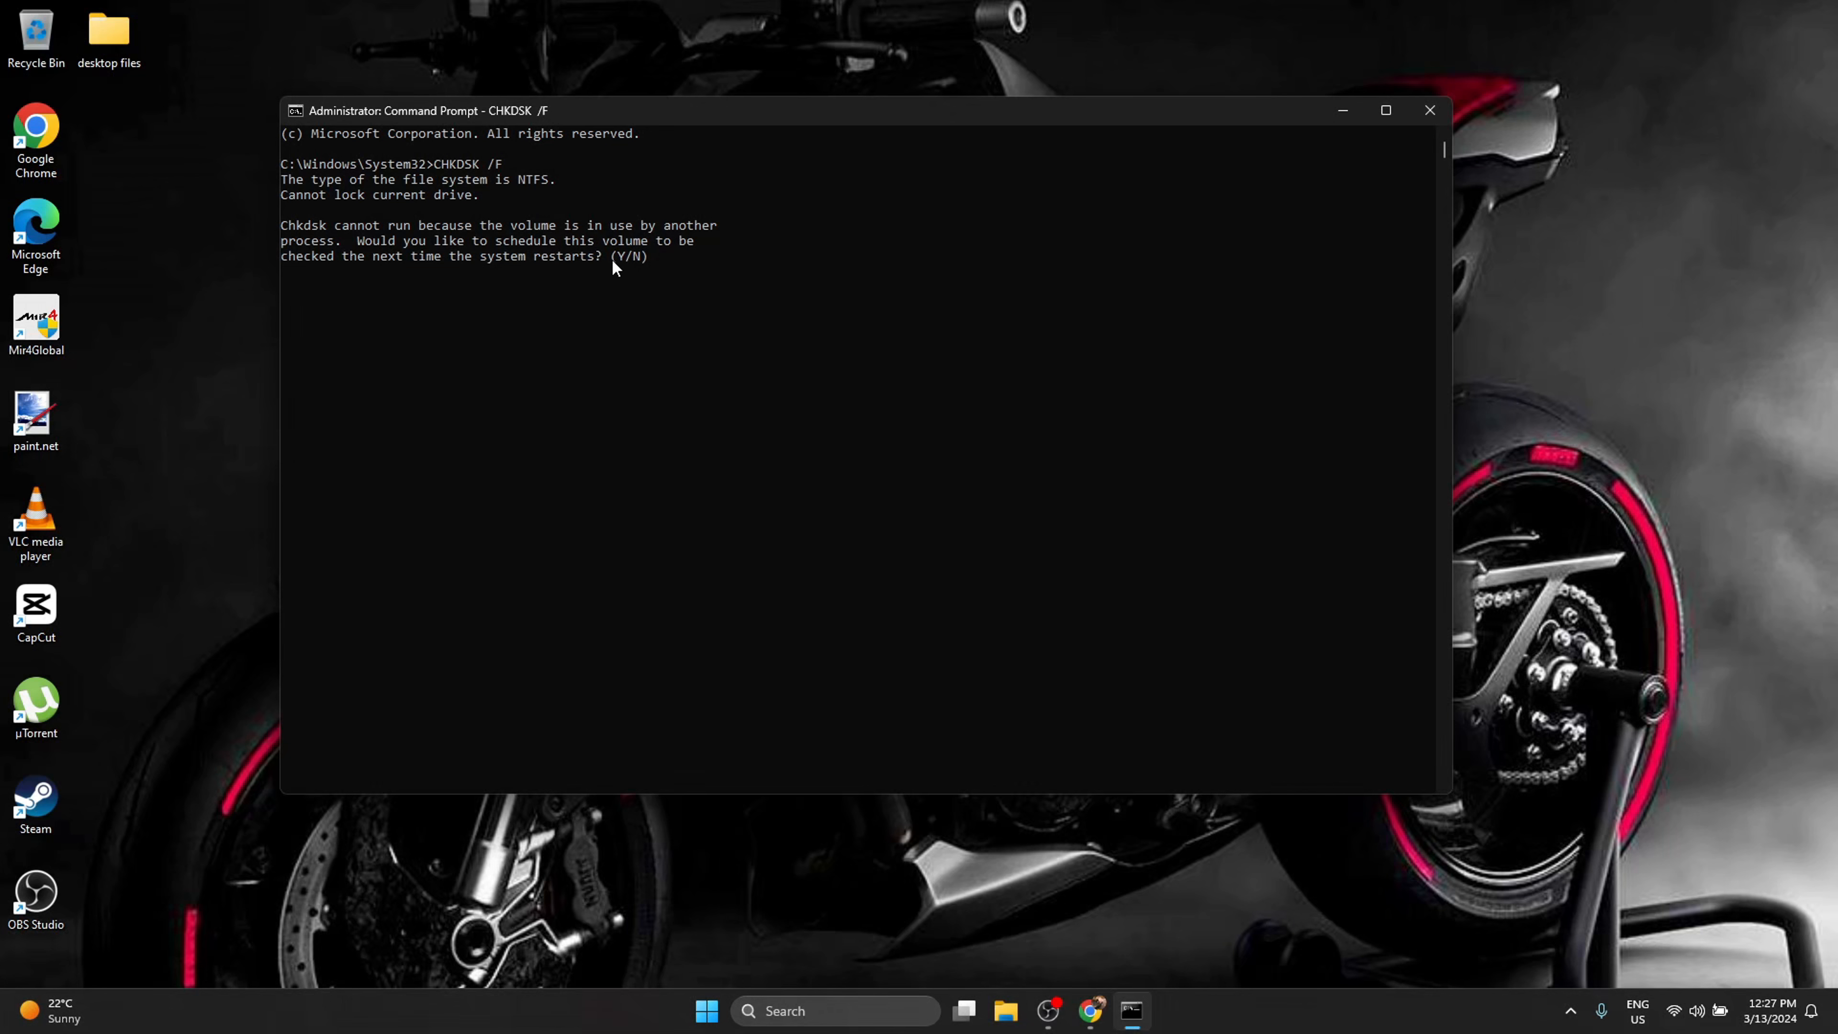
Answer the (Y/N) prompt about scheduling the disk check at next restart.
{"action": "type", "text": "Y"}
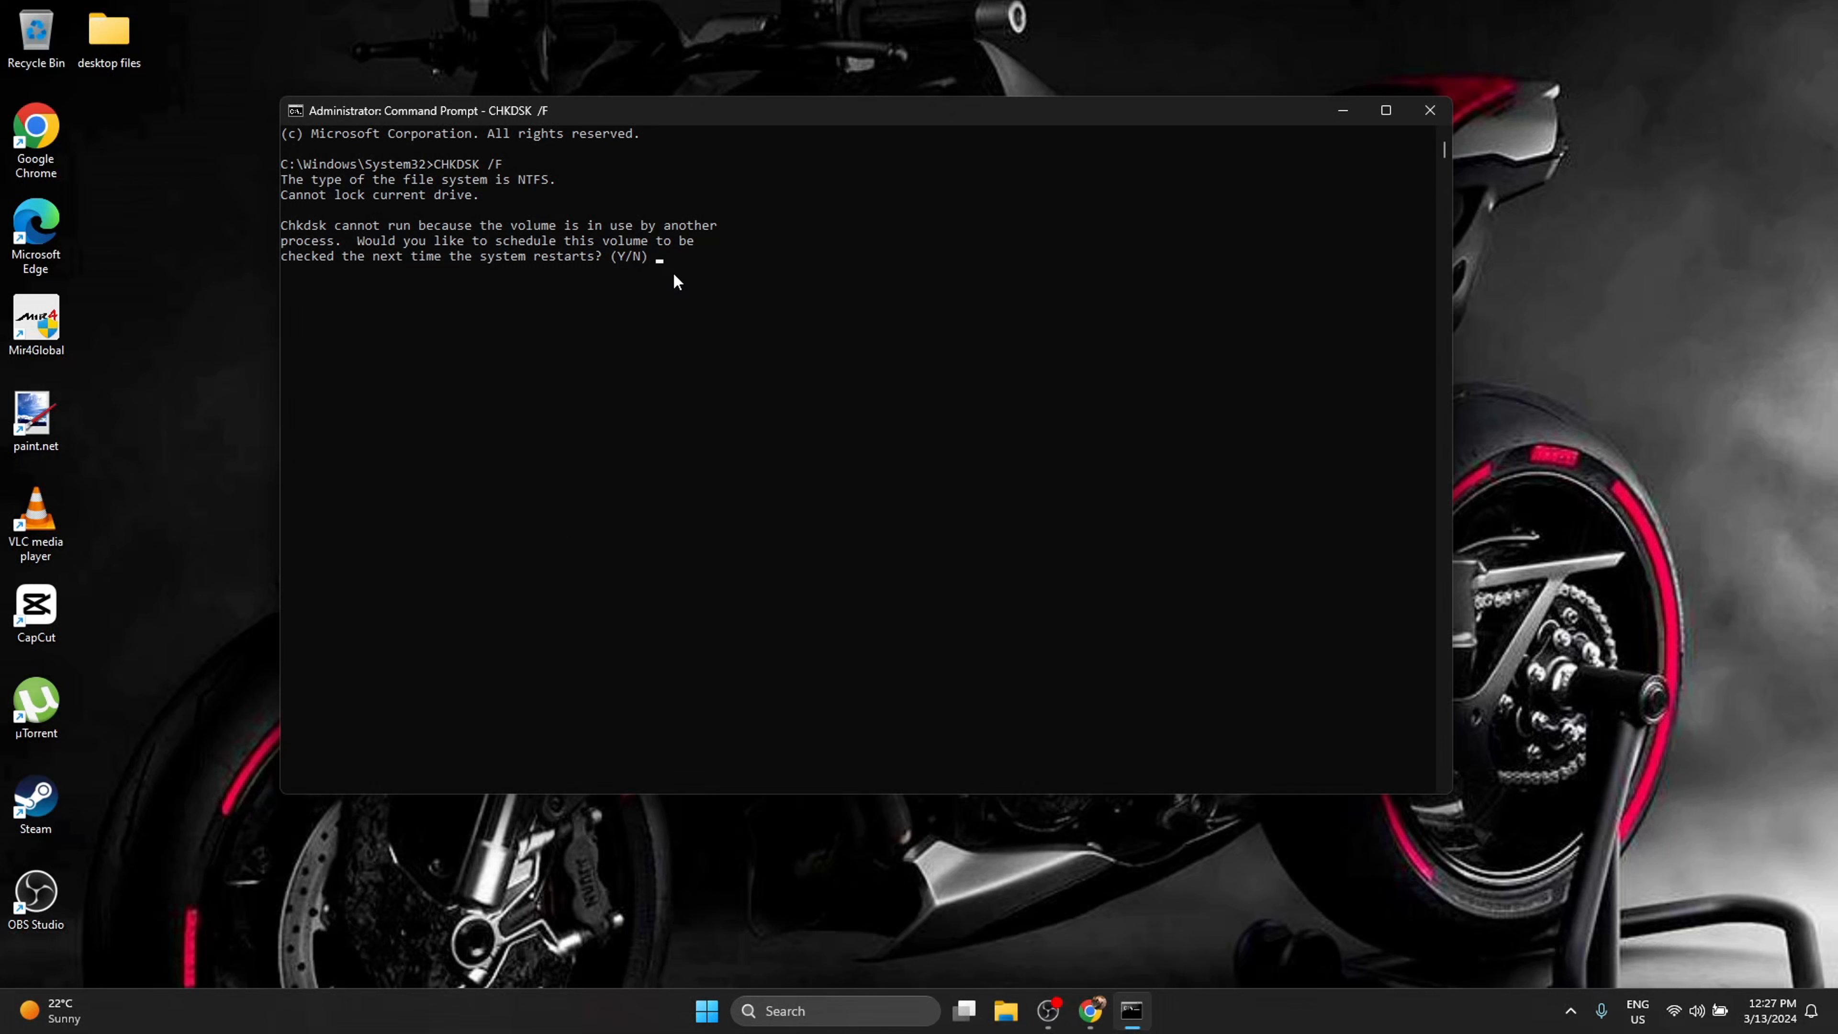
{"action": "type", "text": "N"}
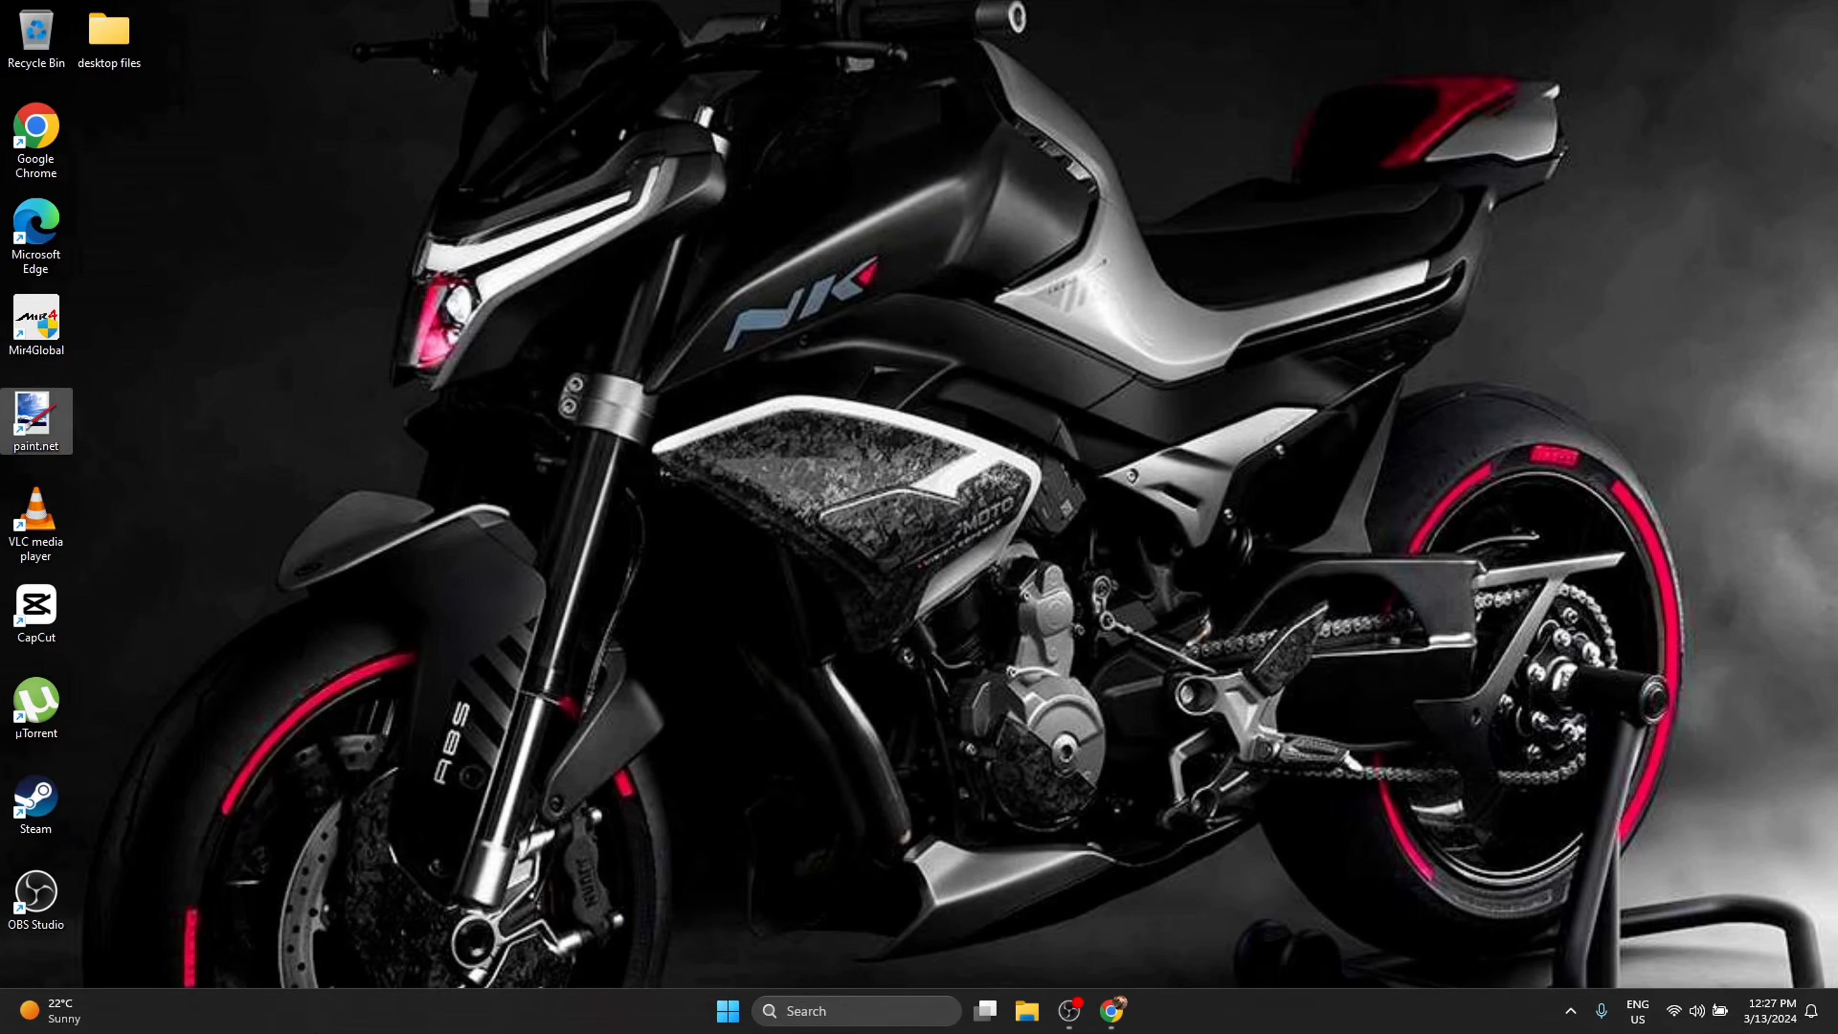
Show the Start menu's power choices to restart the computer.
{"action": "left_click", "coordinate": [856, 1010]}
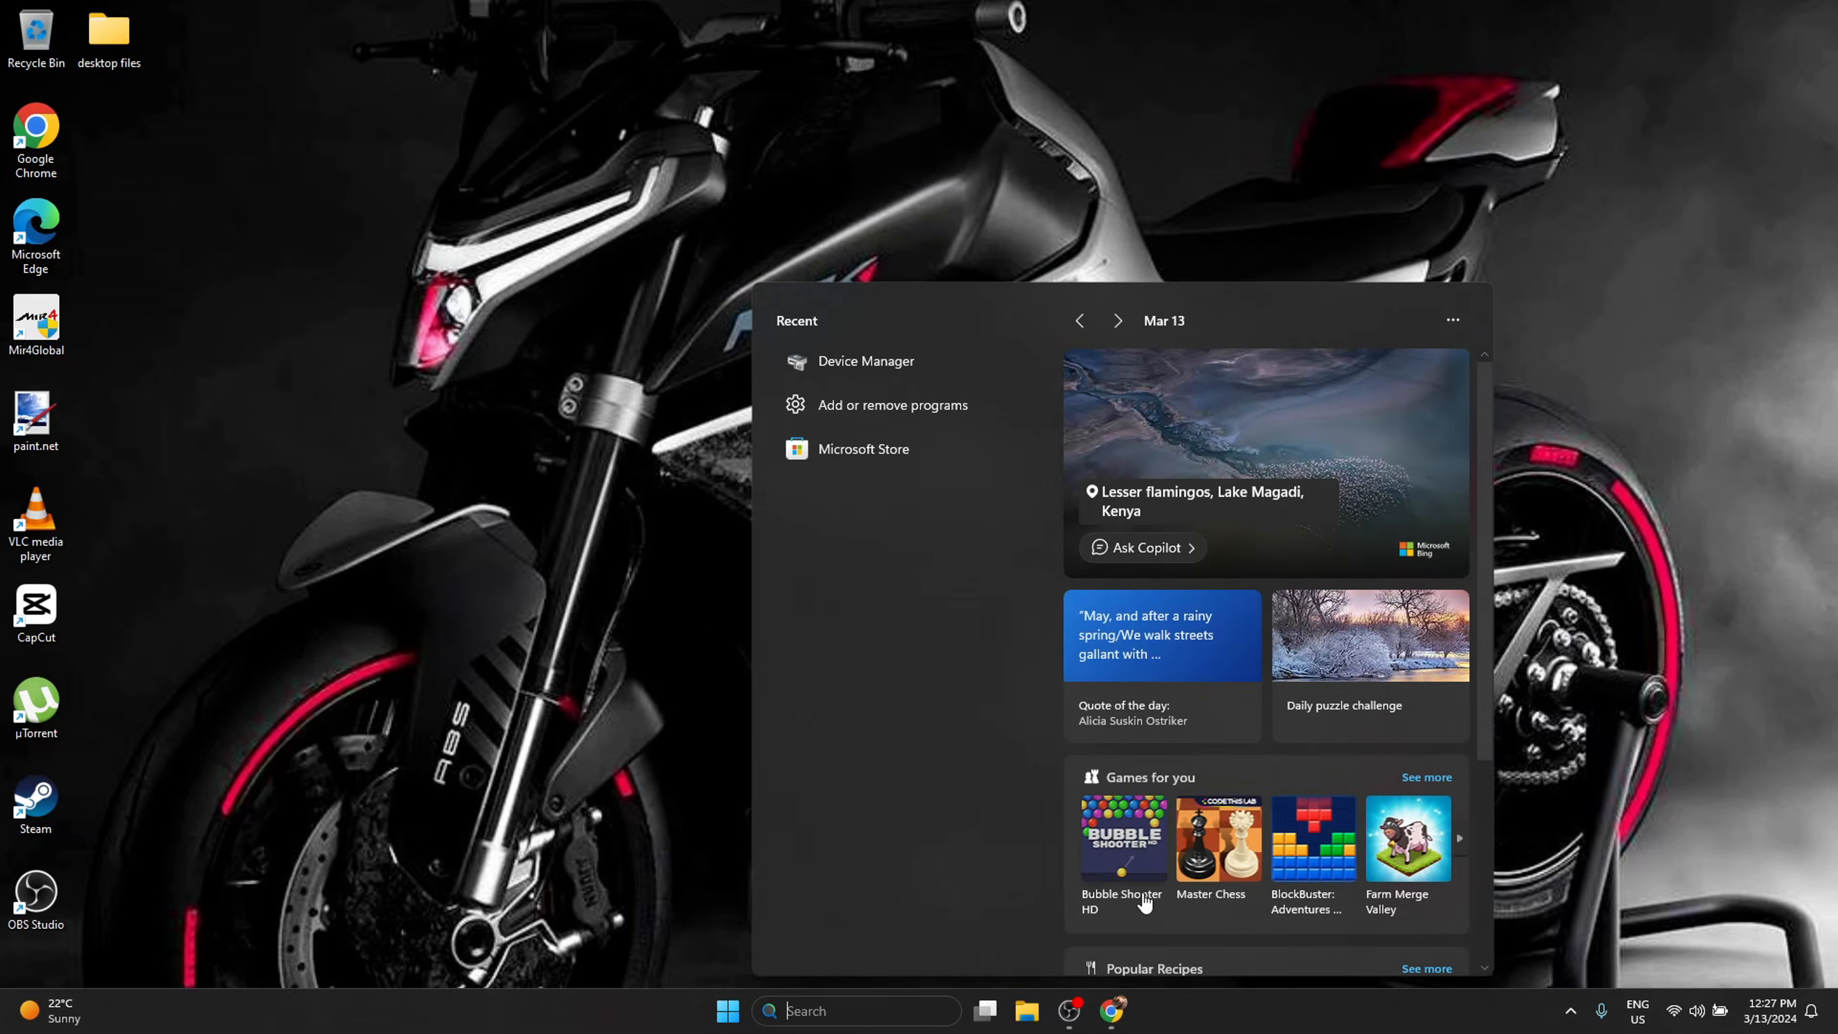
{"action": "left_click", "coordinate": [727, 1009]}
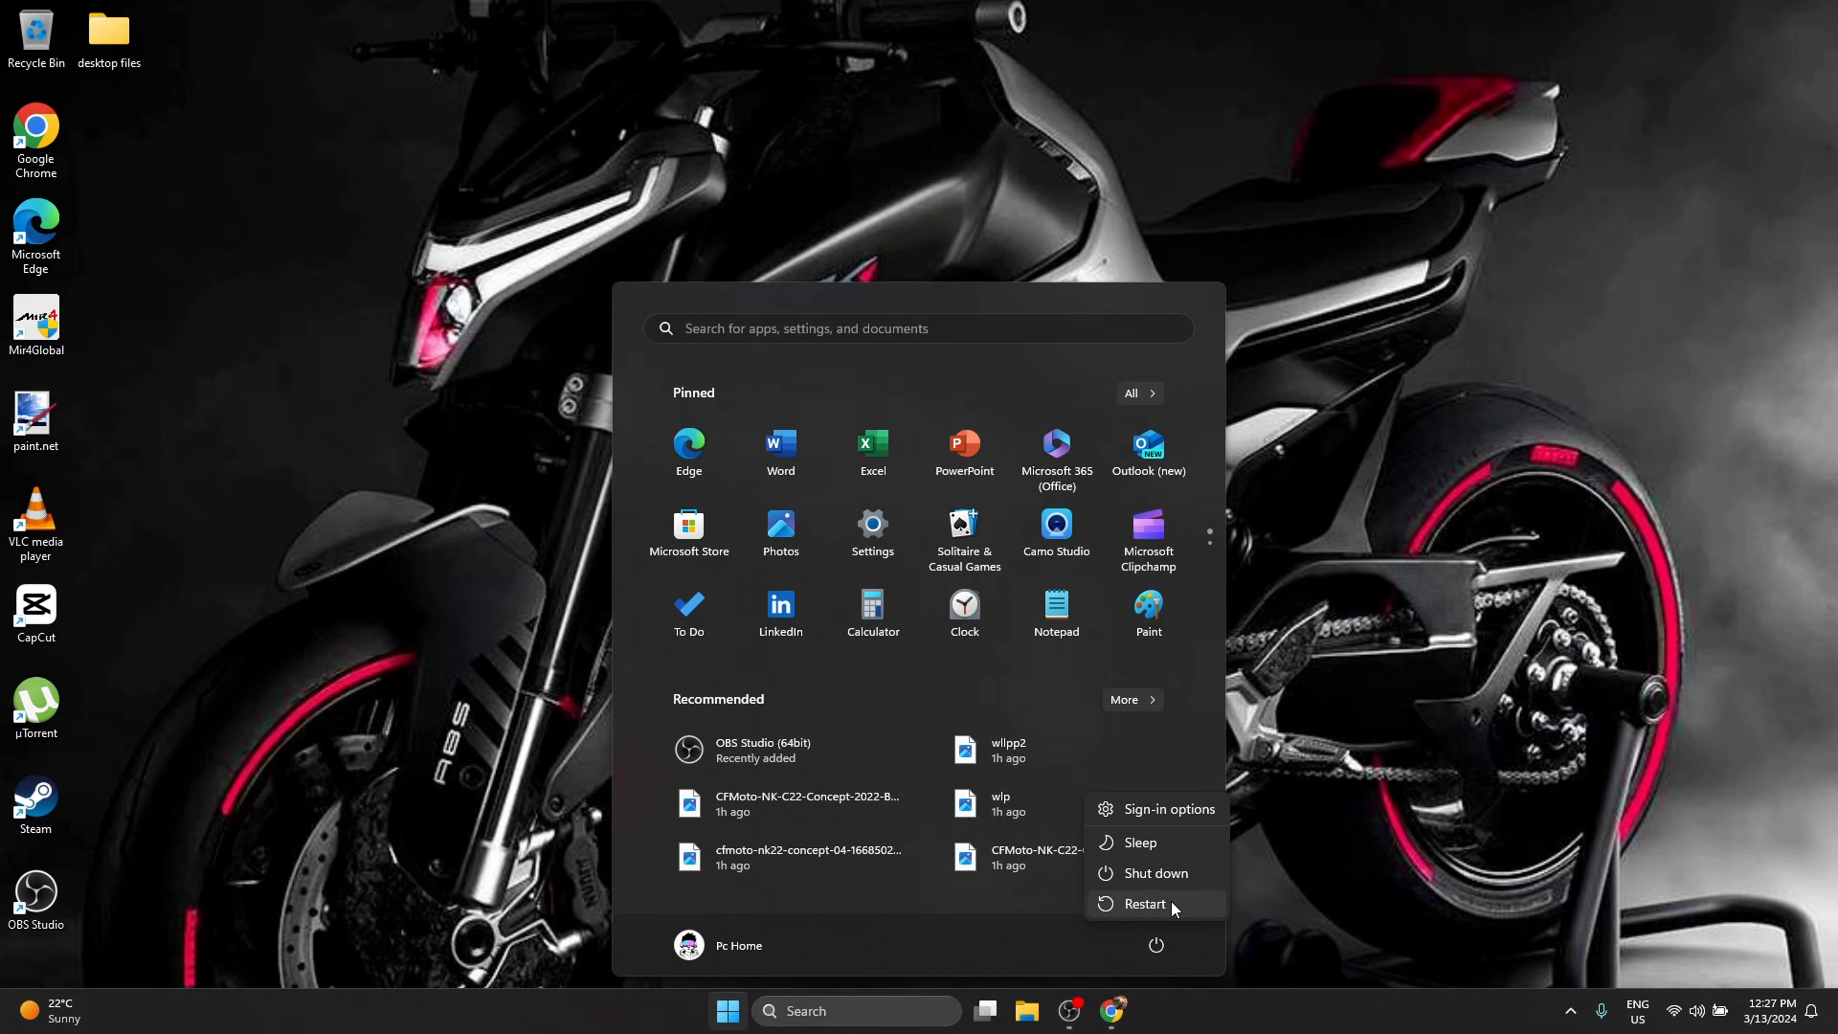
{"action": "mouse_move", "coordinate": [1145, 903]}
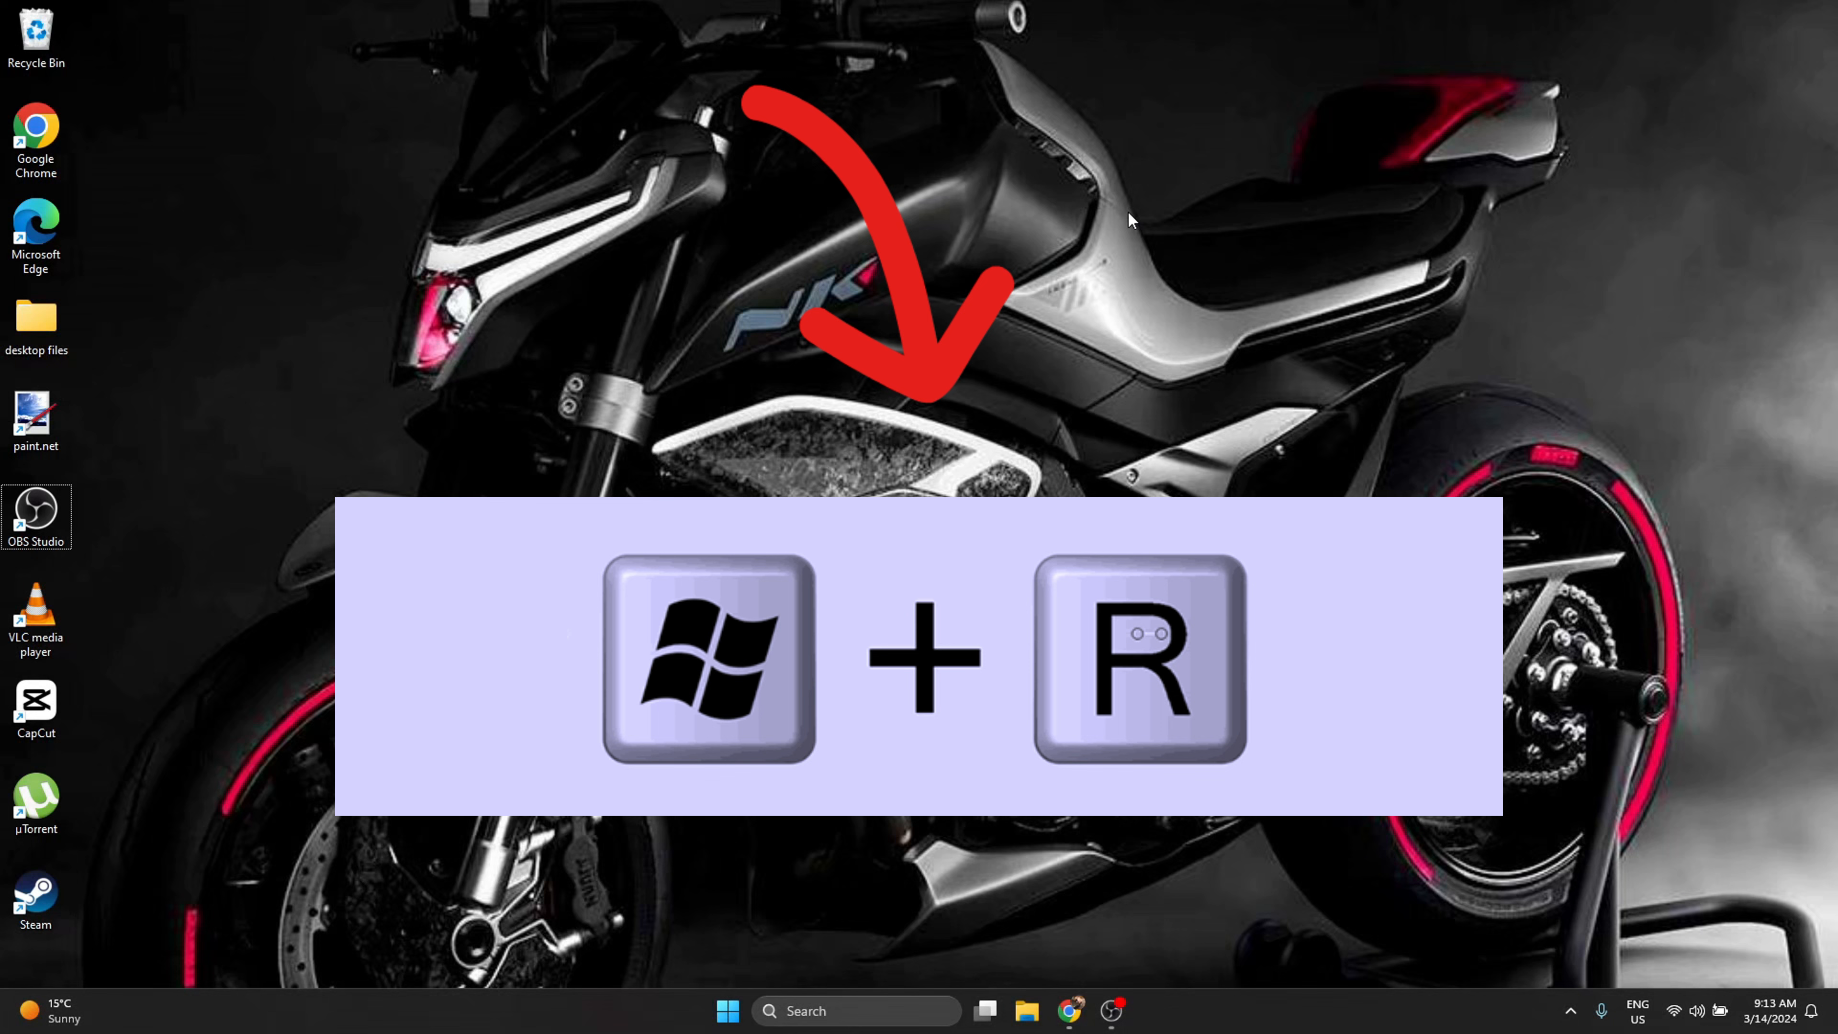
Find and launch Run via Search, with 'prefetch' entered in the Open field.
{"action": "key", "text": "Win+r"}
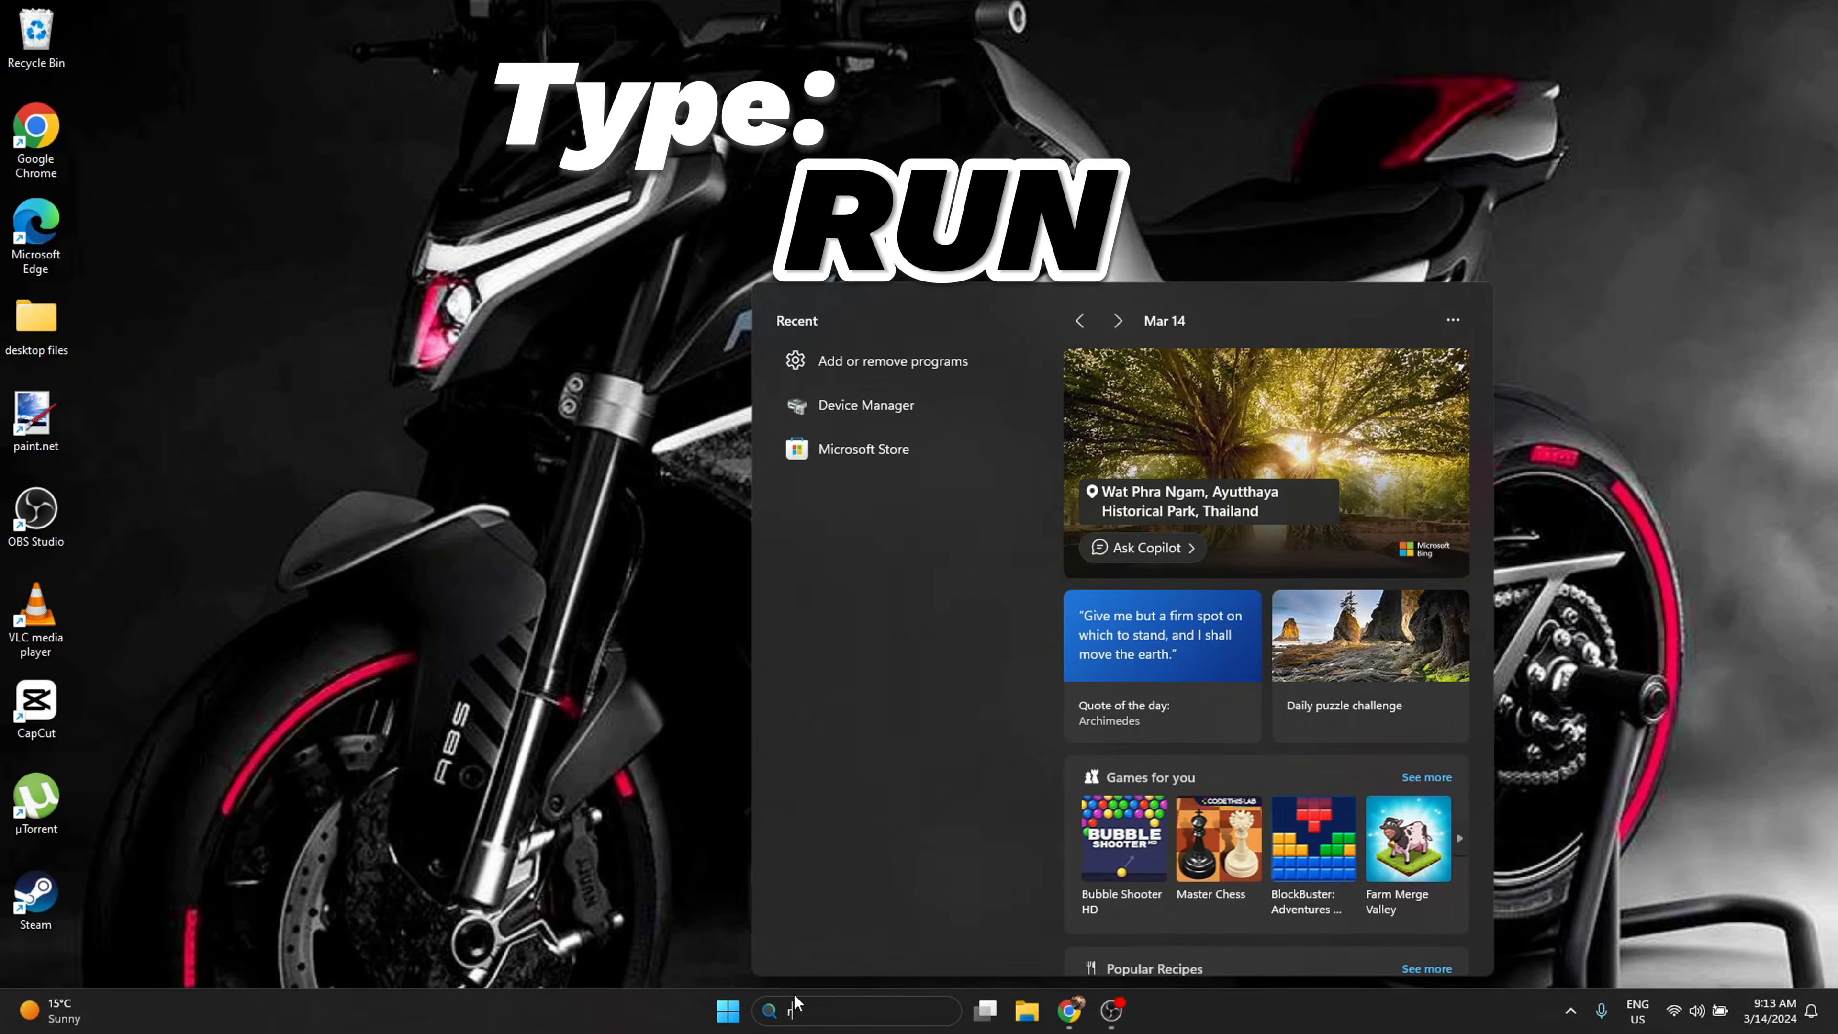
{"action": "type", "text": "run"}
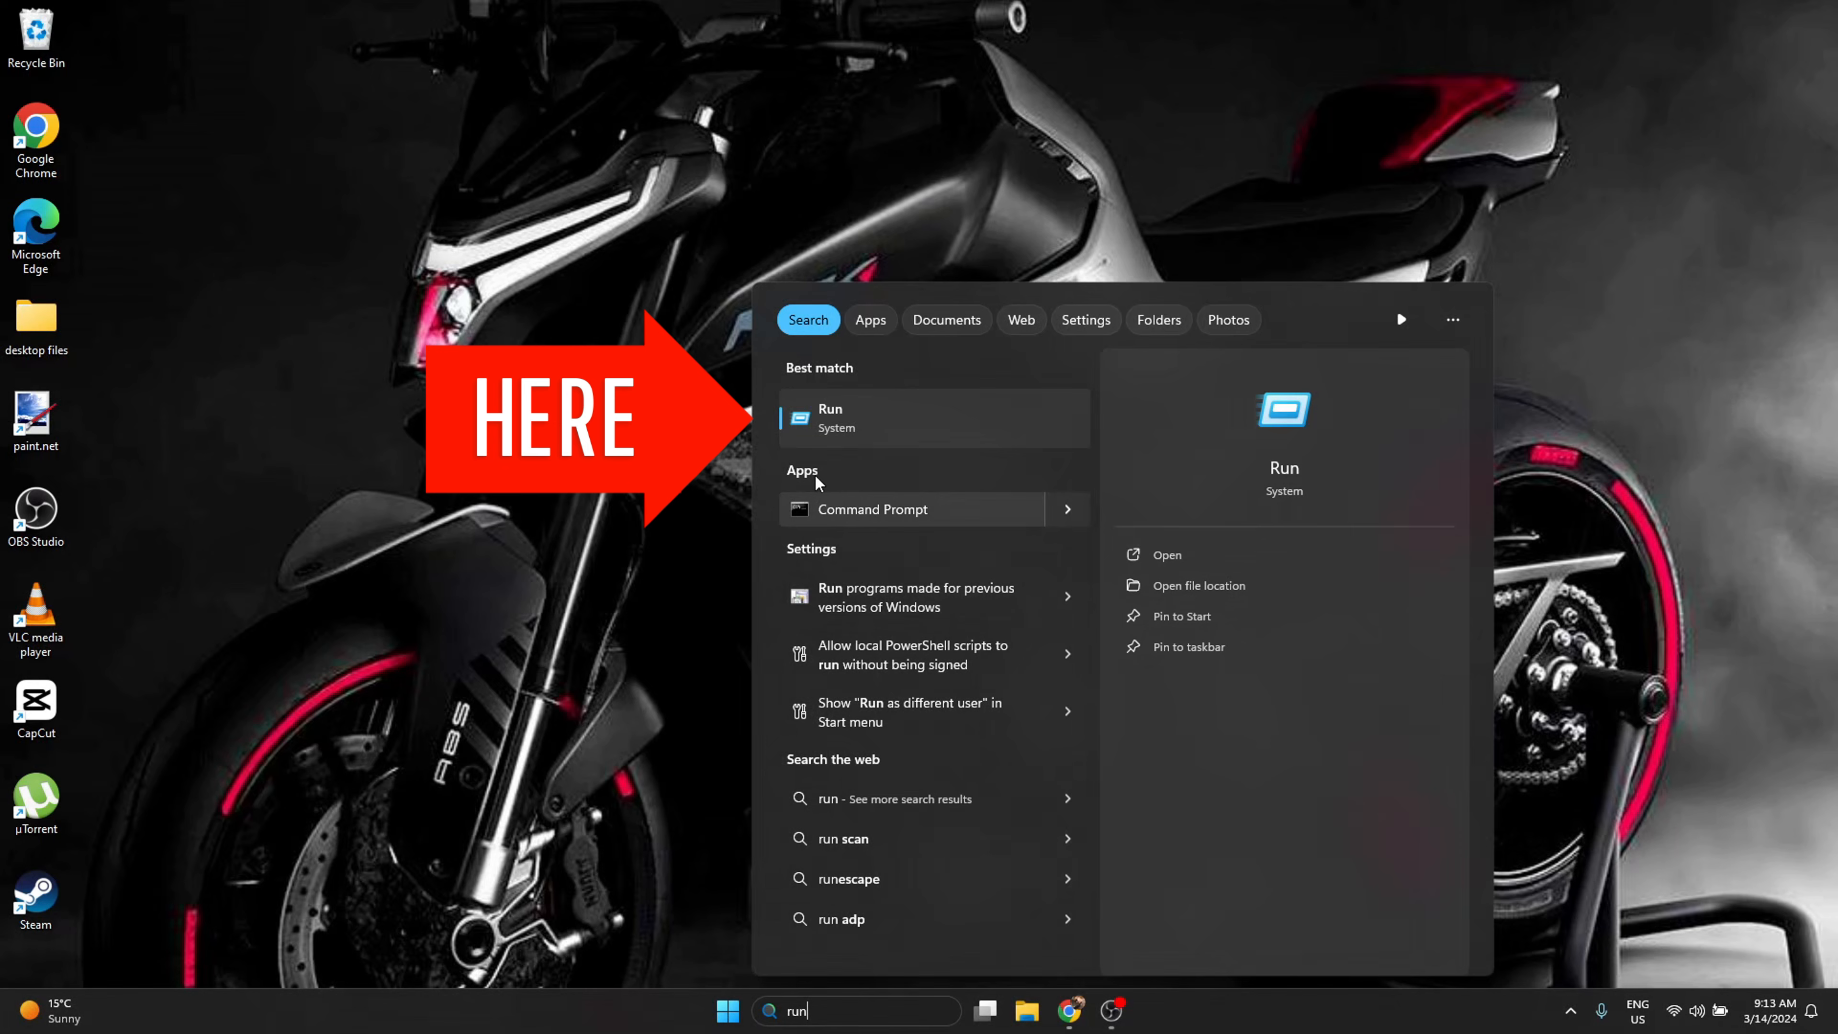
{"action": "left_click", "coordinate": [931, 417]}
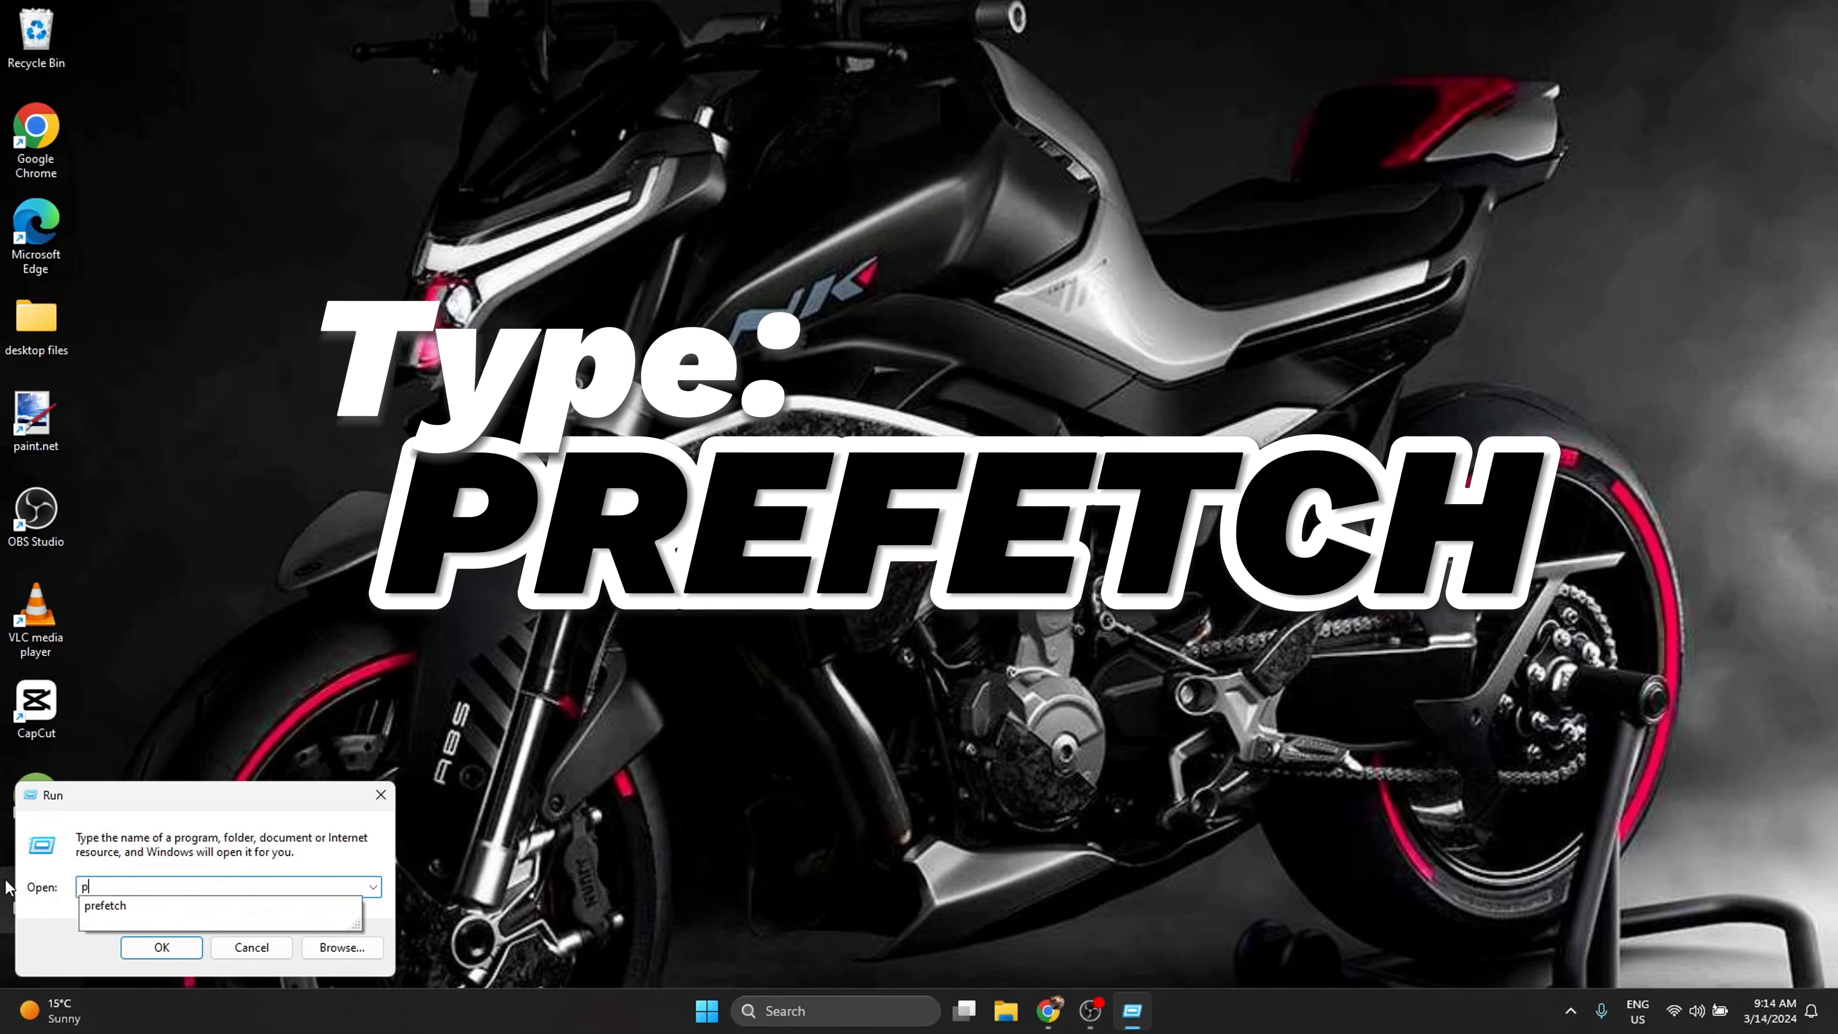
{"action": "type", "text": "prefetch"}
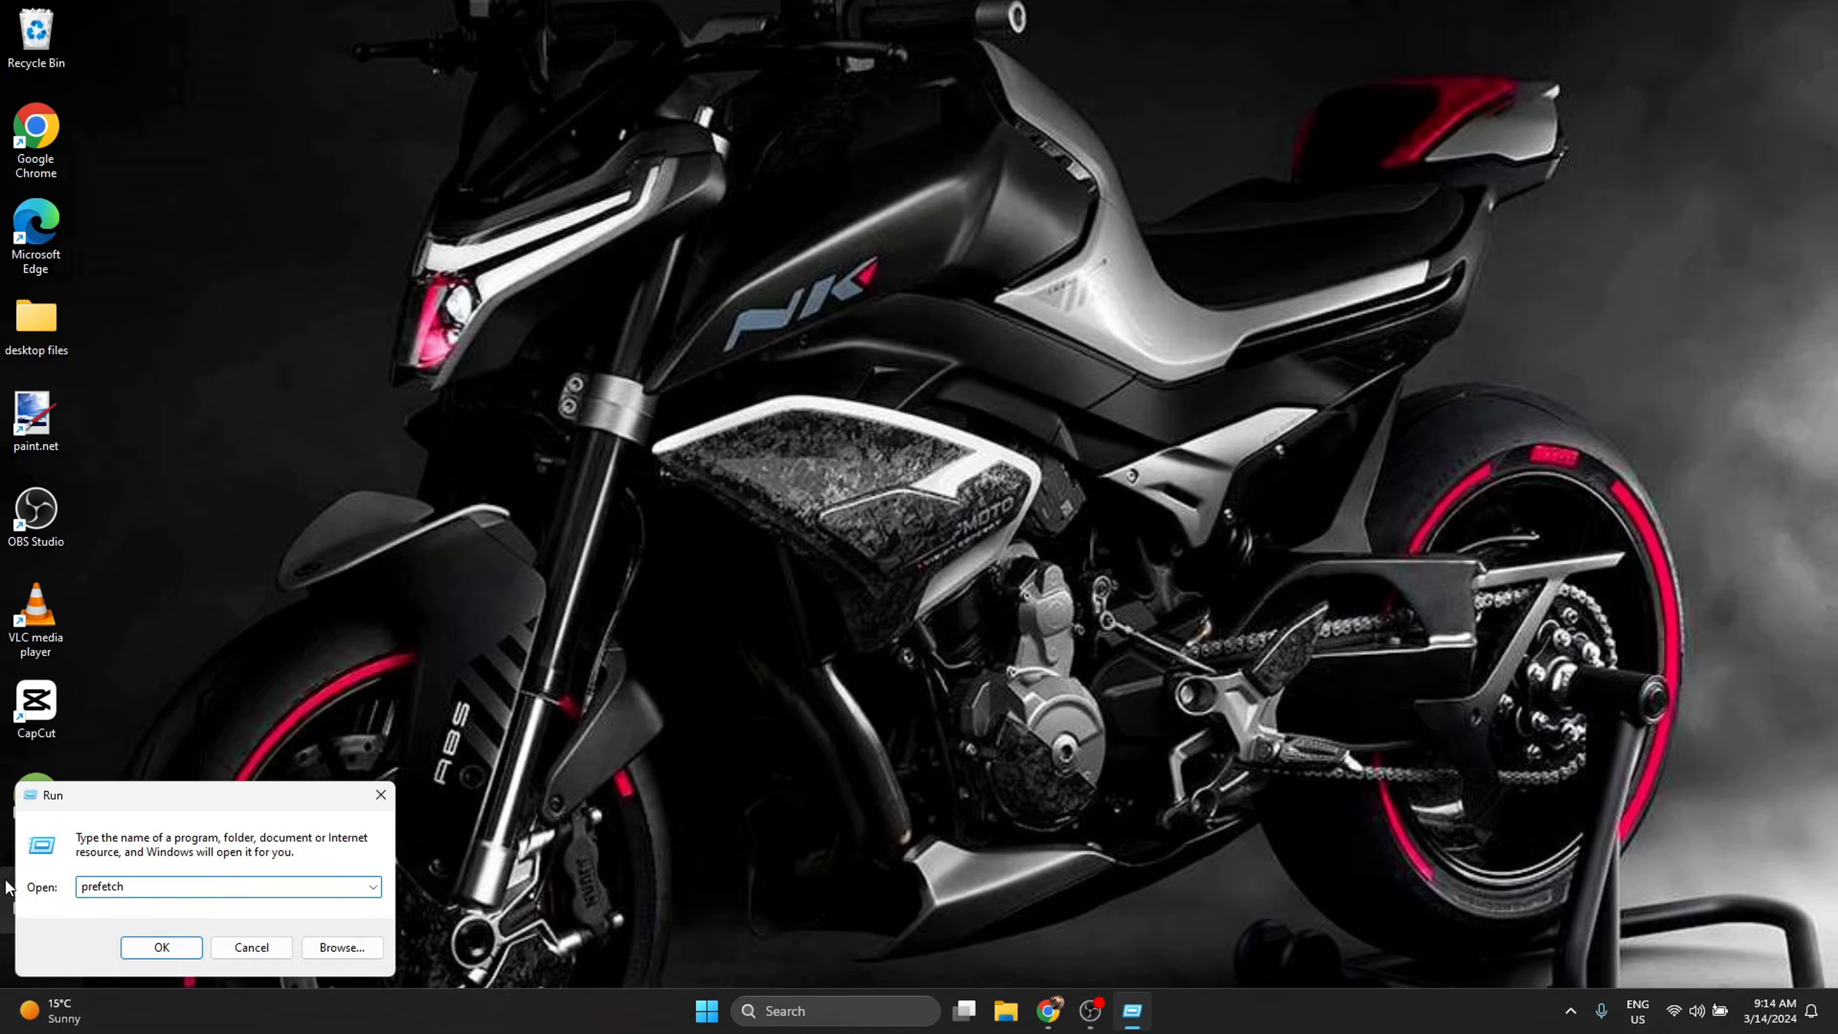
Delete all Prefetch files, skipping the one in use, and close the folder.
{"action": "left_click", "coordinate": [161, 946]}
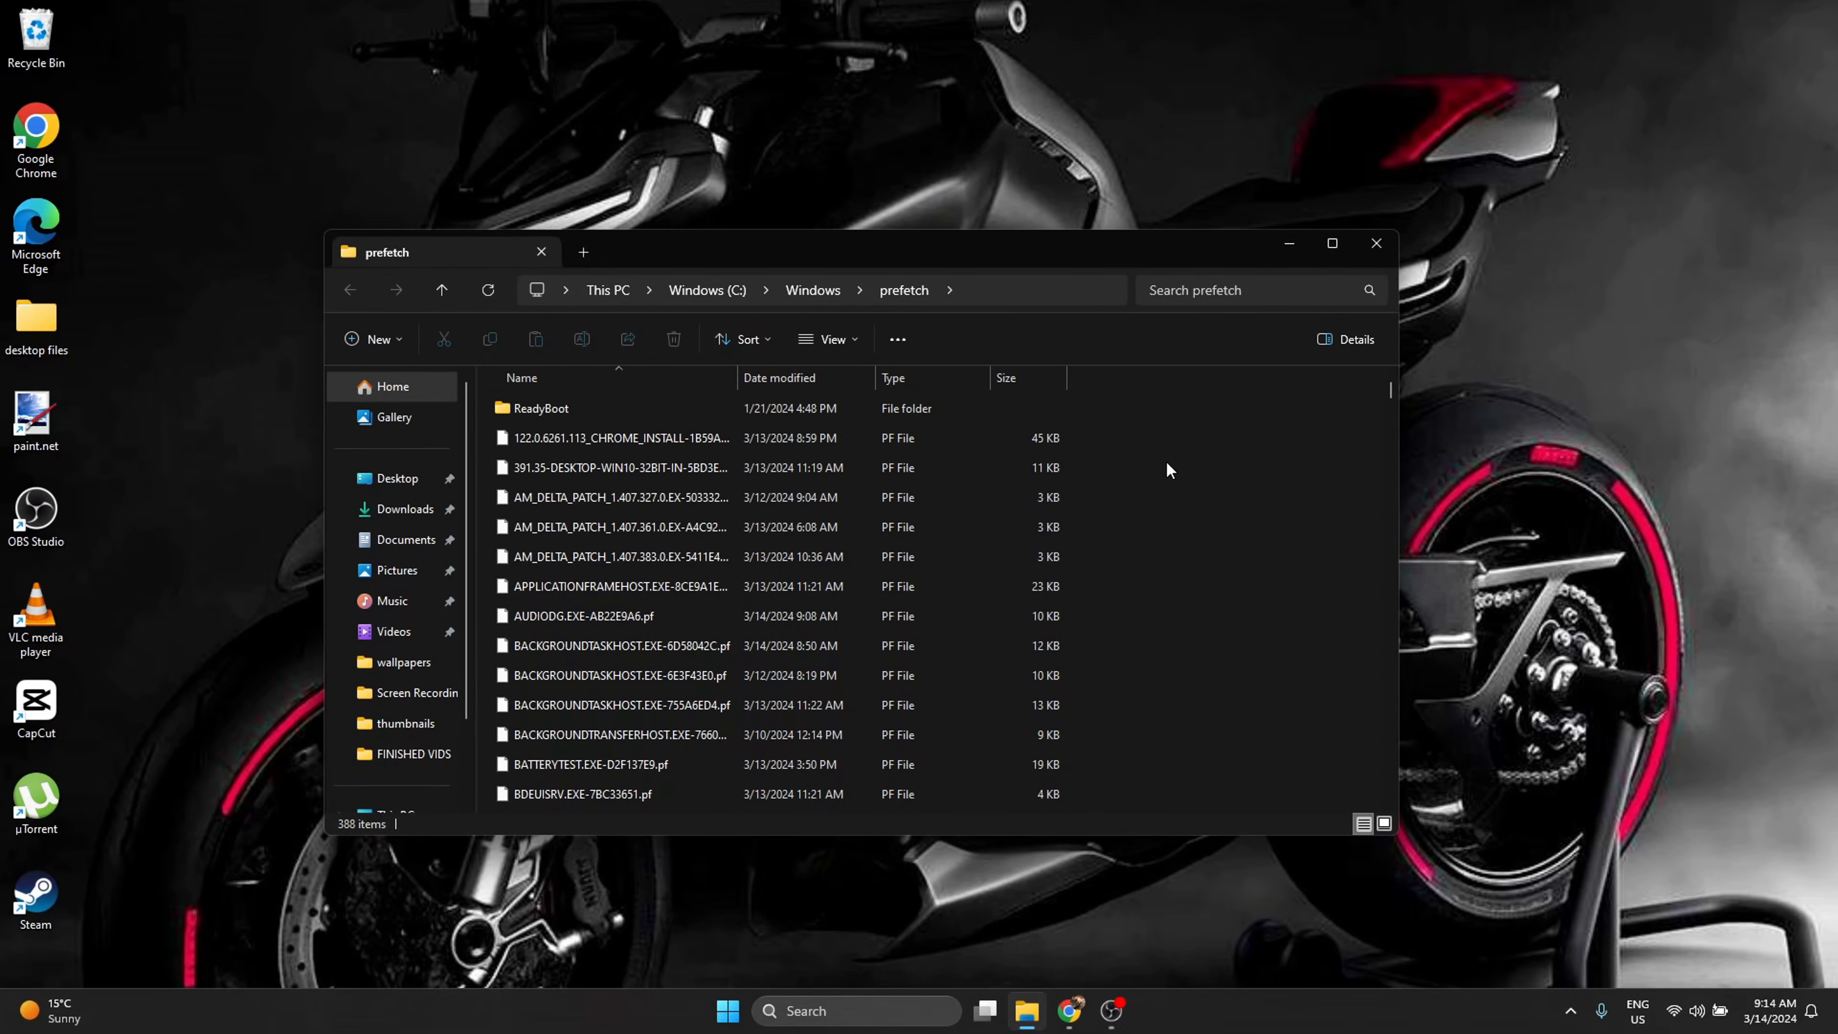
{"action": "mouse_move", "coordinate": [1142, 506]}
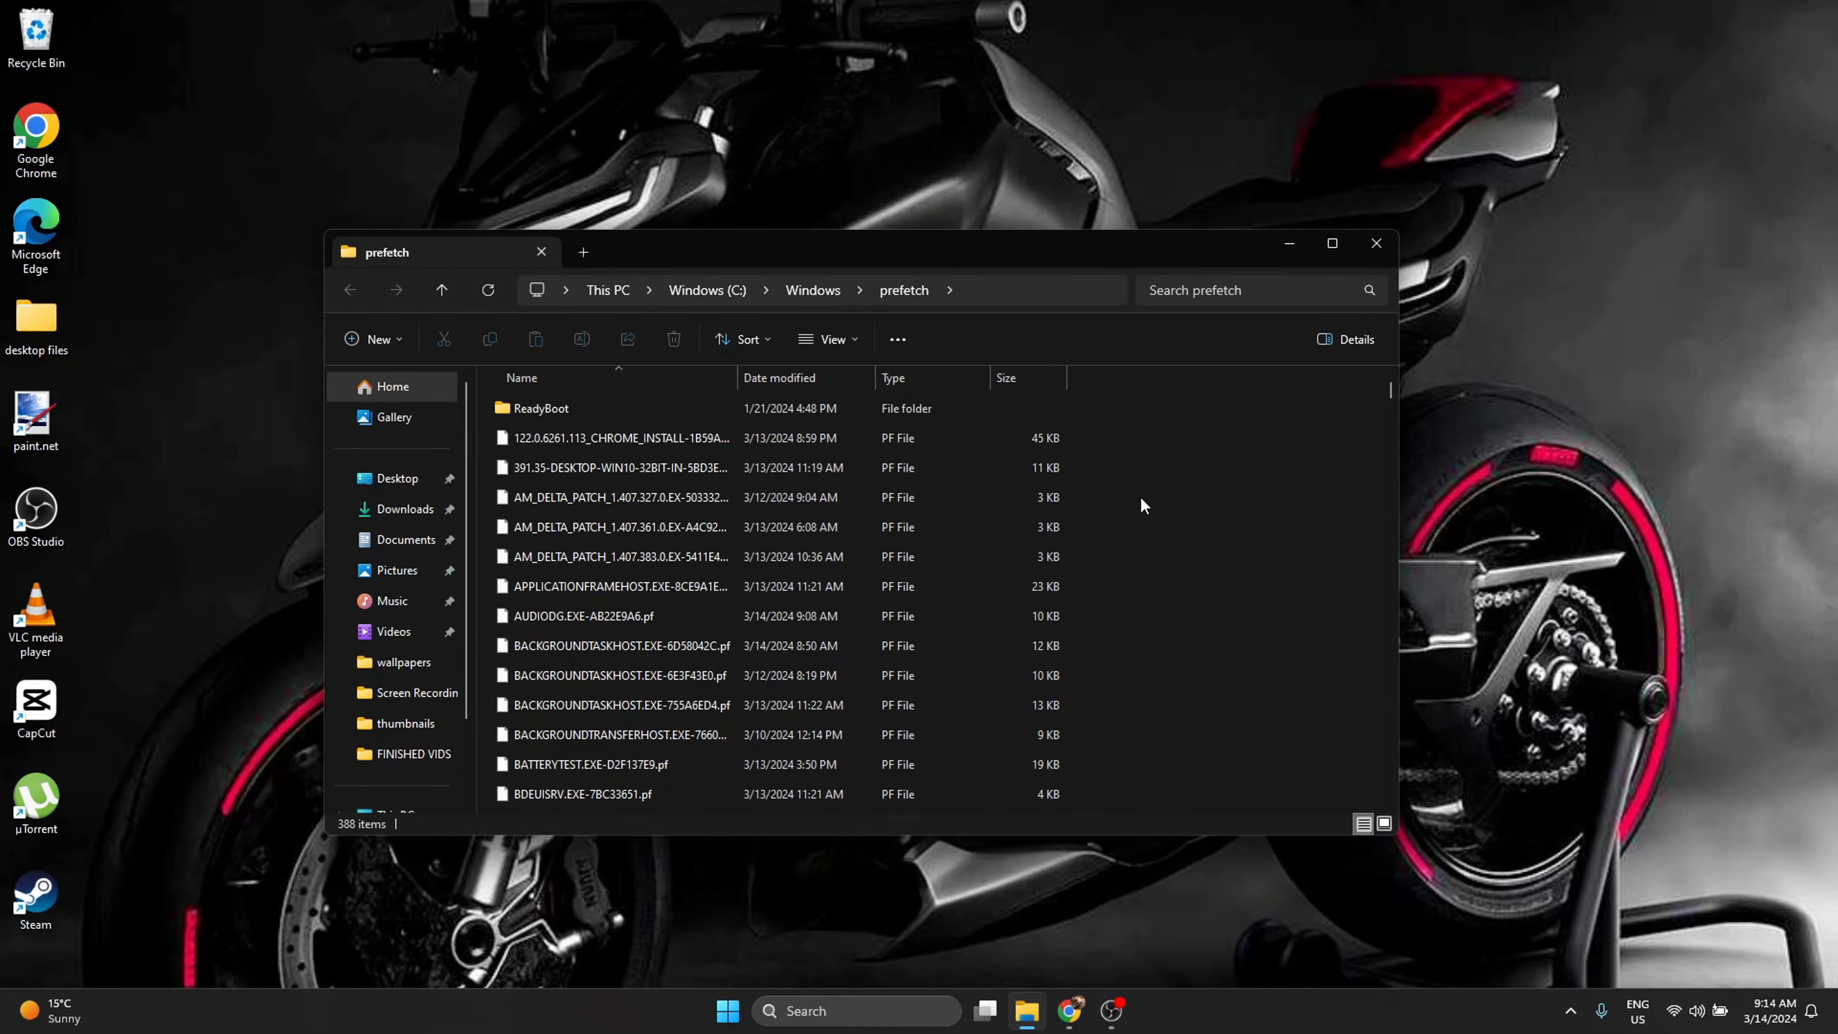
{"action": "mouse_move", "coordinate": [1154, 563]}
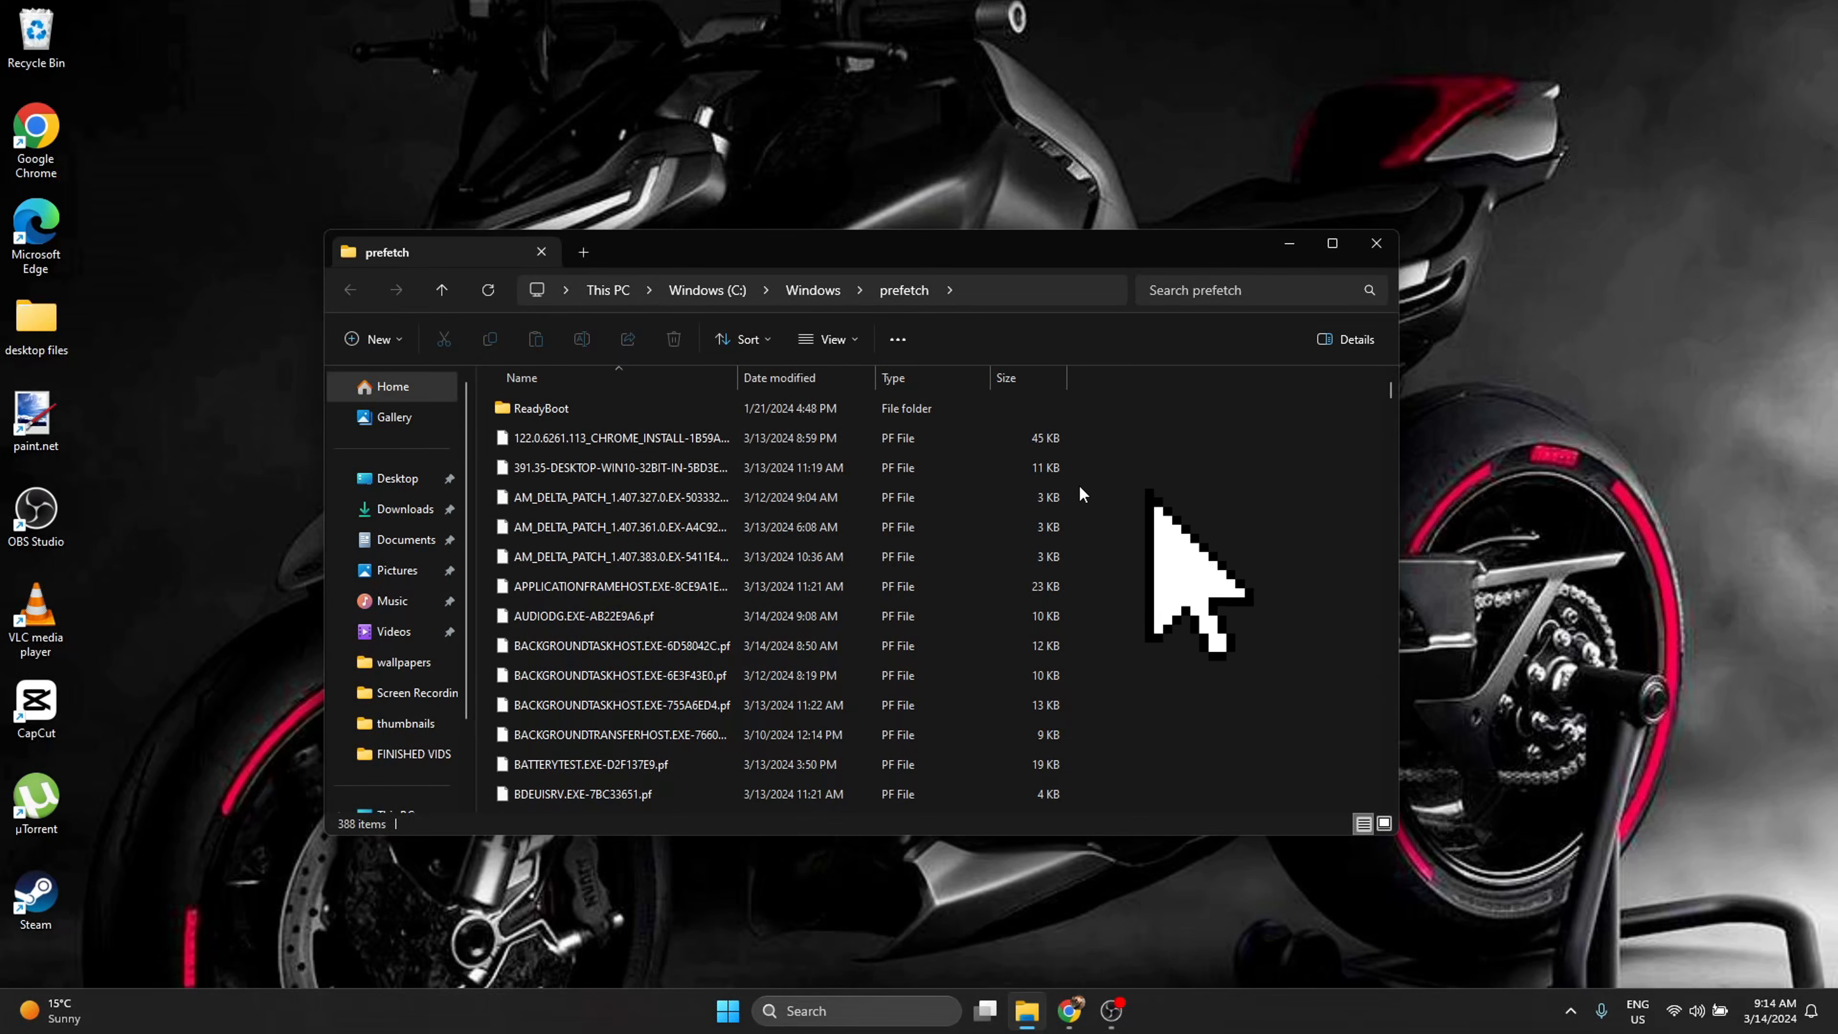
{"action": "mouse_move", "coordinate": [1184, 507]}
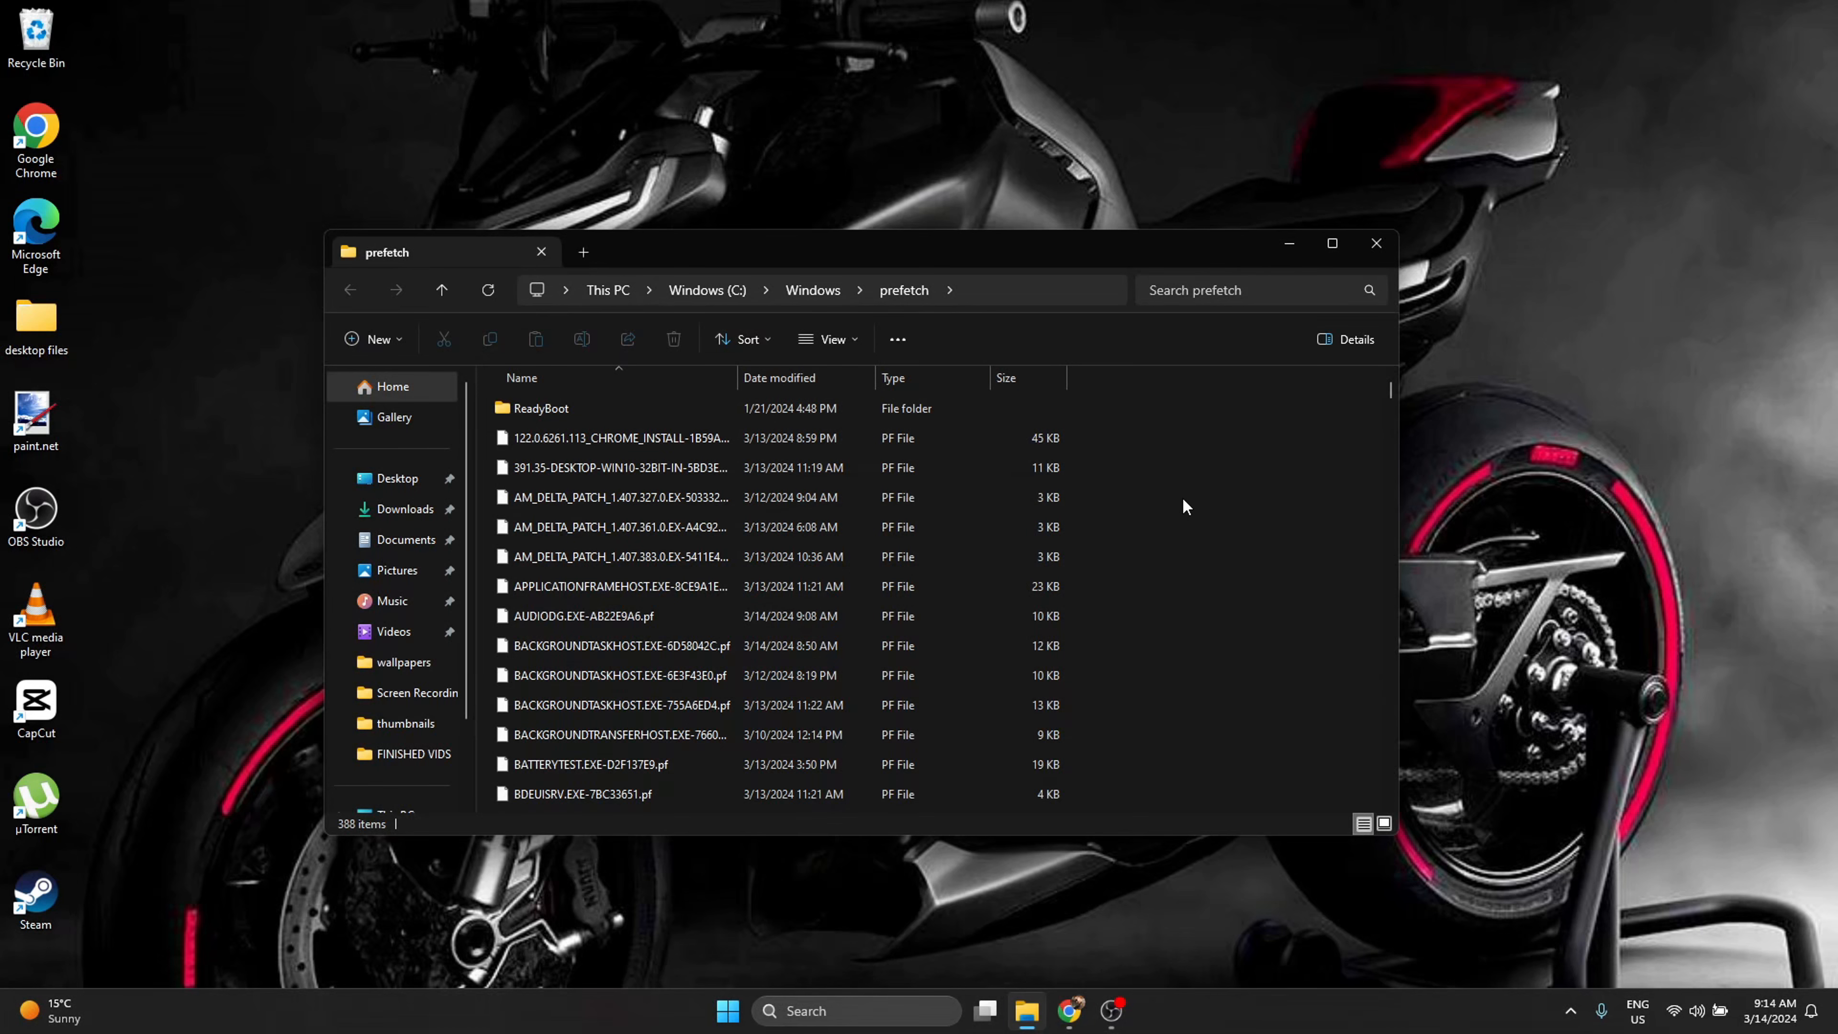
{"action": "key", "text": "ctrl+a"}
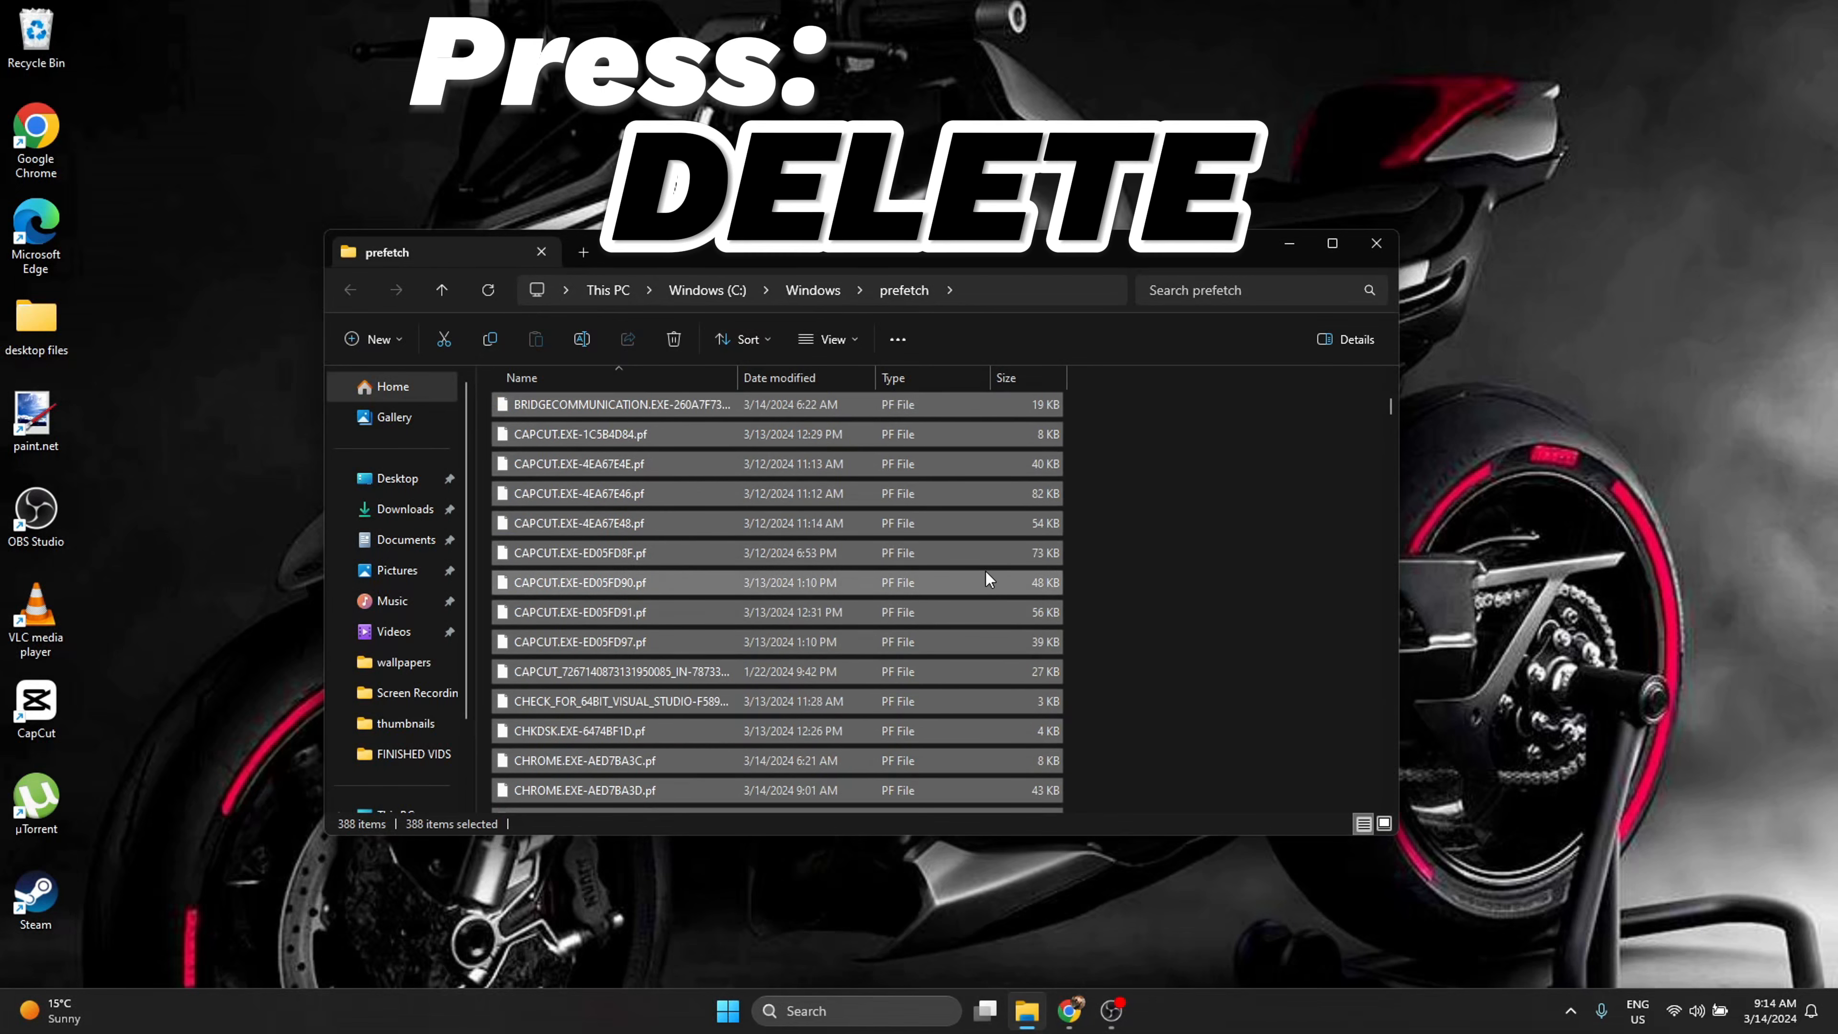
{"action": "key", "text": "Delete"}
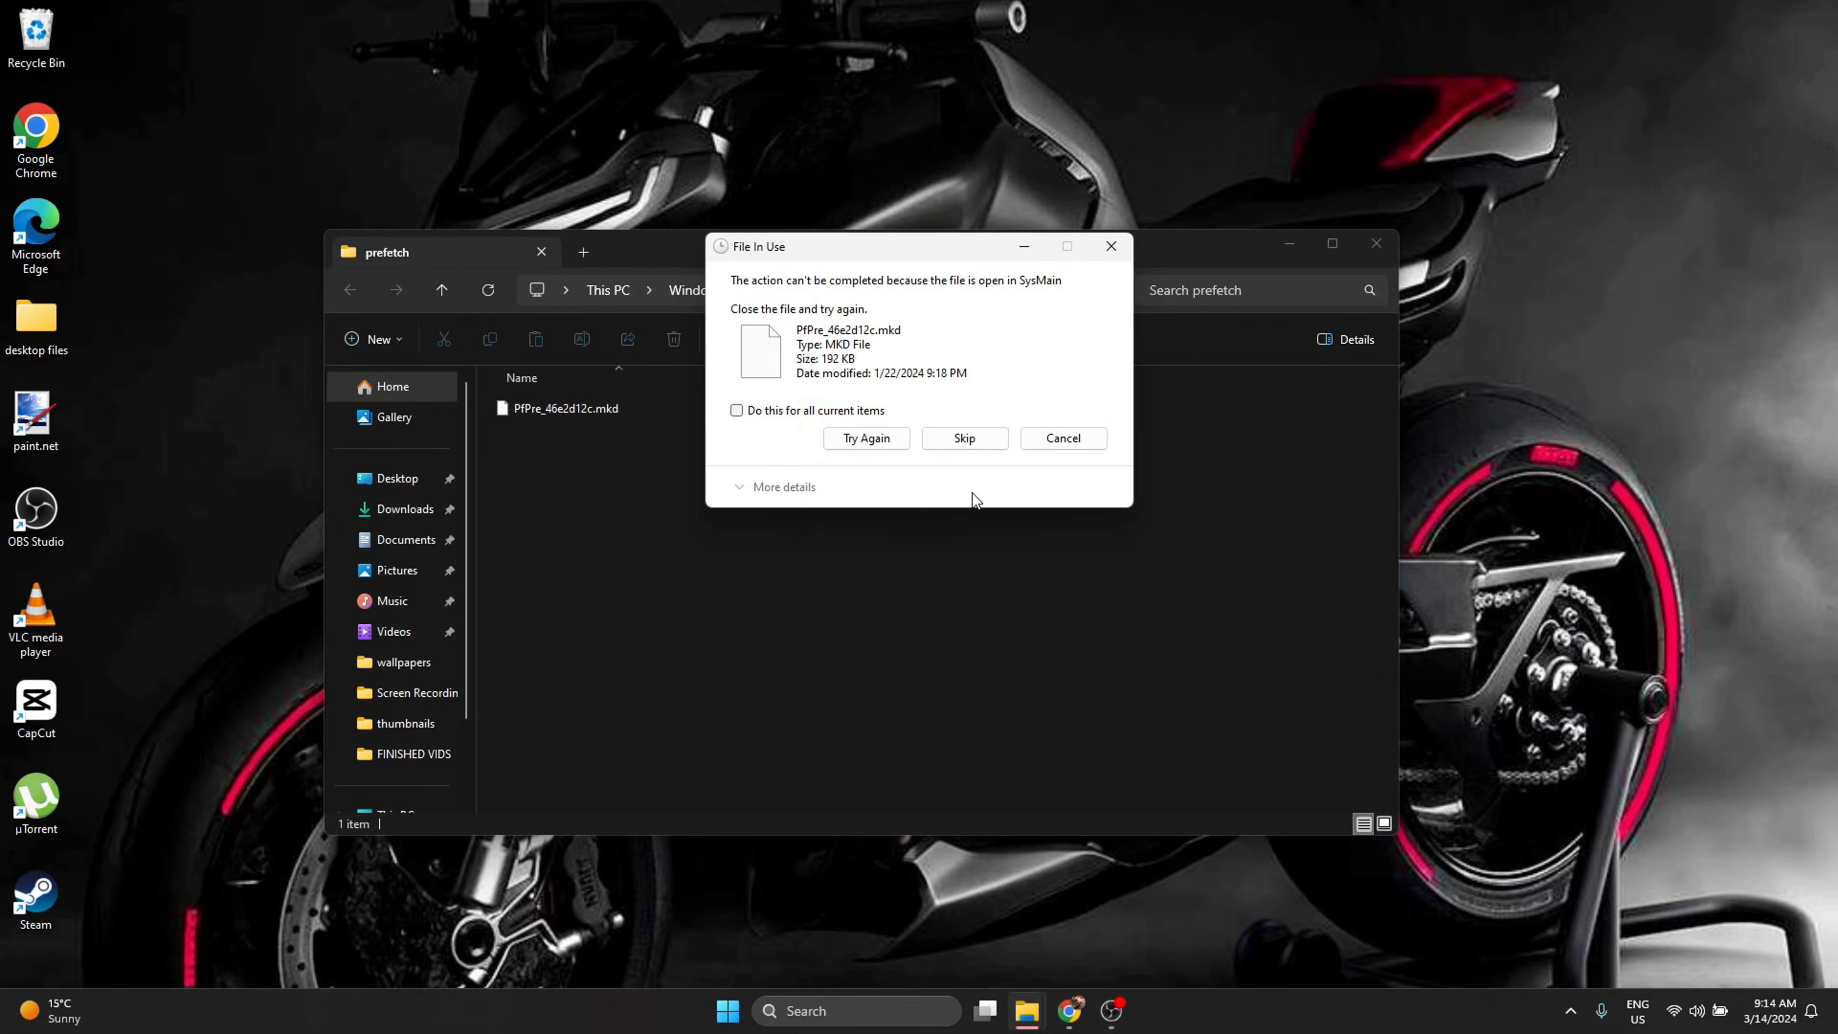
{"action": "left_click", "coordinate": [963, 438]}
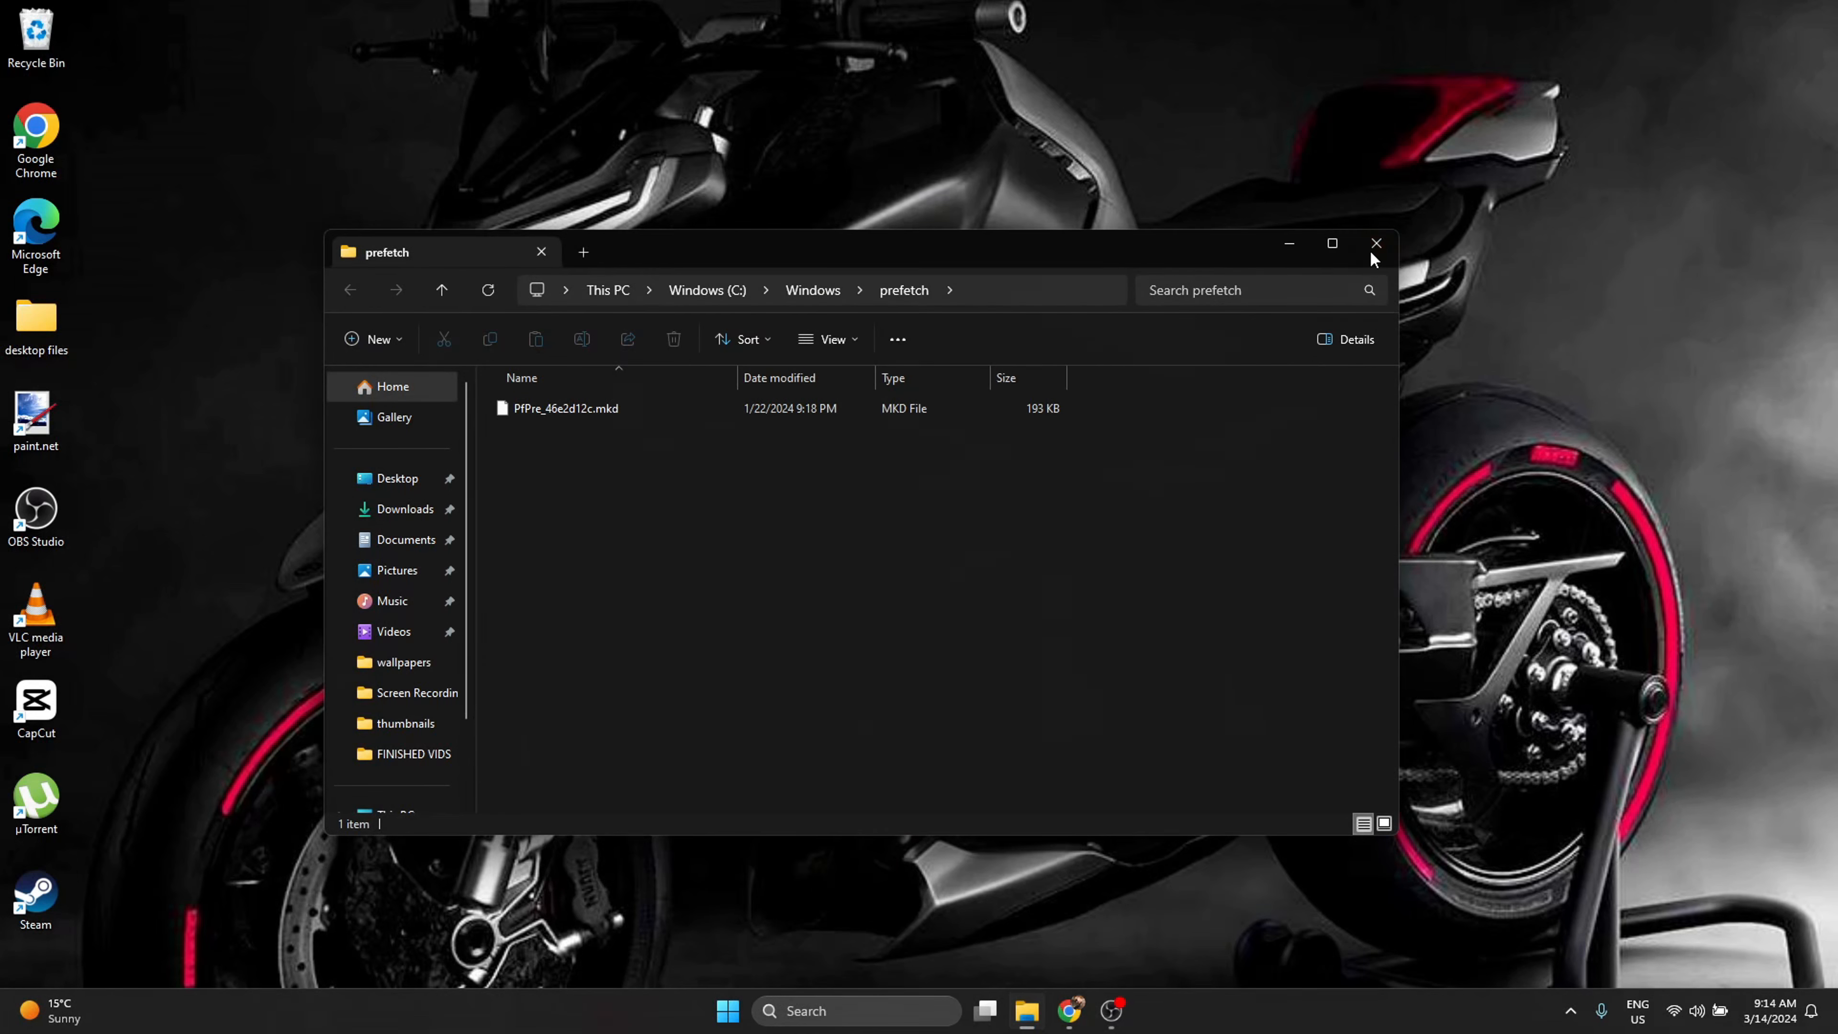
{"action": "left_click", "coordinate": [1376, 244]}
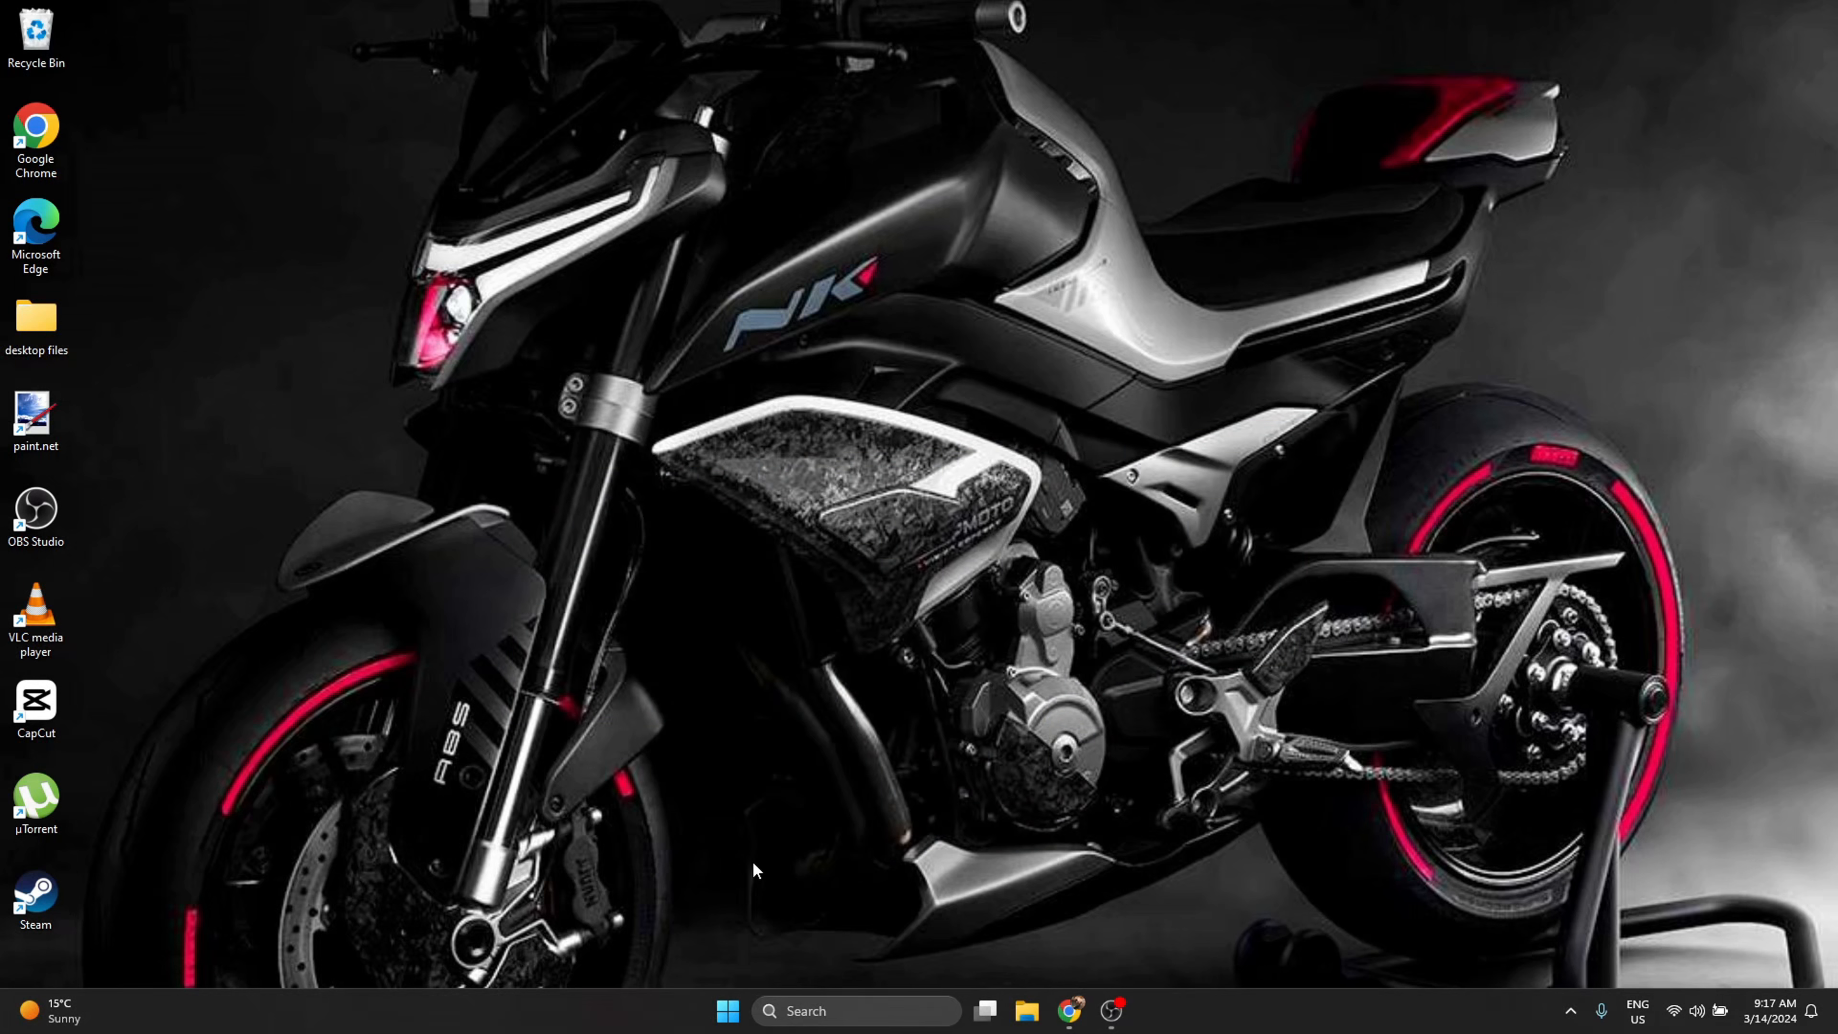
{"action": "mouse_move", "coordinate": [479, 918]}
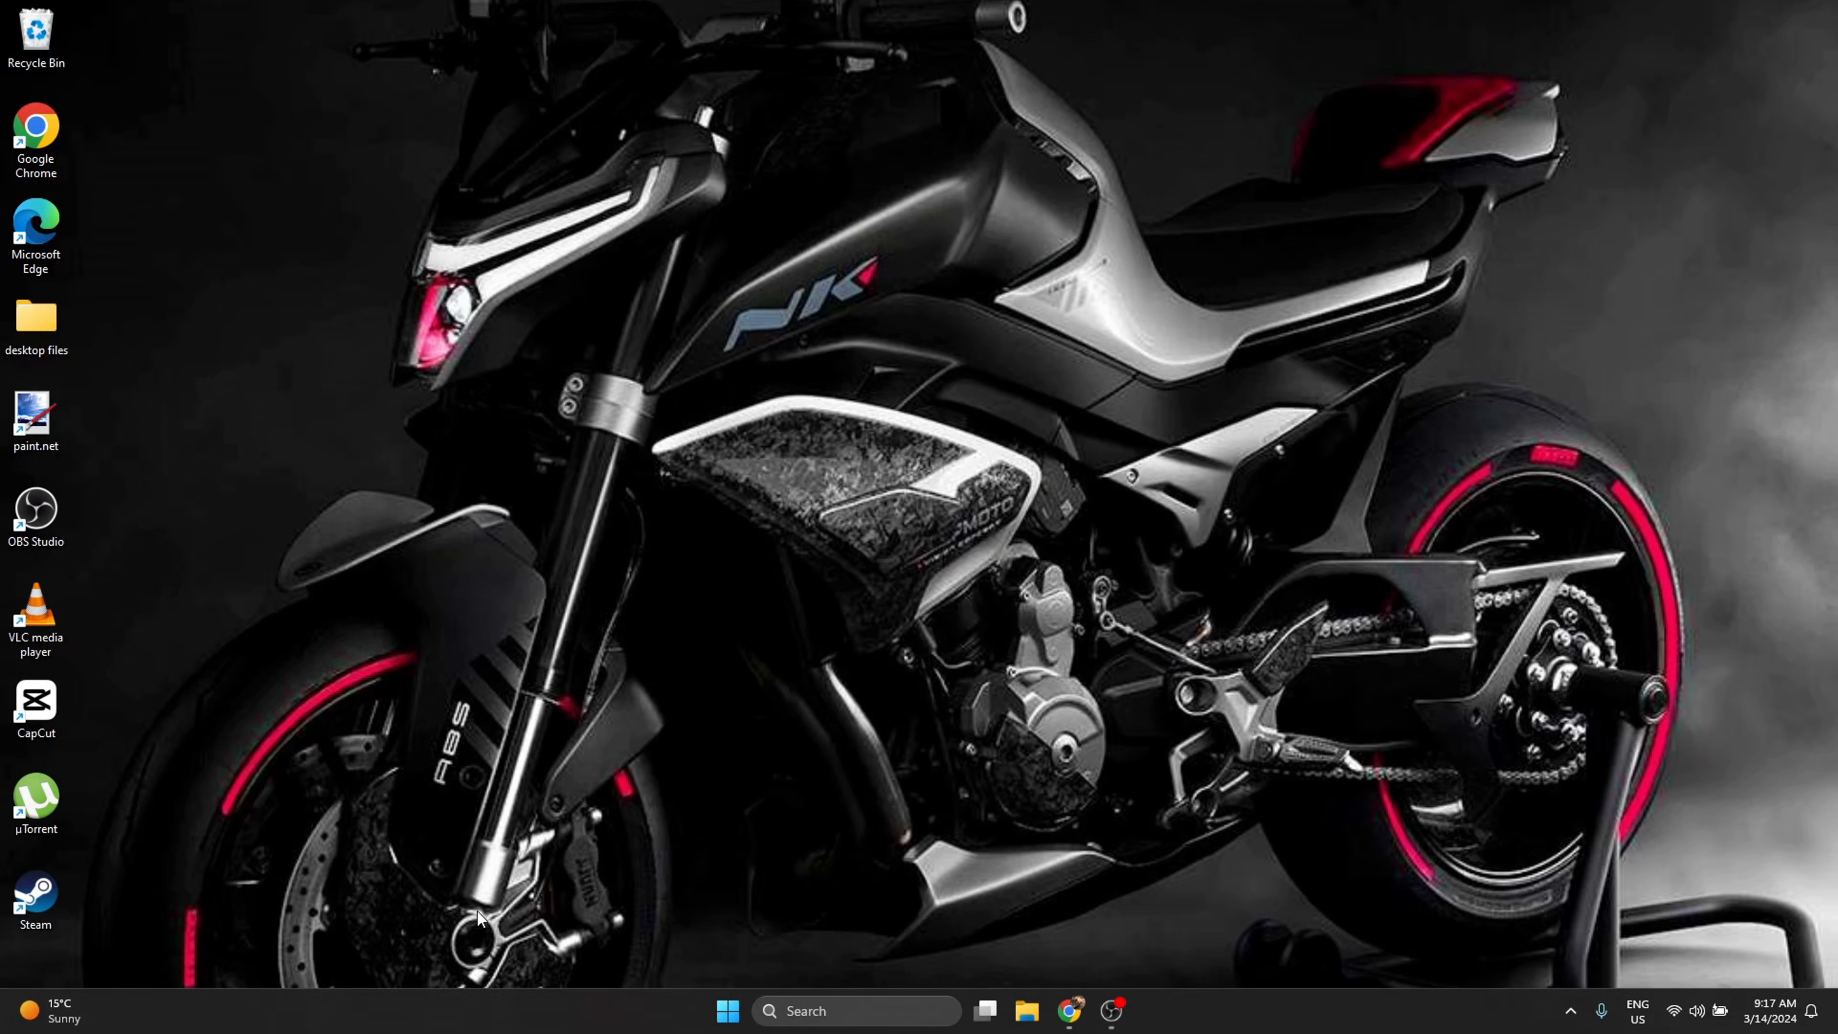
{"action": "mouse_move", "coordinate": [998, 555]}
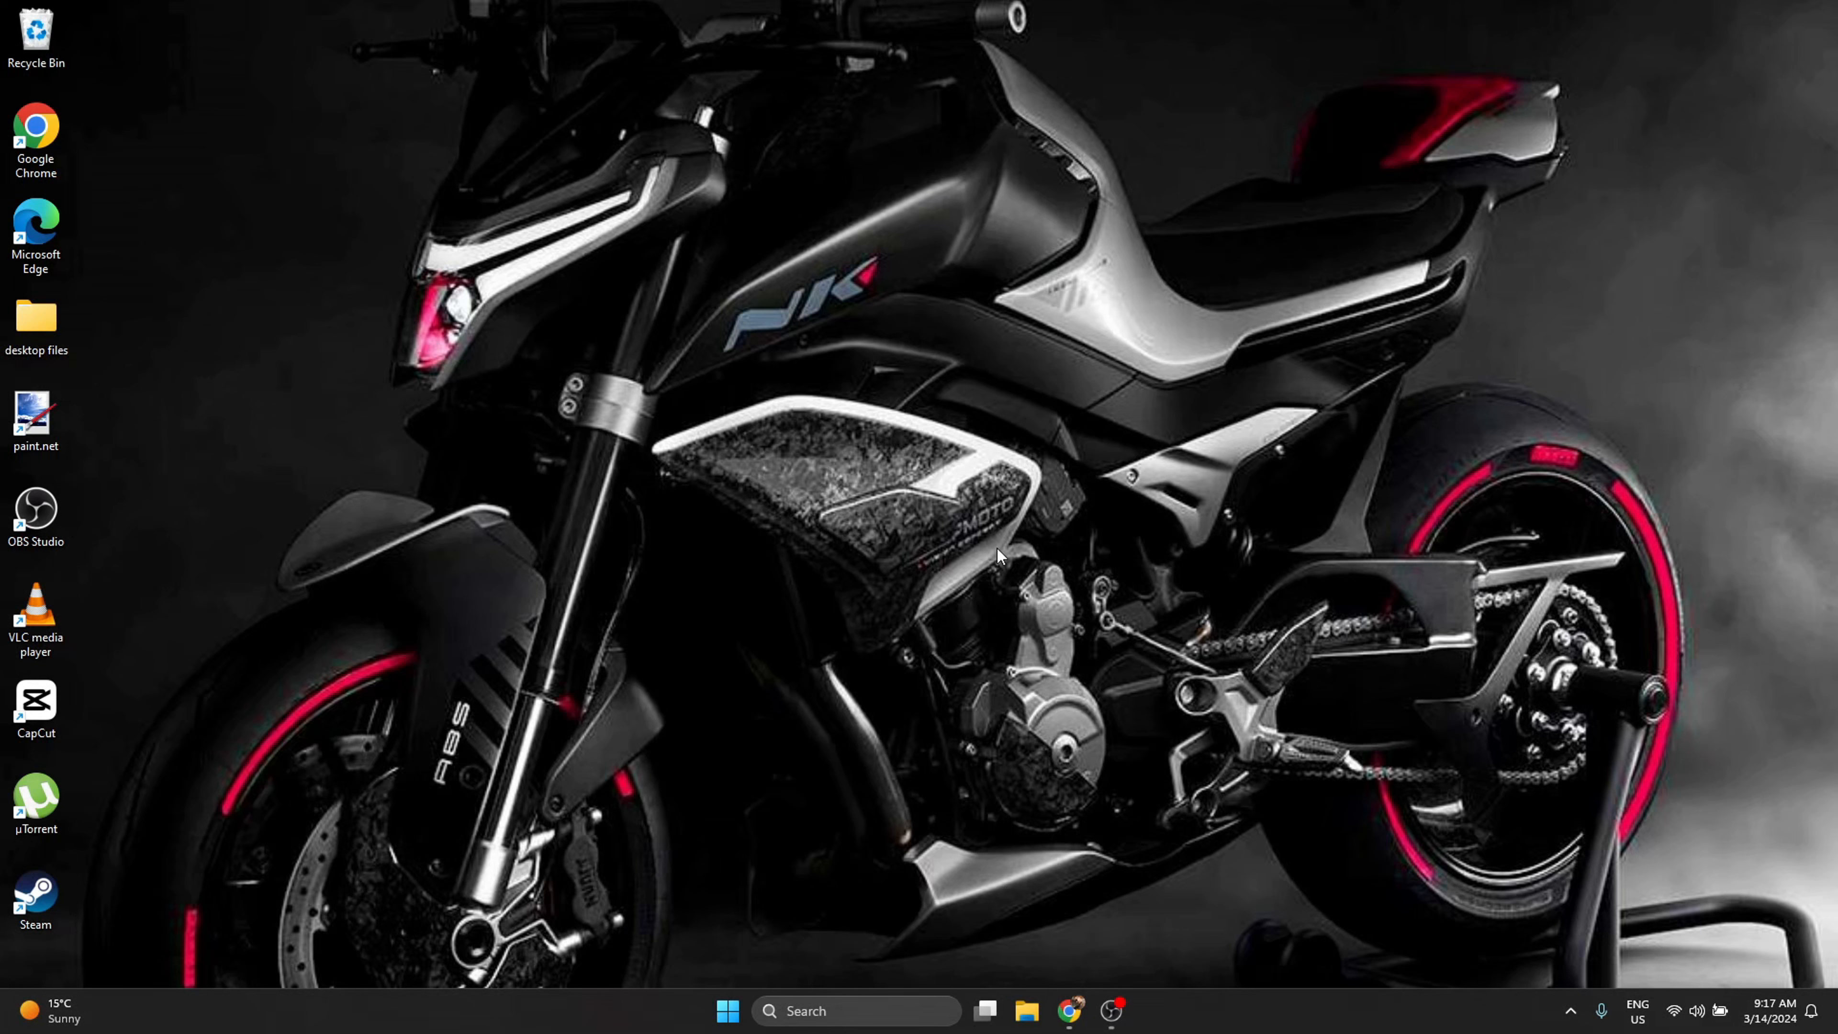
{"action": "mouse_move", "coordinate": [839, 666]}
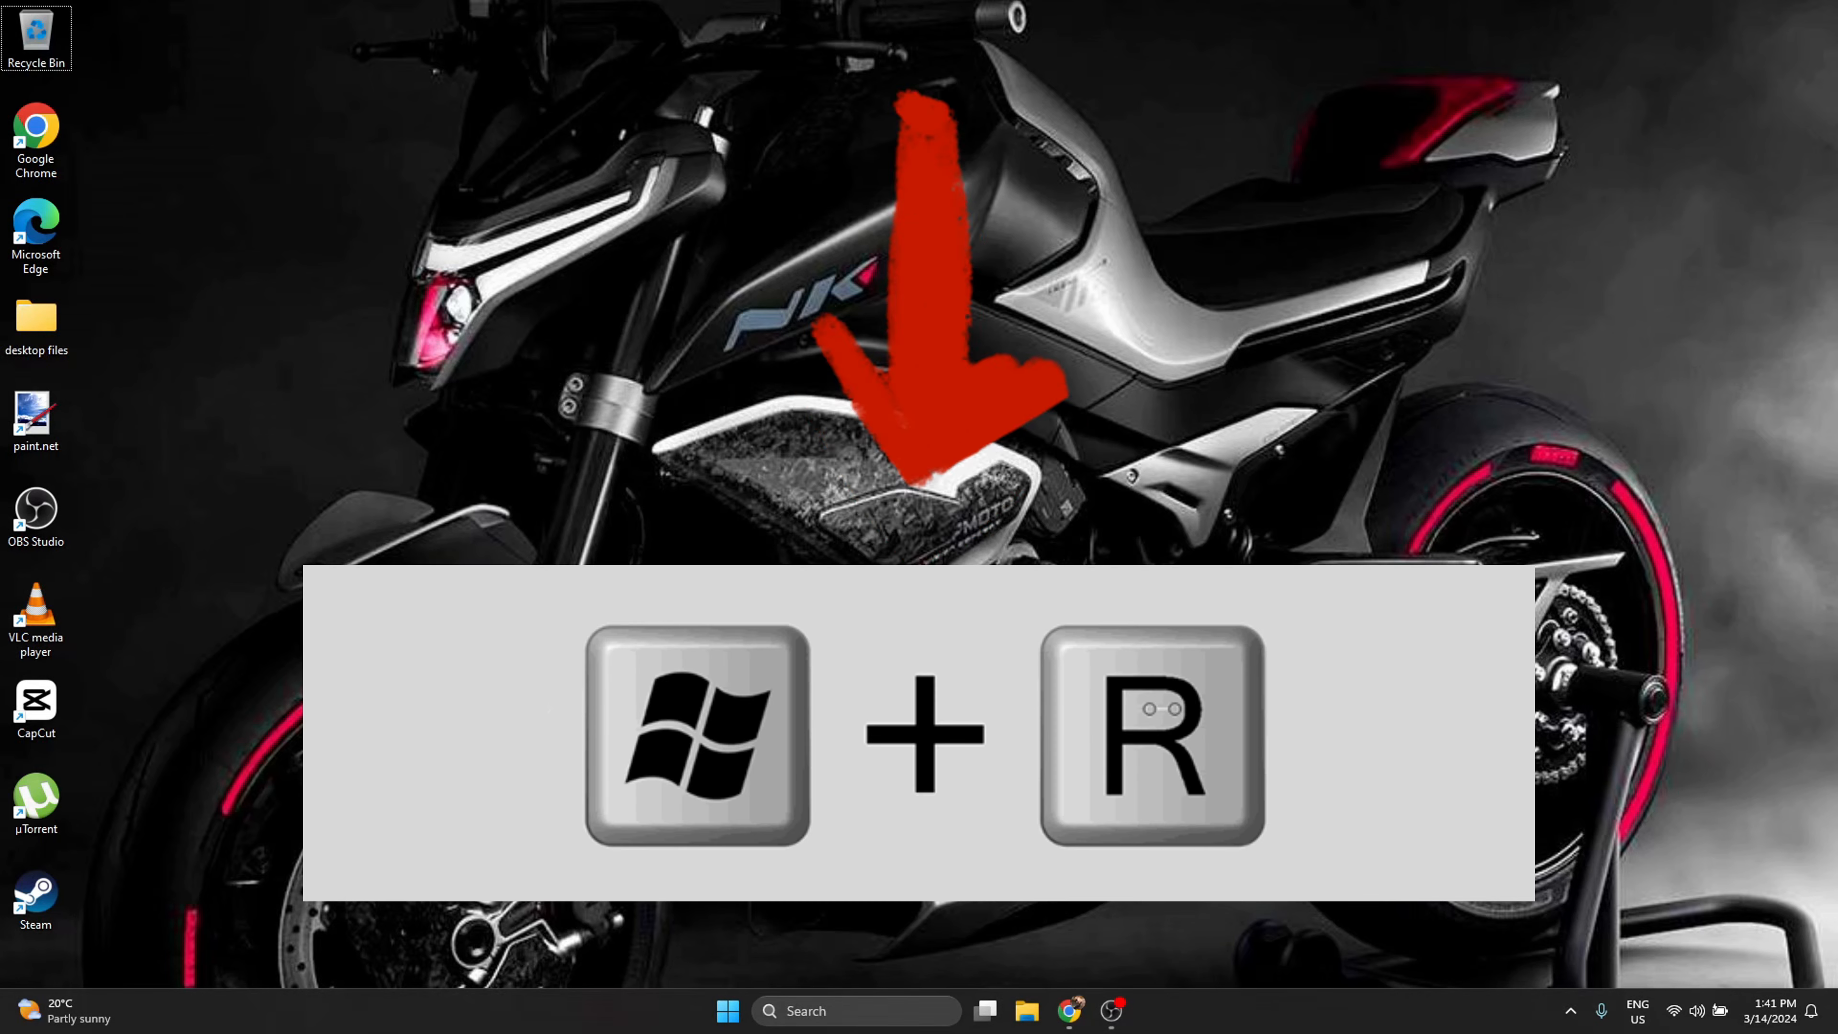
Launch the Run dialog again from the 'Run' search result, entry box empty.
{"action": "key", "text": "win+r"}
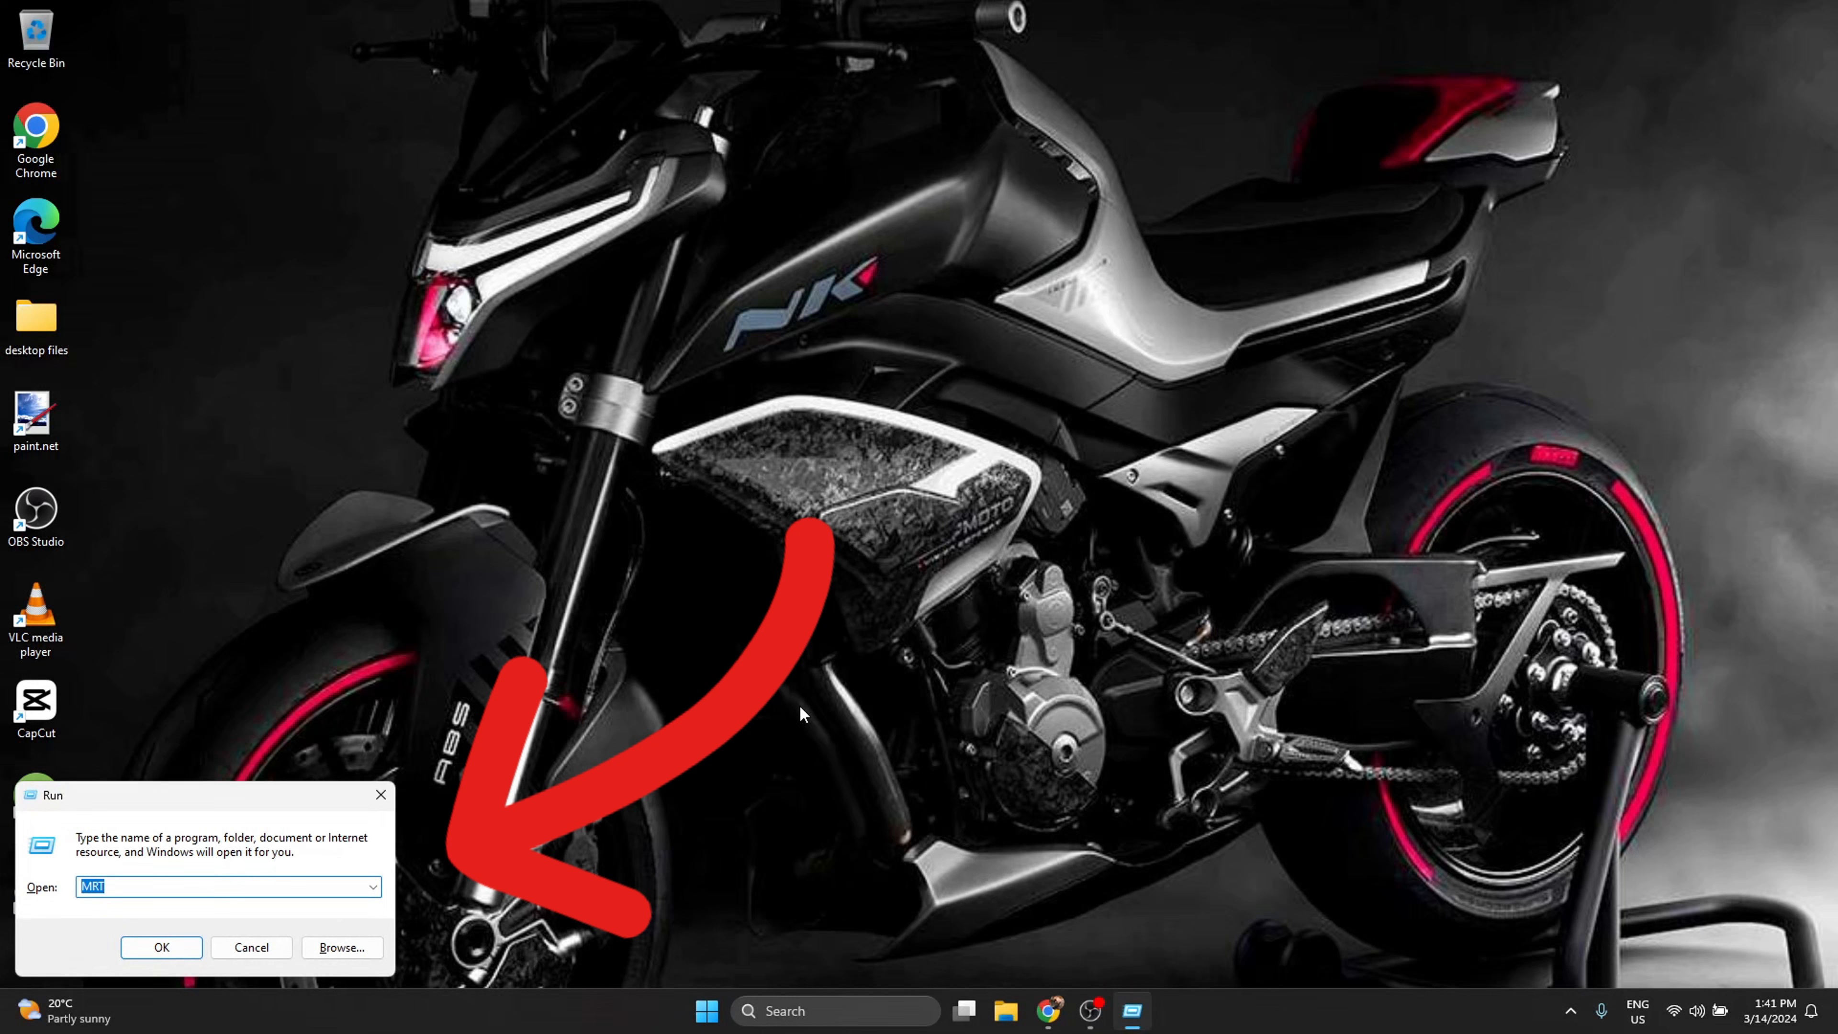
{"action": "mouse_move", "coordinate": [217, 882]}
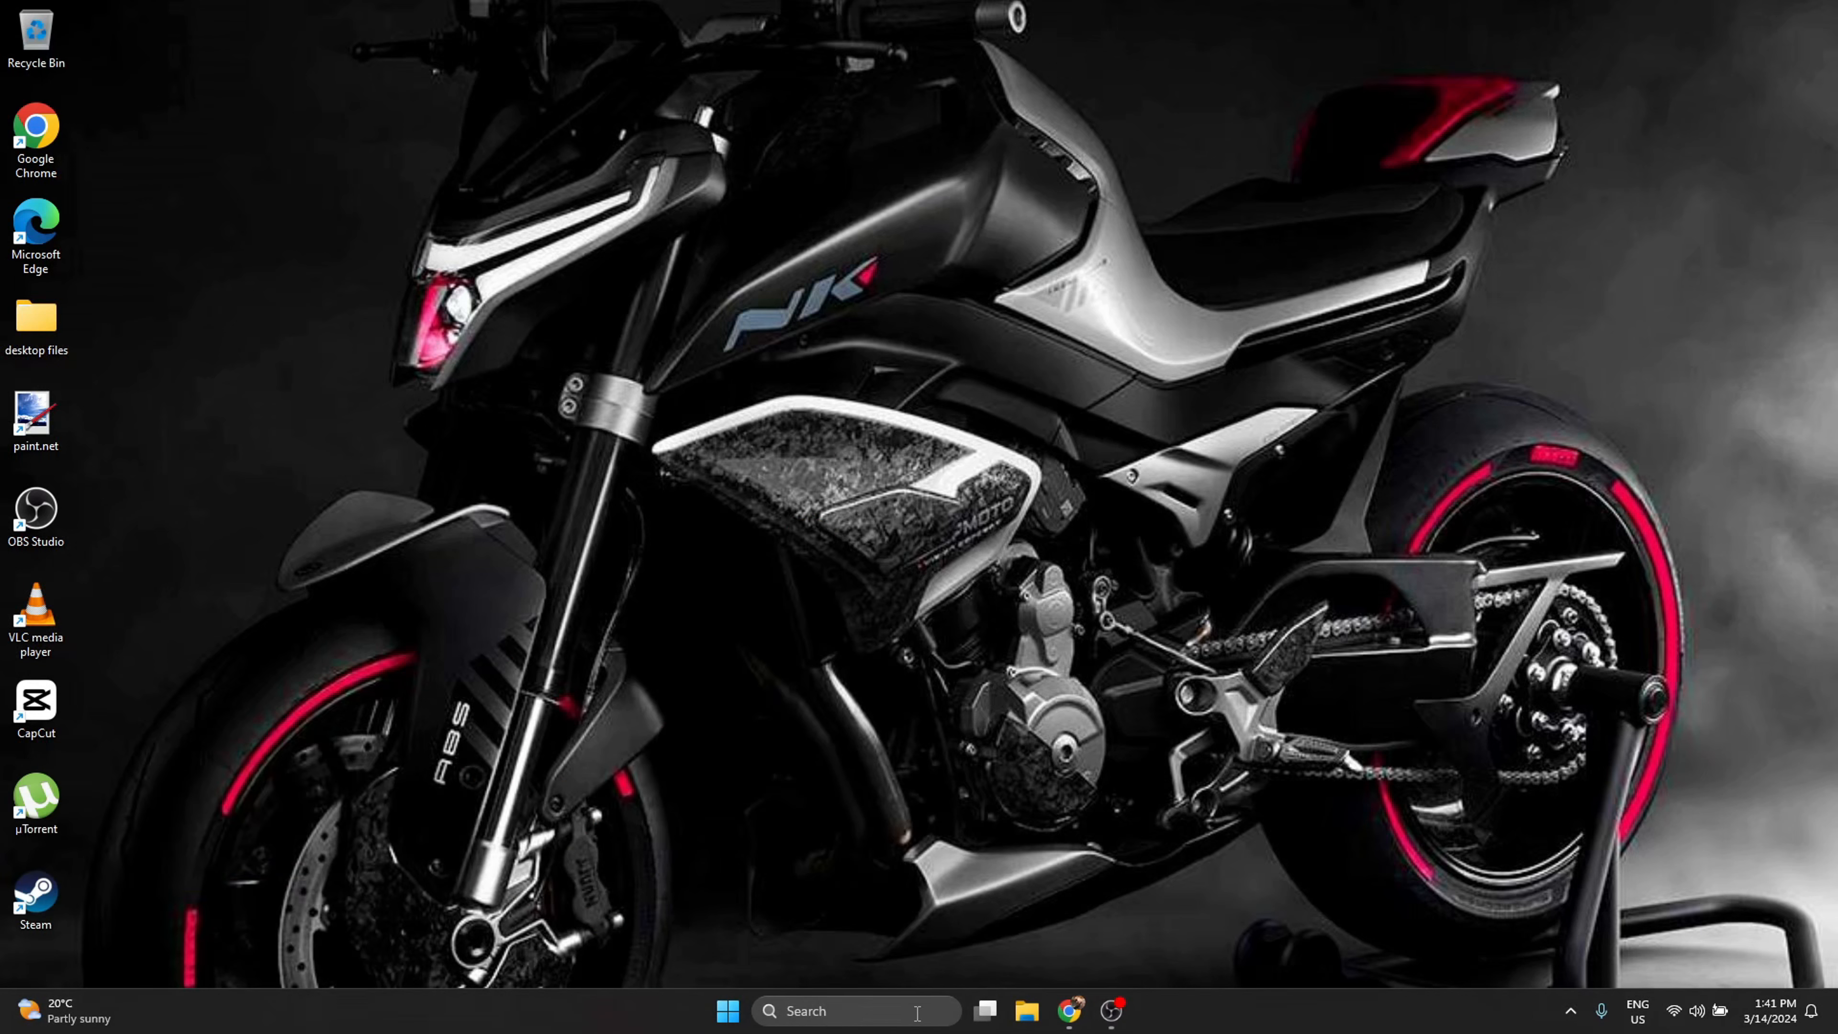
{"action": "left_click", "coordinate": [855, 1011]}
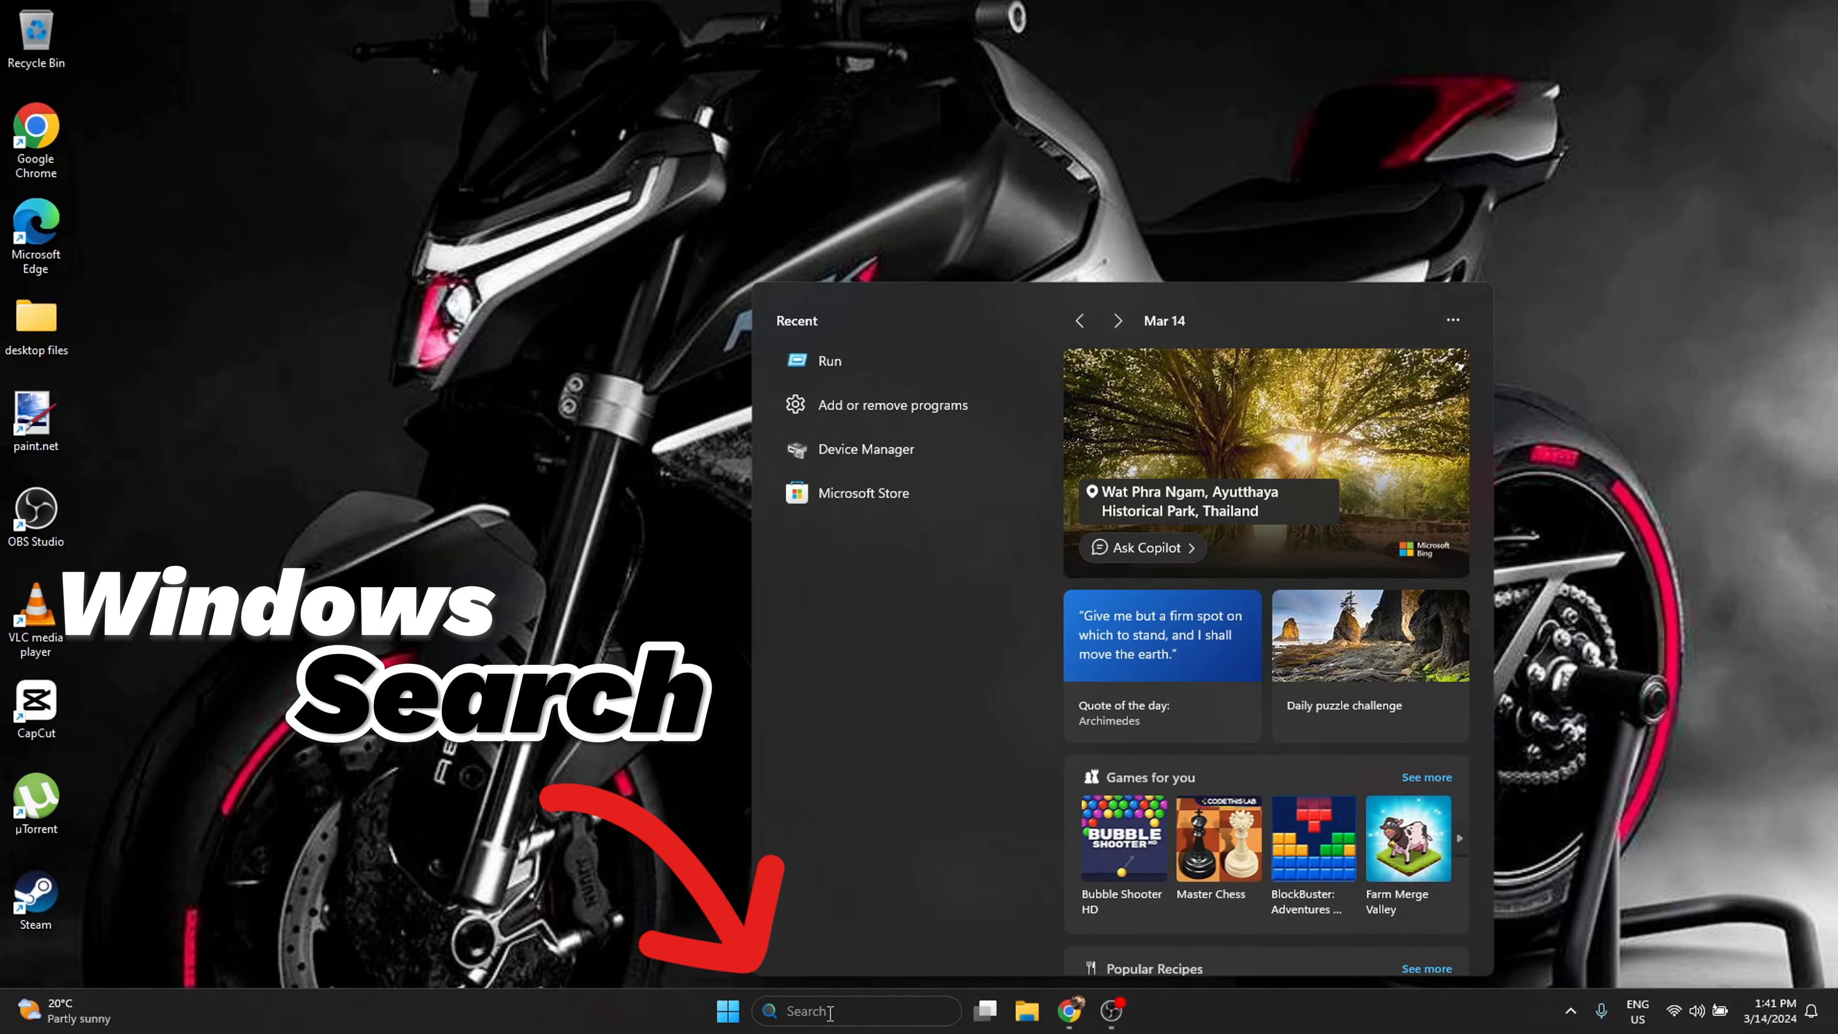
{"action": "type", "text": "Run"}
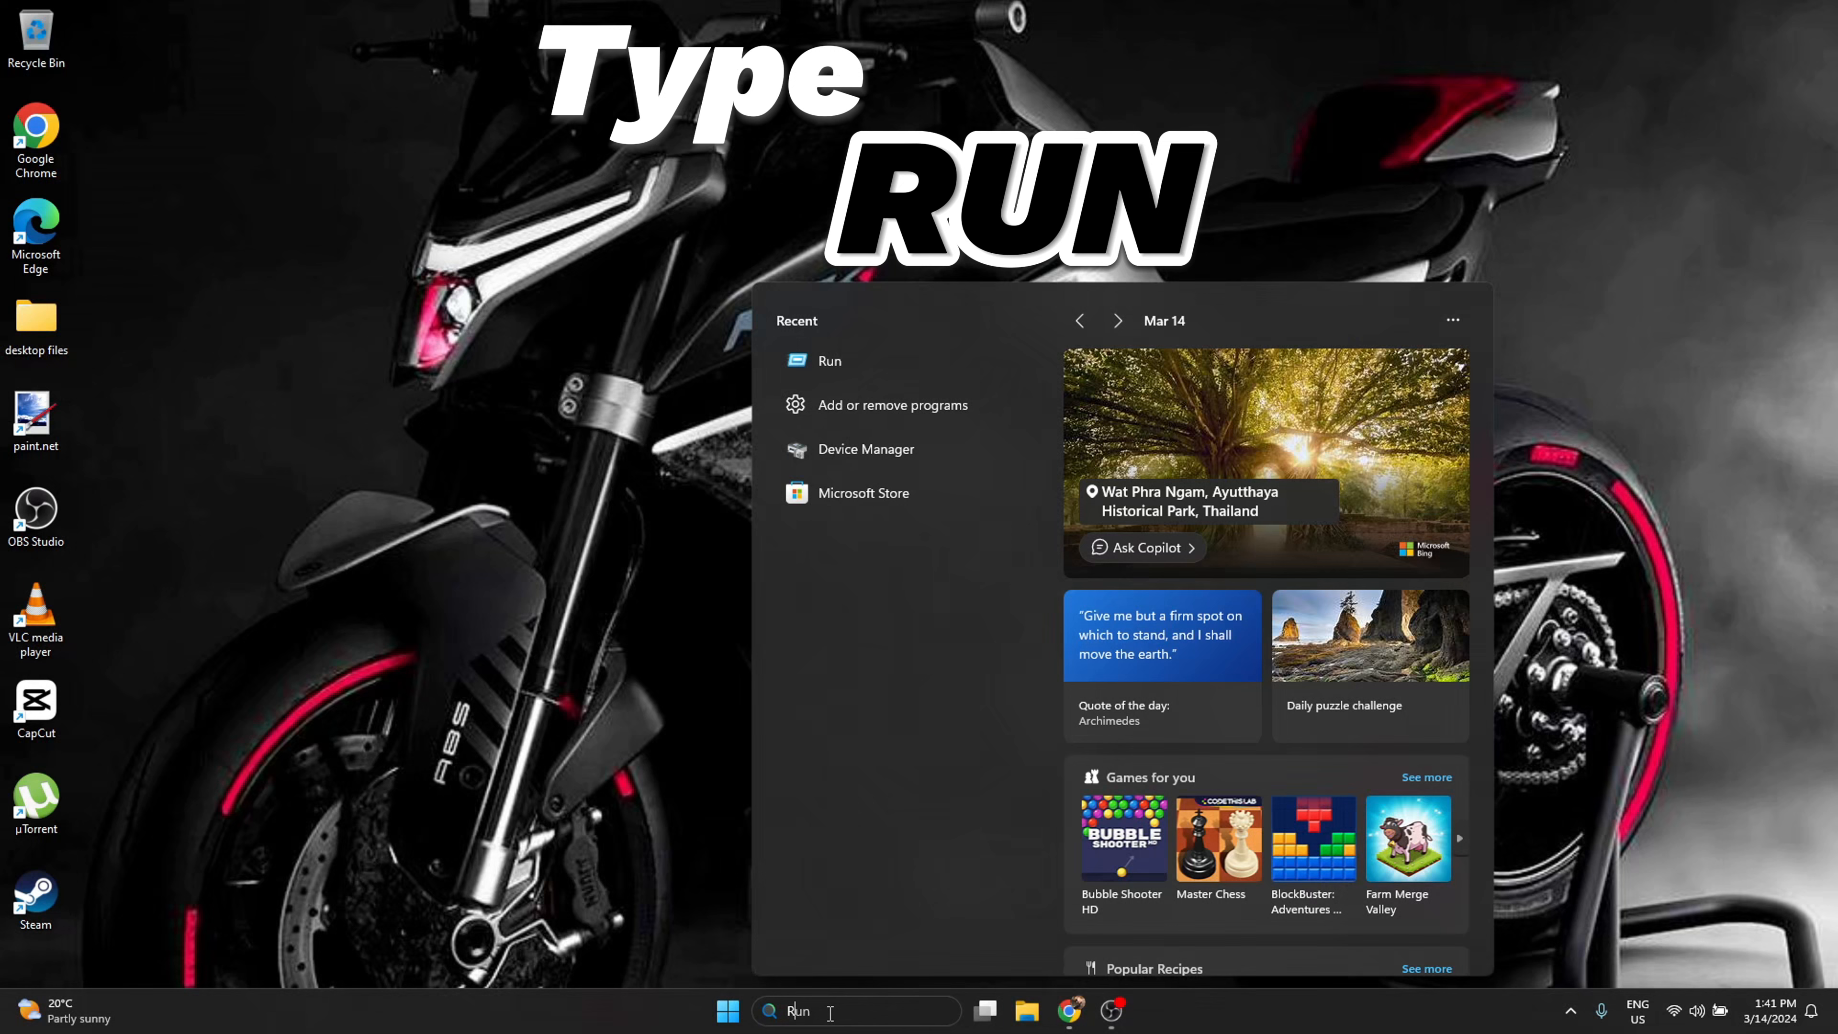
{"action": "type", "text": "RUN"}
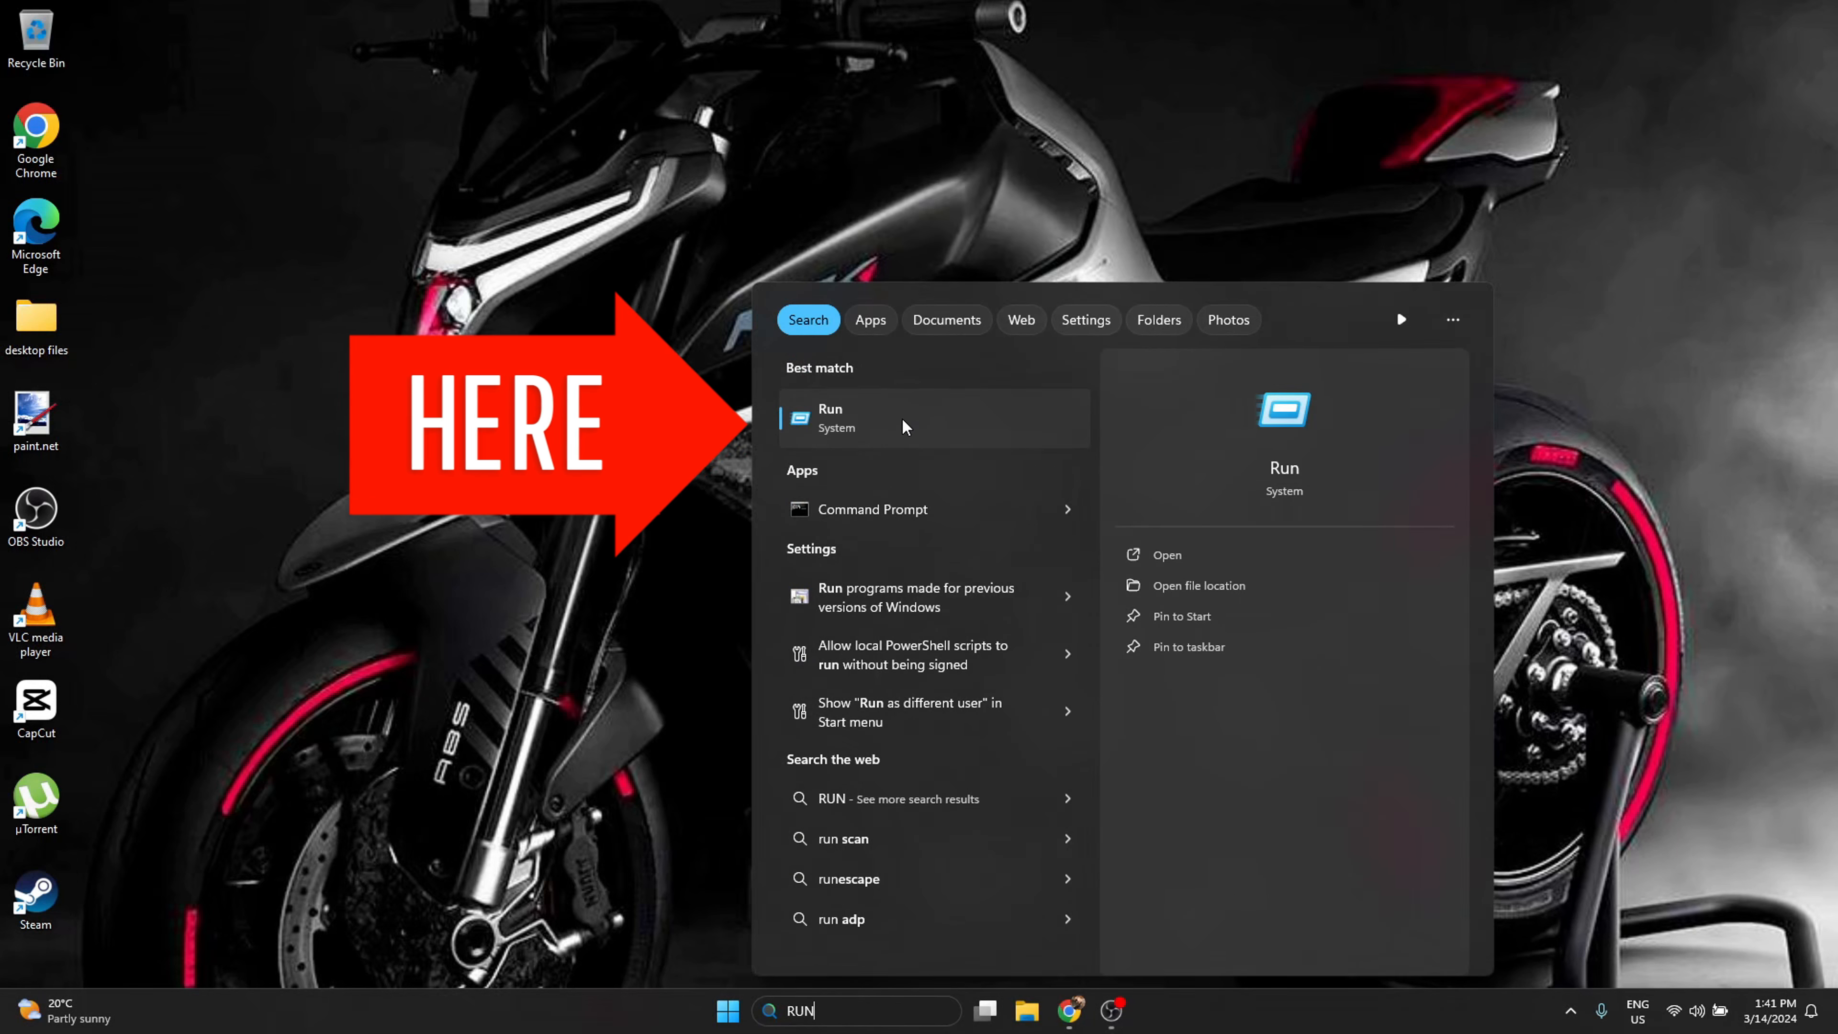
{"action": "left_click", "coordinate": [831, 417]}
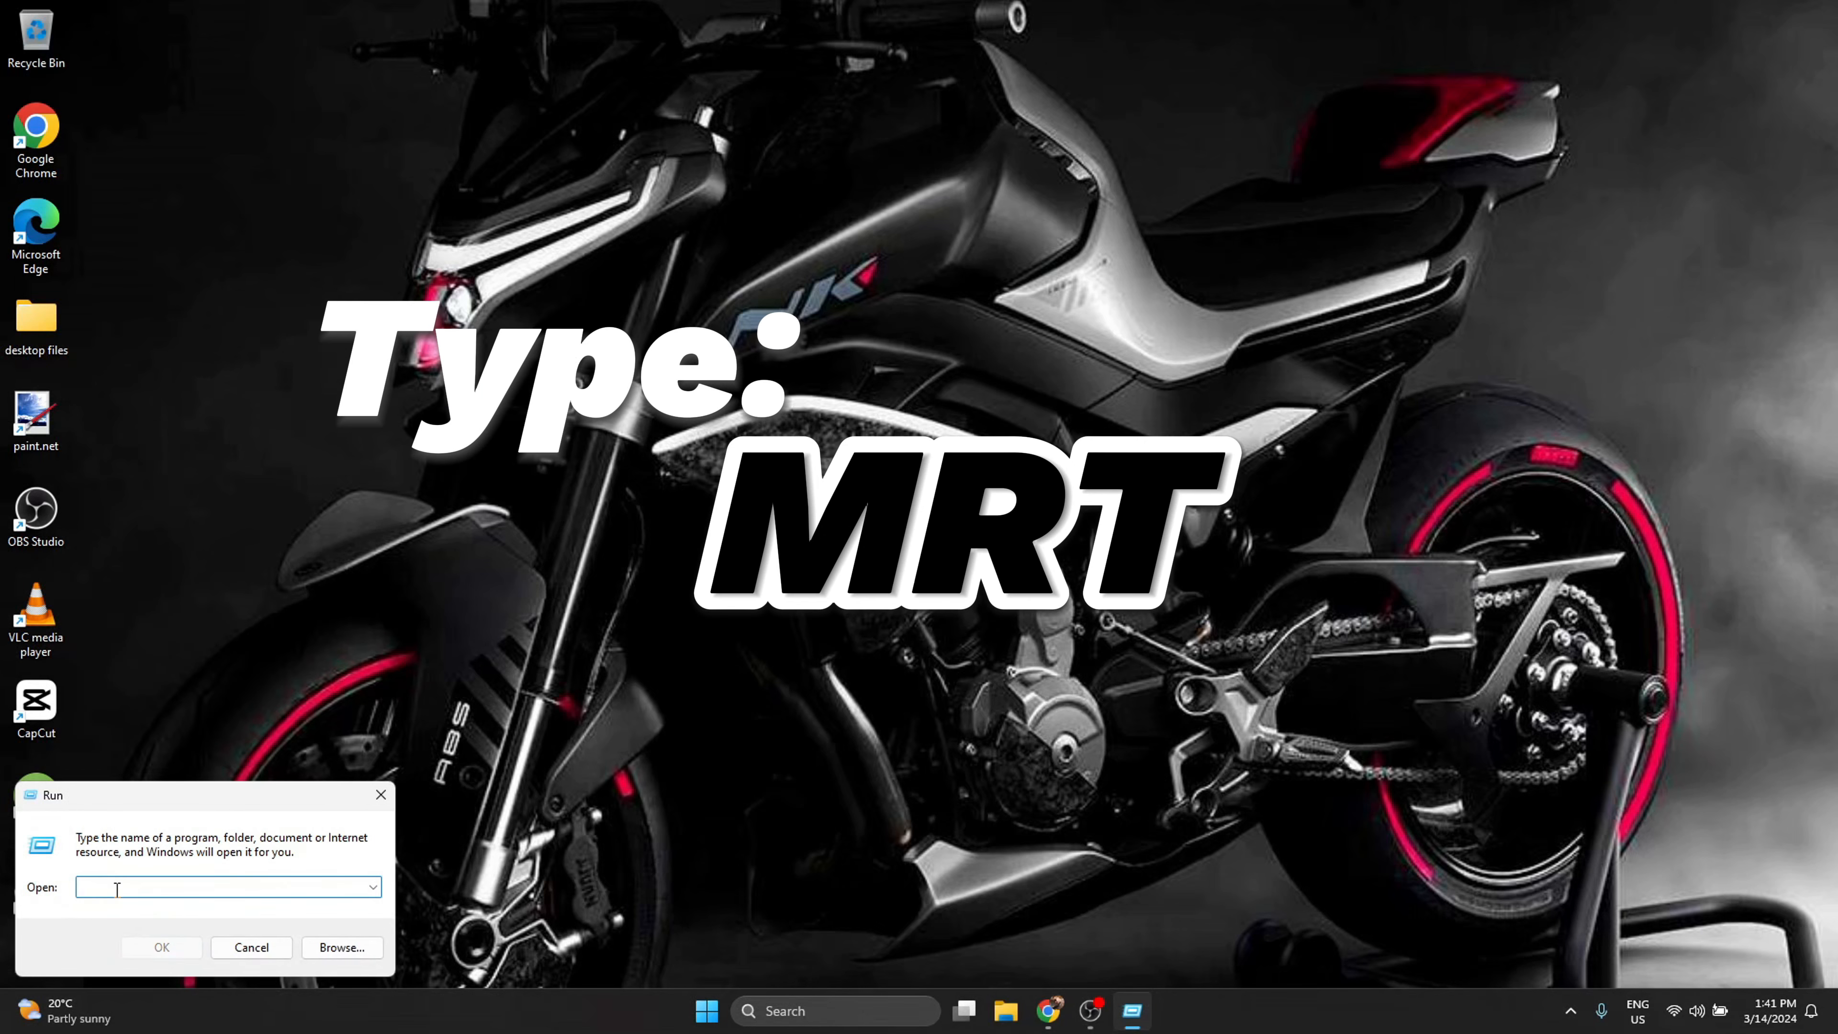
Run 'mrt' to start the Malicious Software Removal Tool at its welcome page.
{"action": "type", "text": "mrt"}
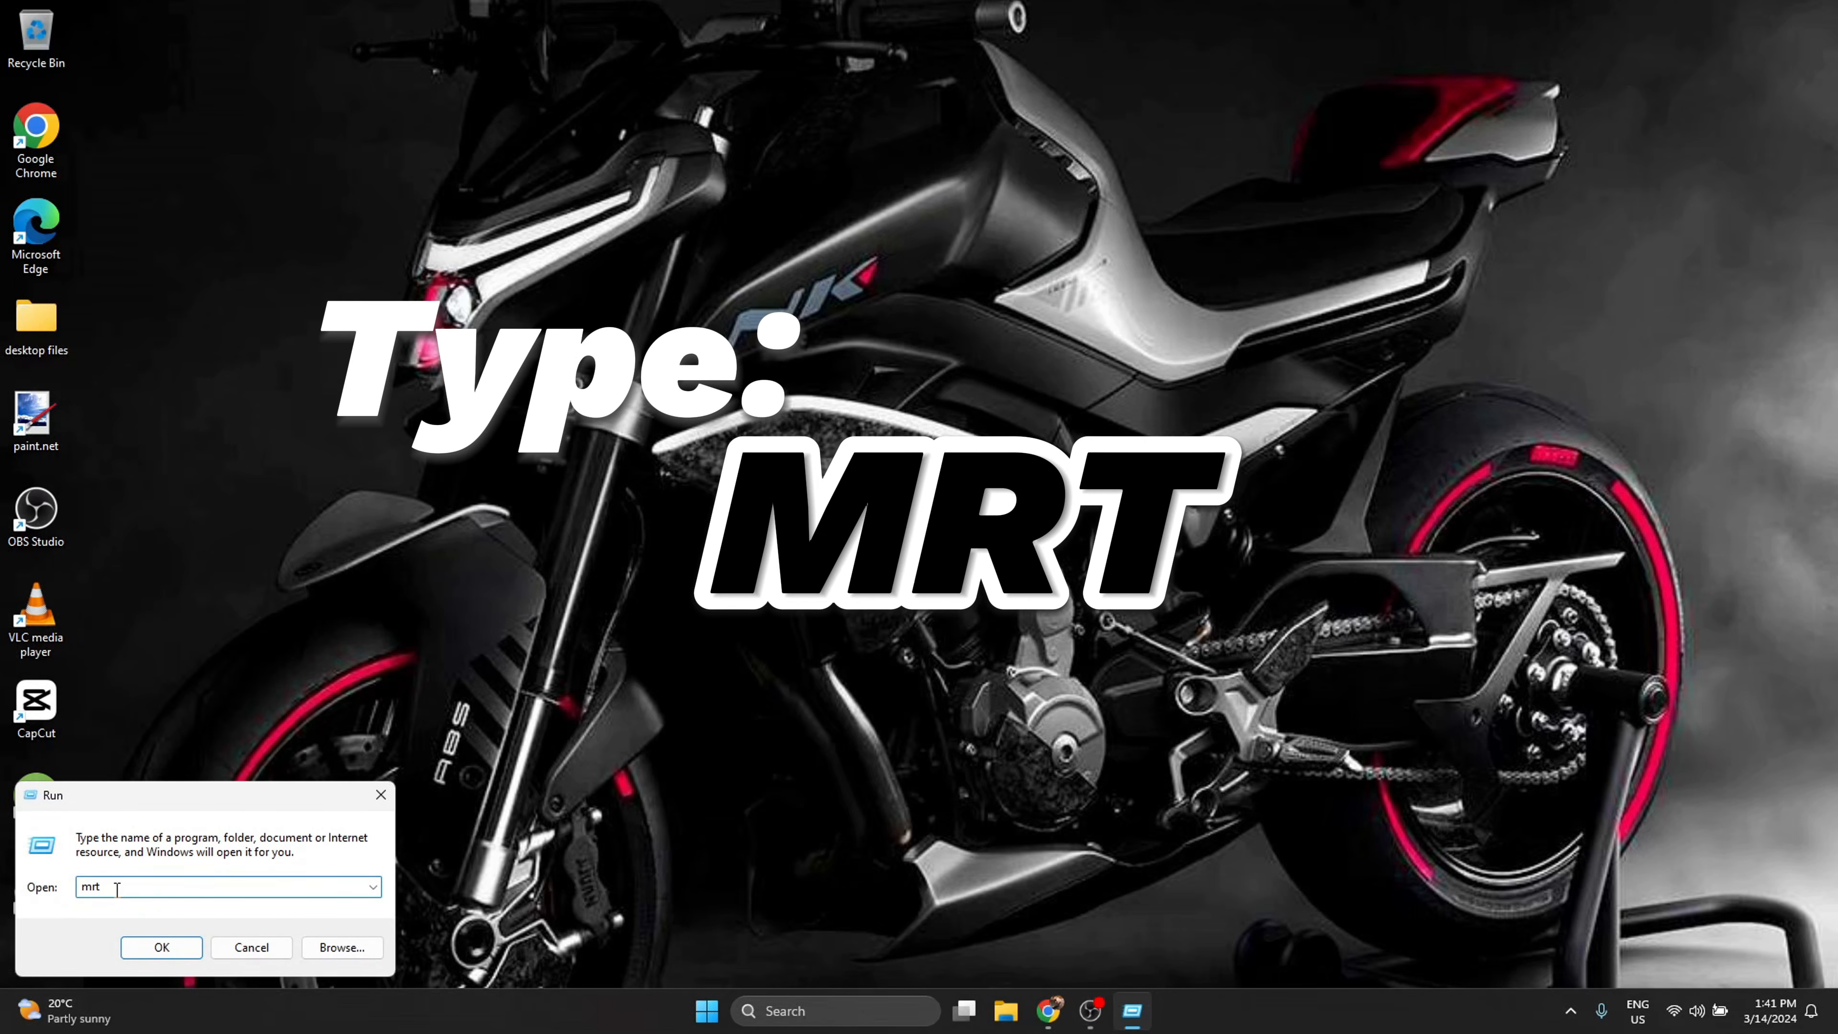
{"action": "left_click", "coordinate": [161, 946]}
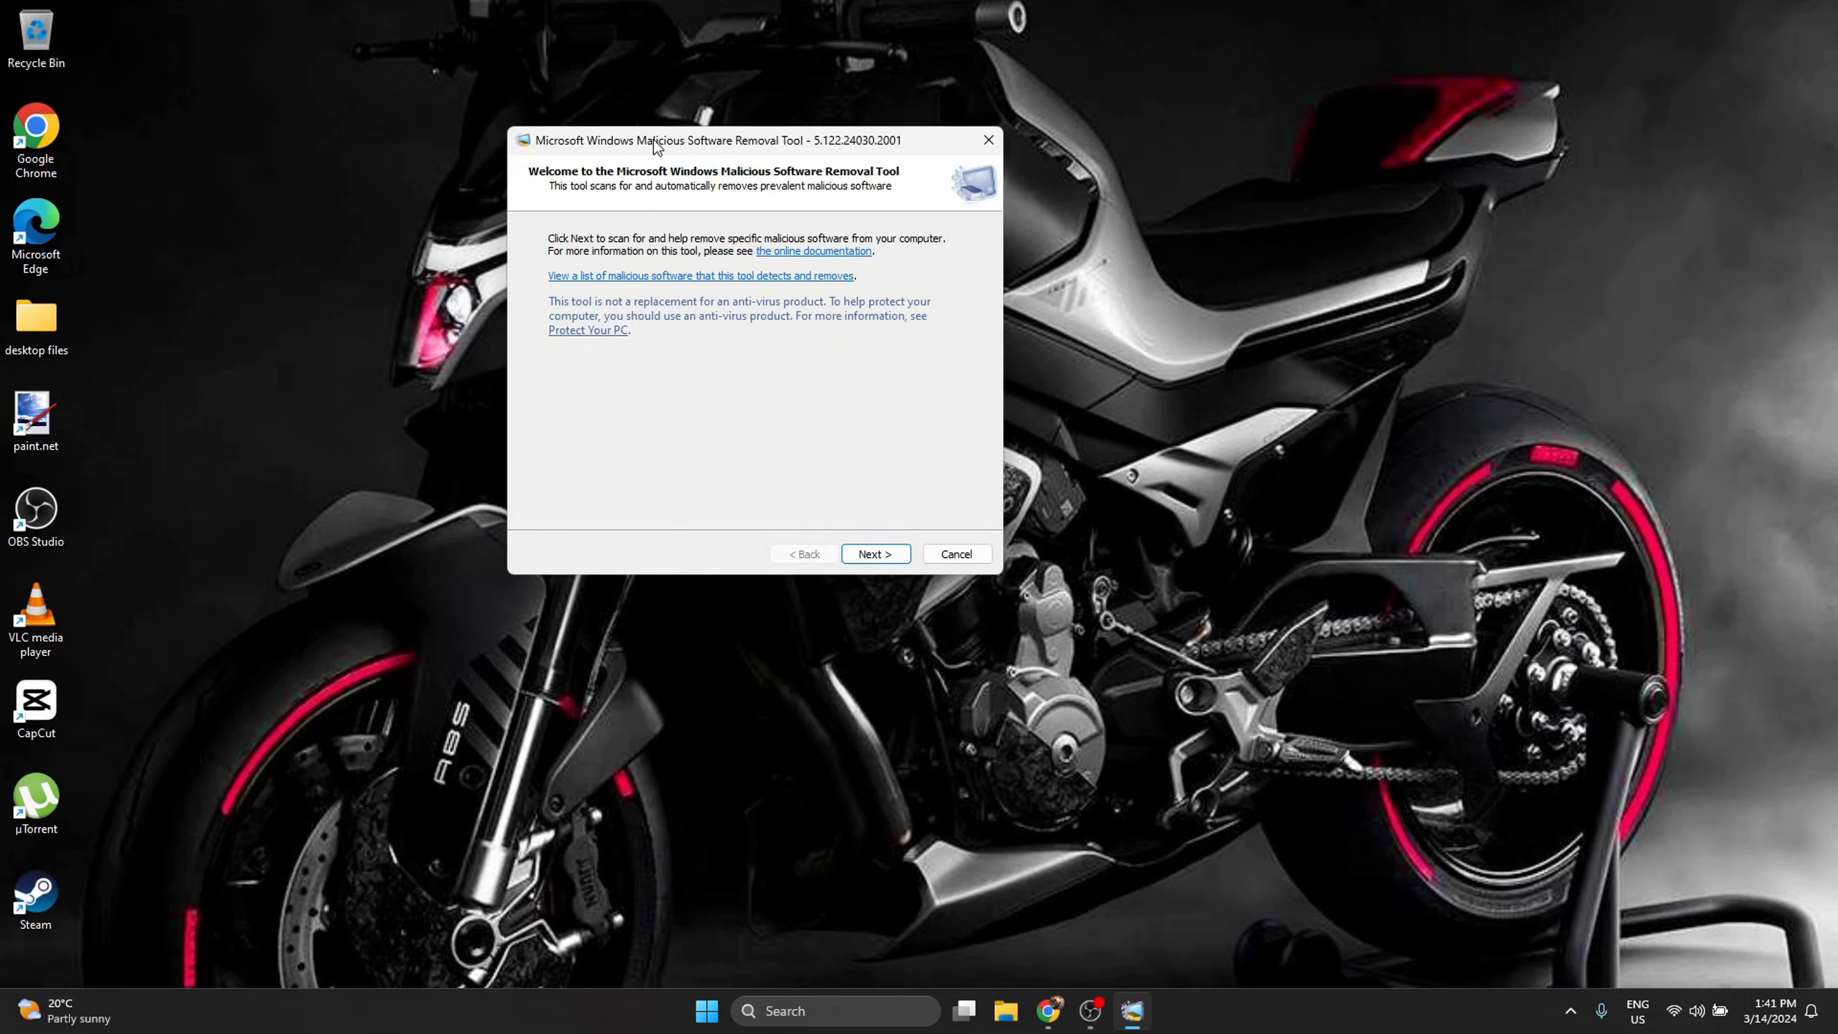
Run a Quick scan, see no malicious software found, and finish.
{"action": "left_click", "coordinate": [874, 553]}
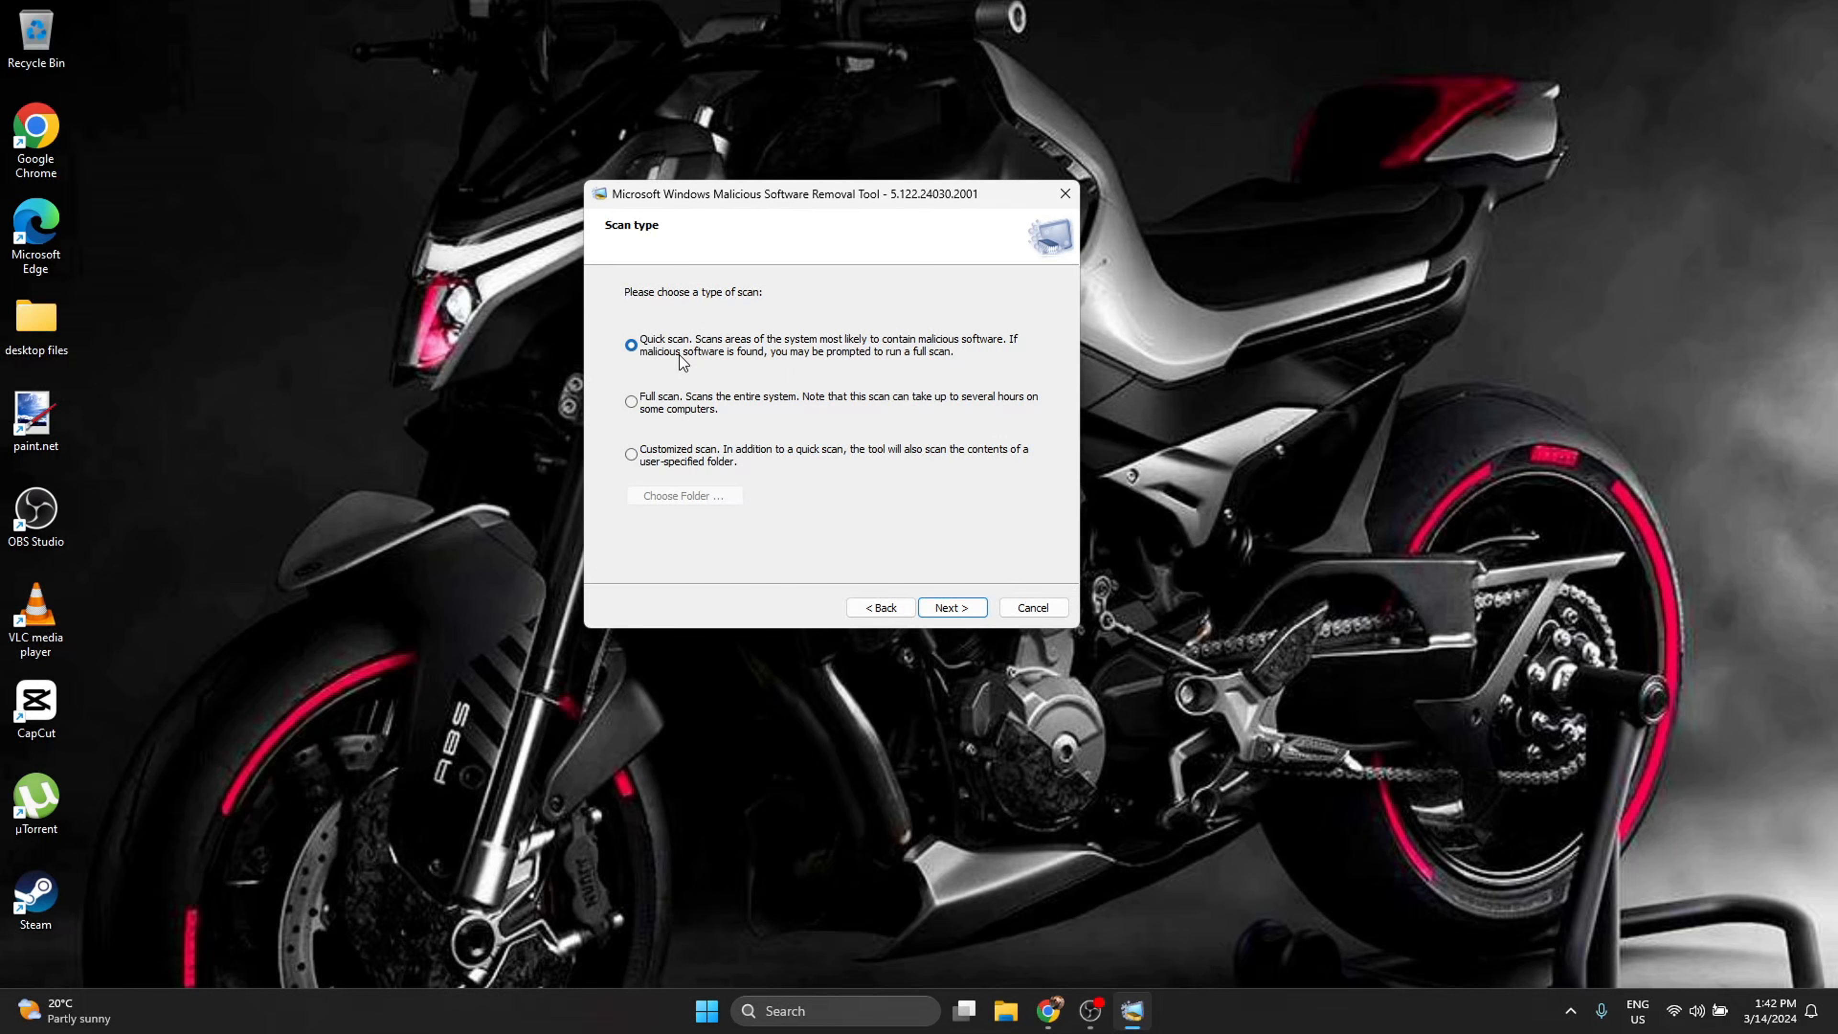
{"action": "mouse_move", "coordinate": [662, 412]}
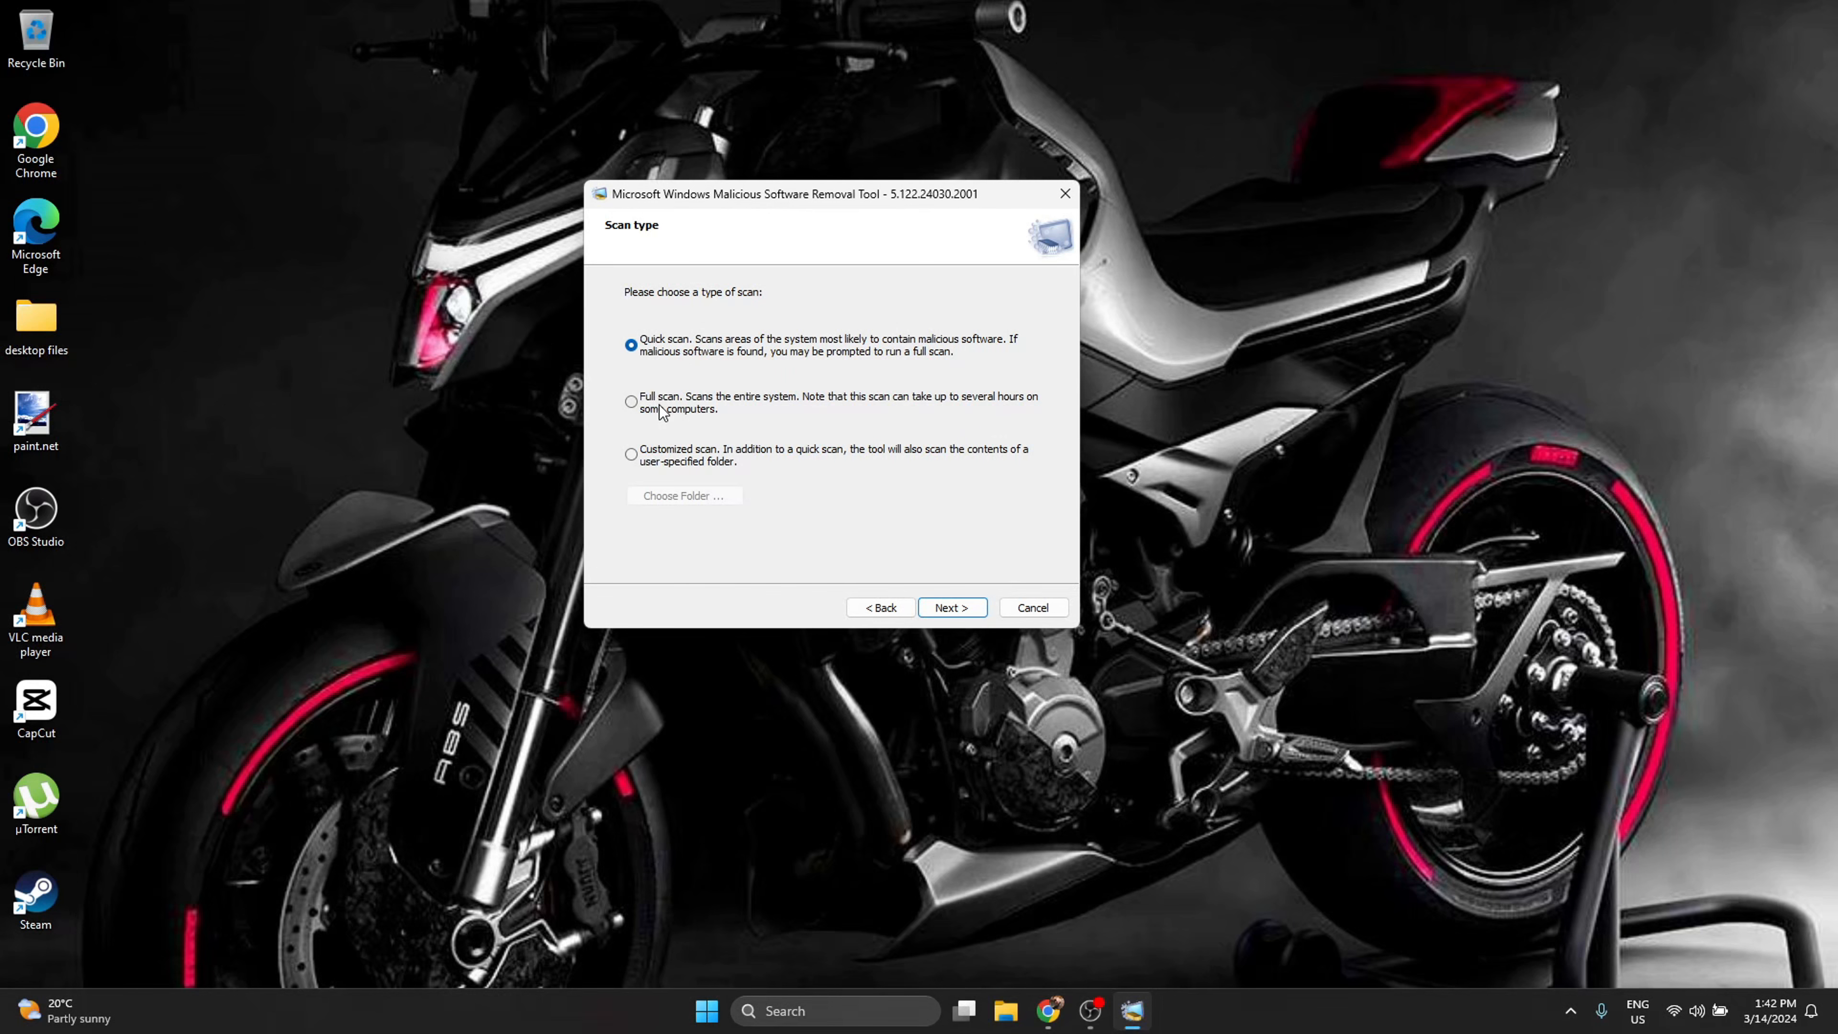
{"action": "left_click", "coordinate": [951, 606]}
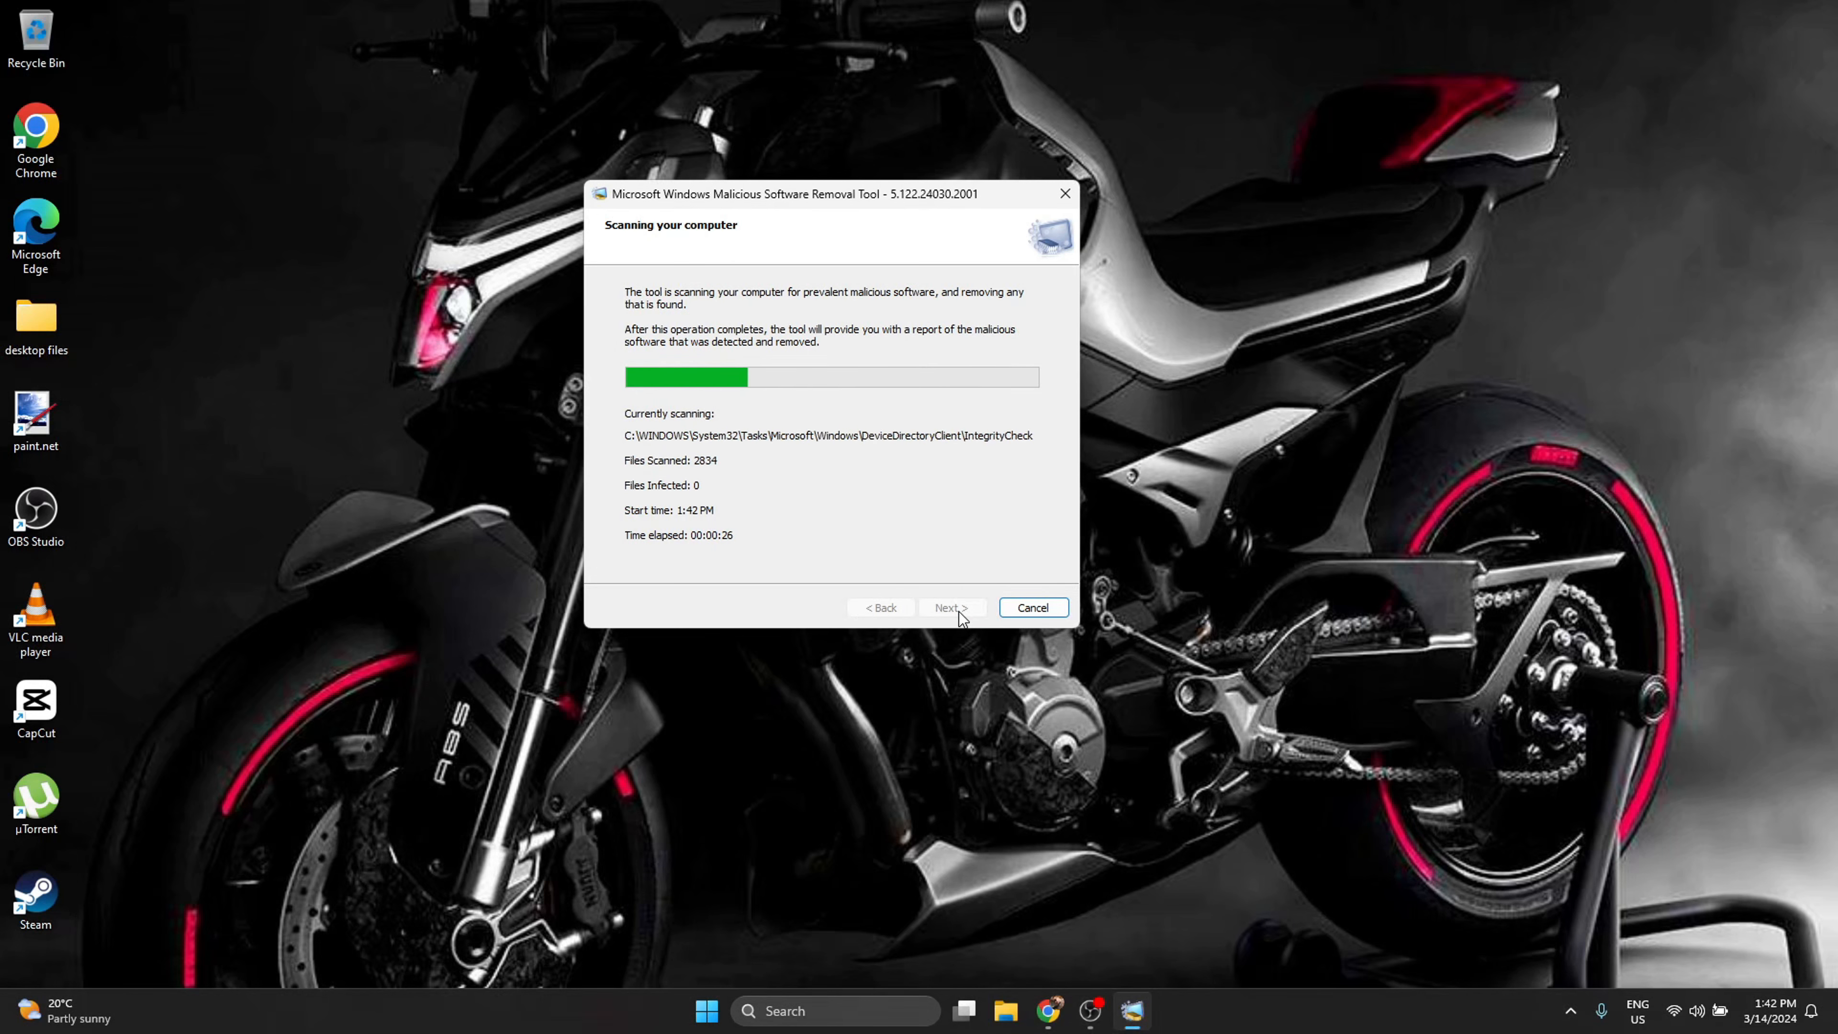
{"action": "mouse_move", "coordinate": [995, 557]}
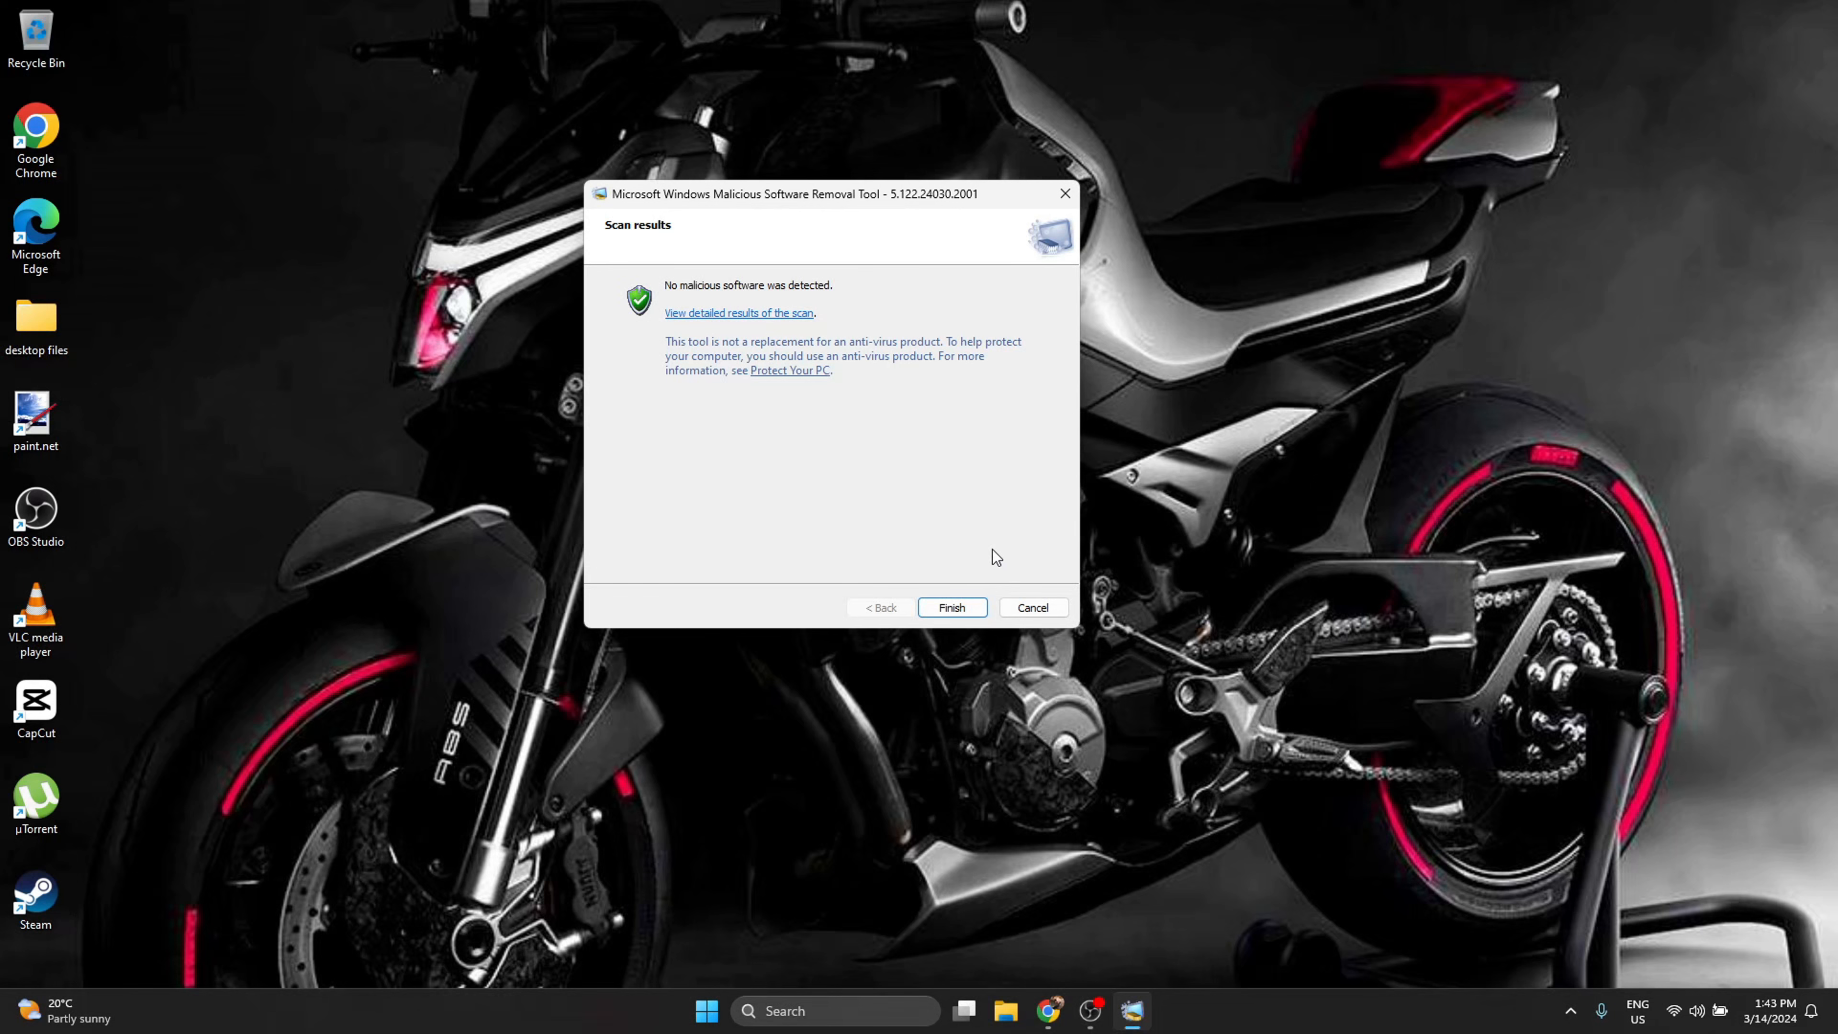
{"action": "left_click", "coordinate": [950, 607]}
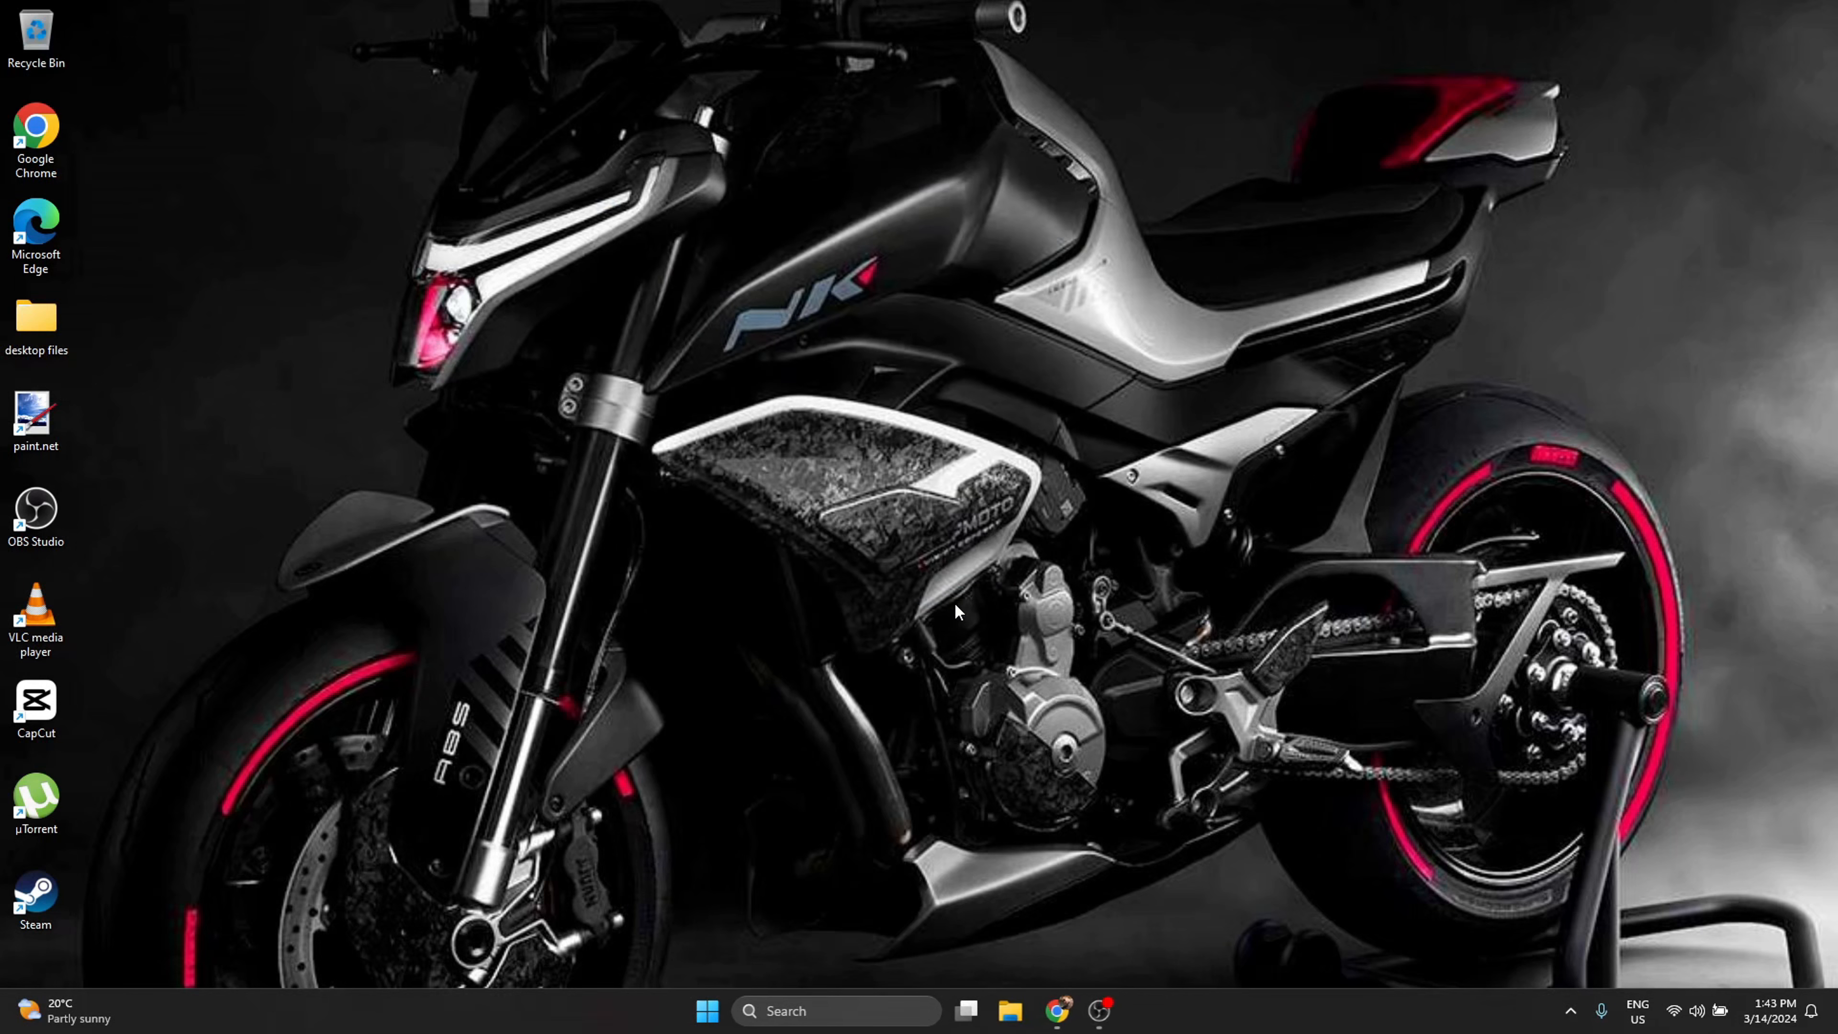
{"action": "mouse_move", "coordinate": [955, 950]}
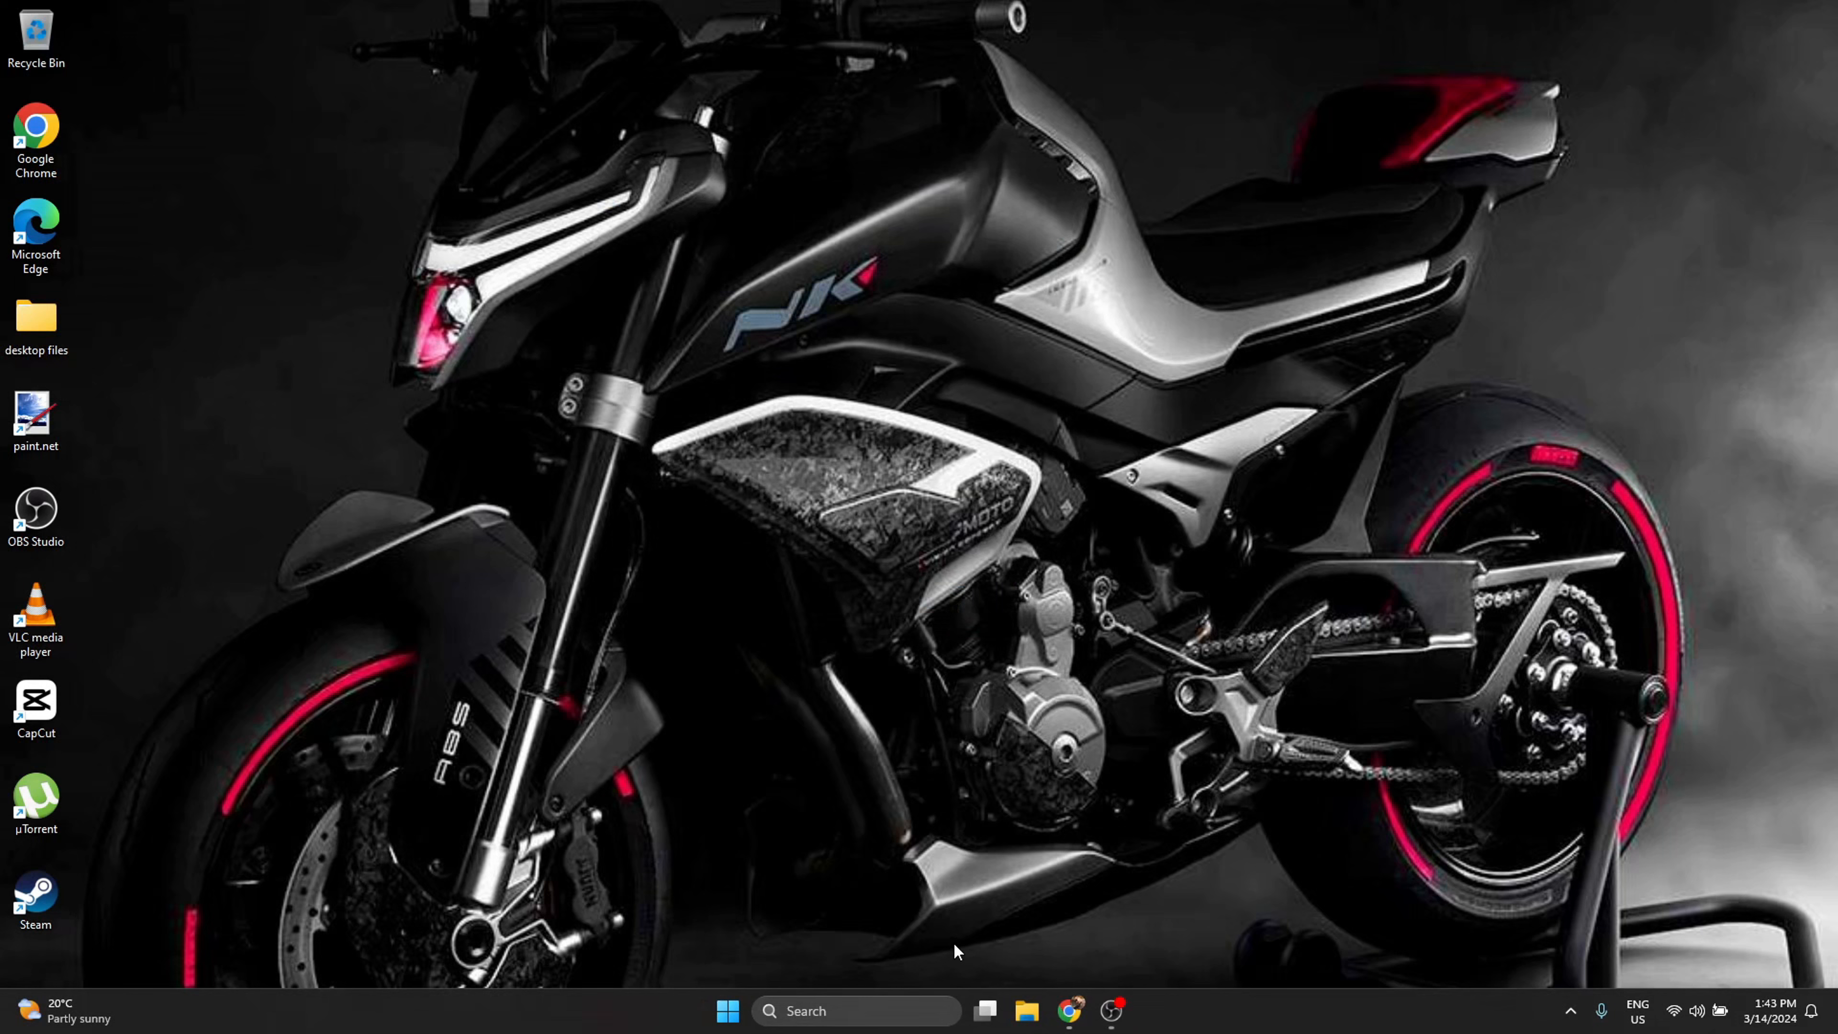
{"action": "mouse_move", "coordinate": [1091, 773]}
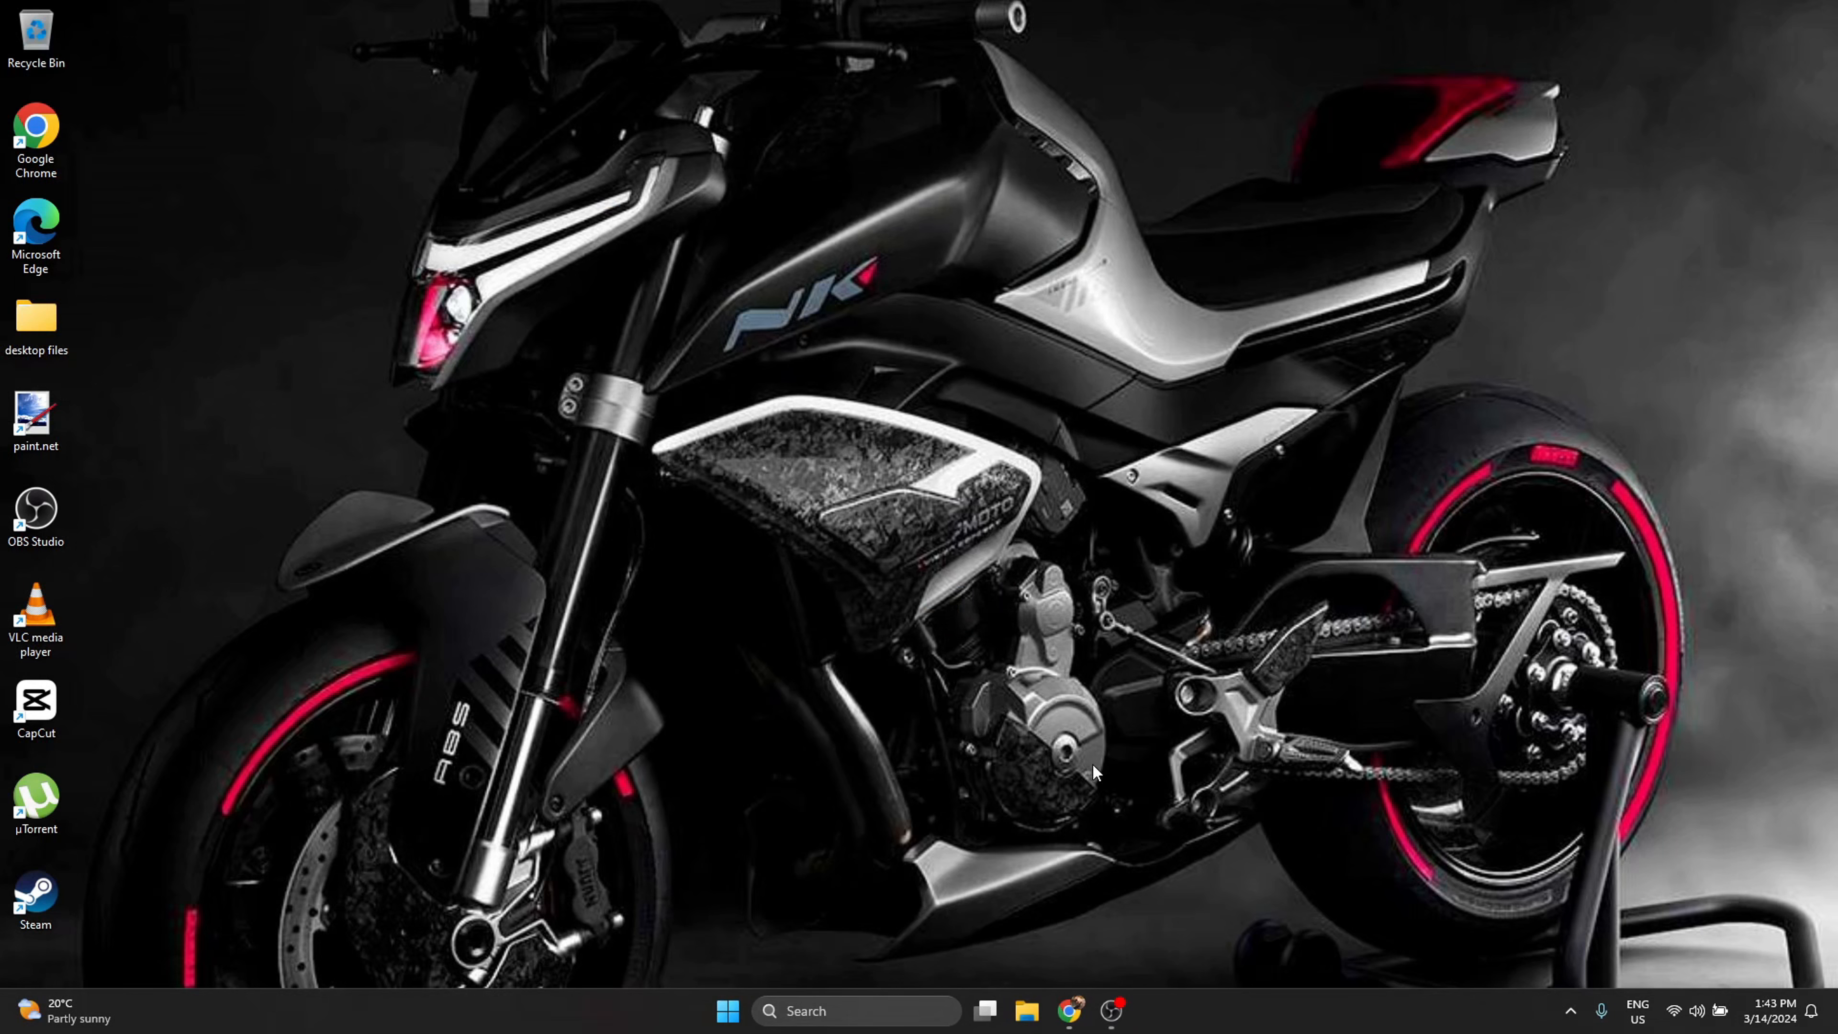
{"action": "left_click", "coordinate": [726, 1010]}
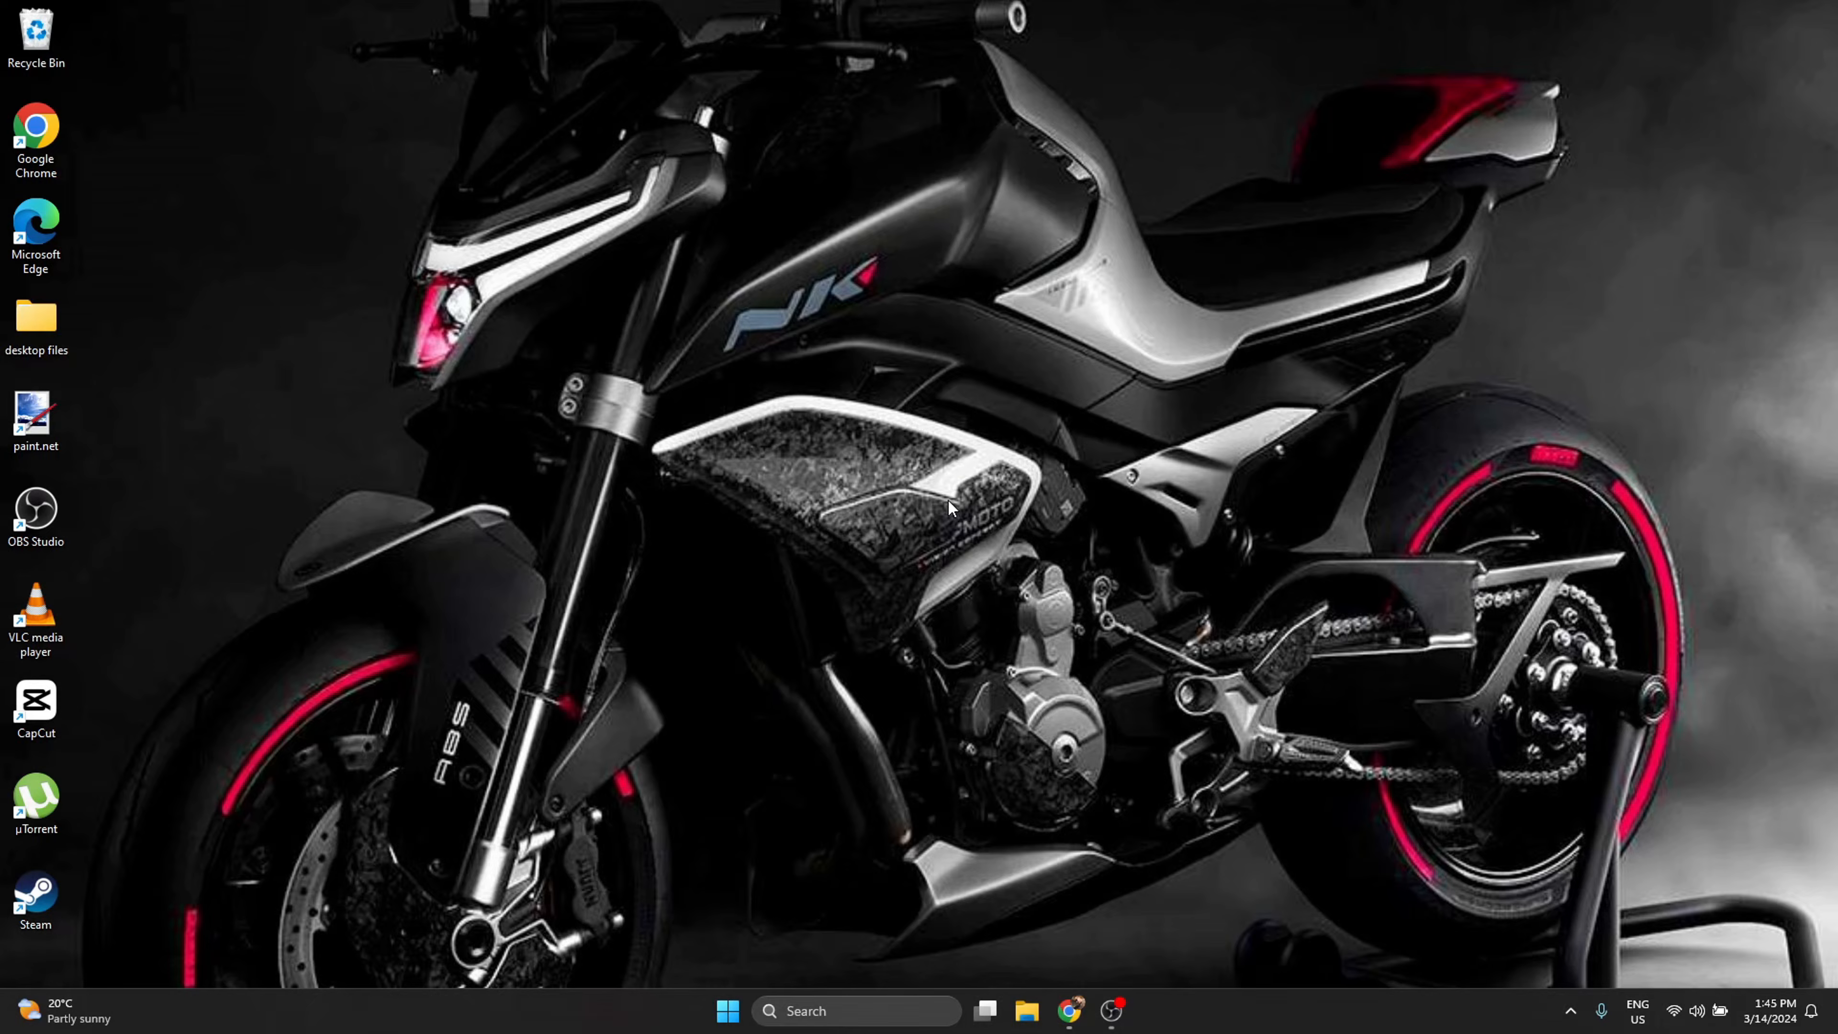
{"action": "mouse_move", "coordinate": [1183, 591]}
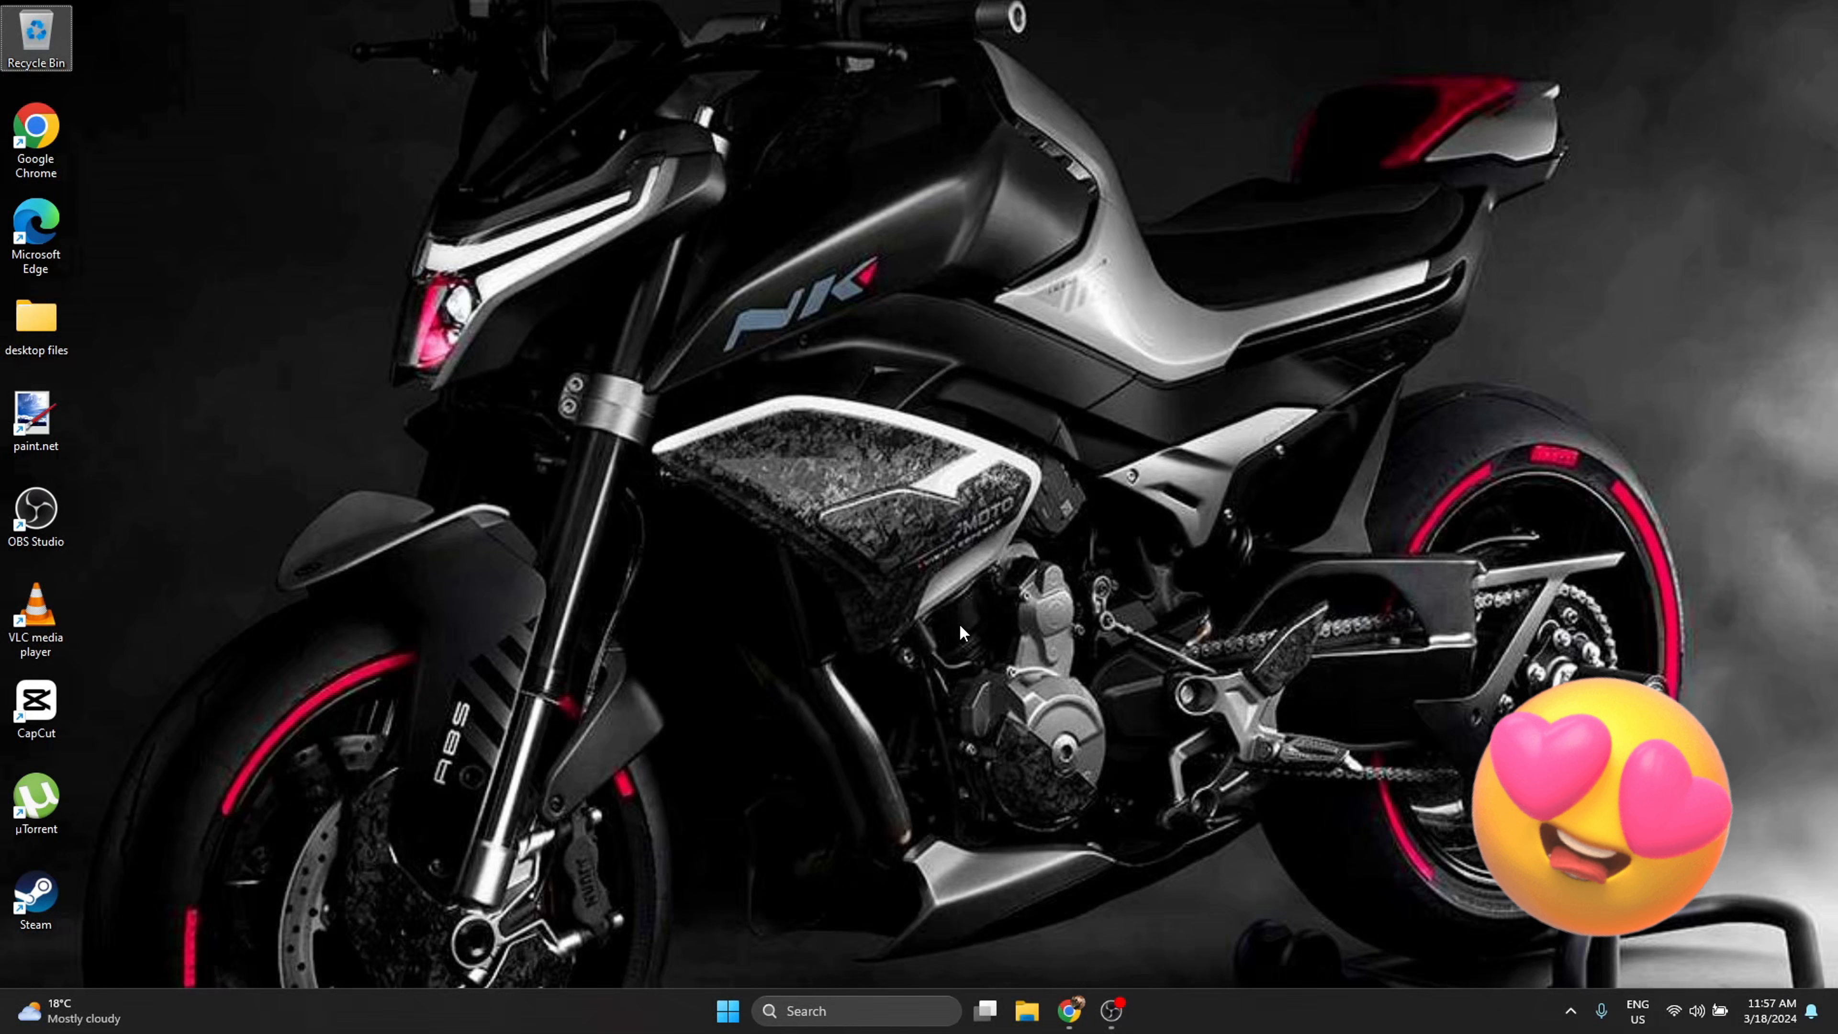
Launch Device Manager from the 'devi' search result.
{"action": "key", "text": "win+x"}
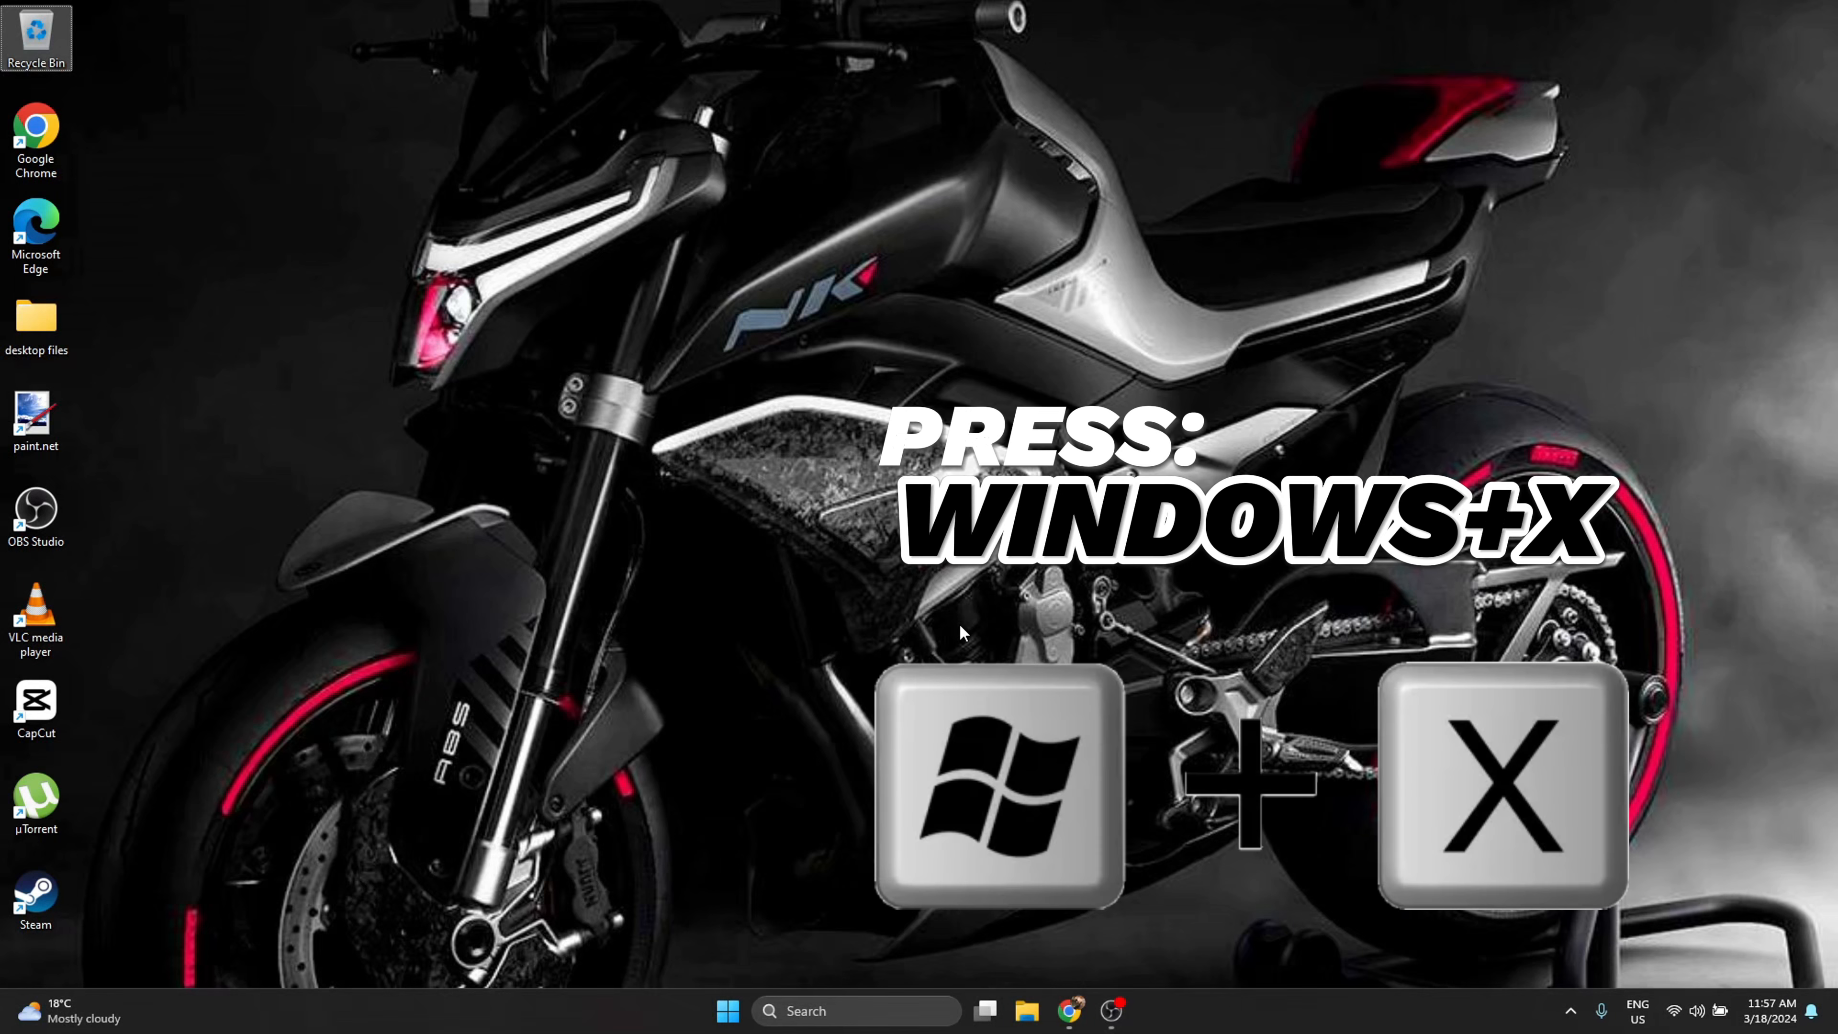
{"action": "key", "text": "Win+X"}
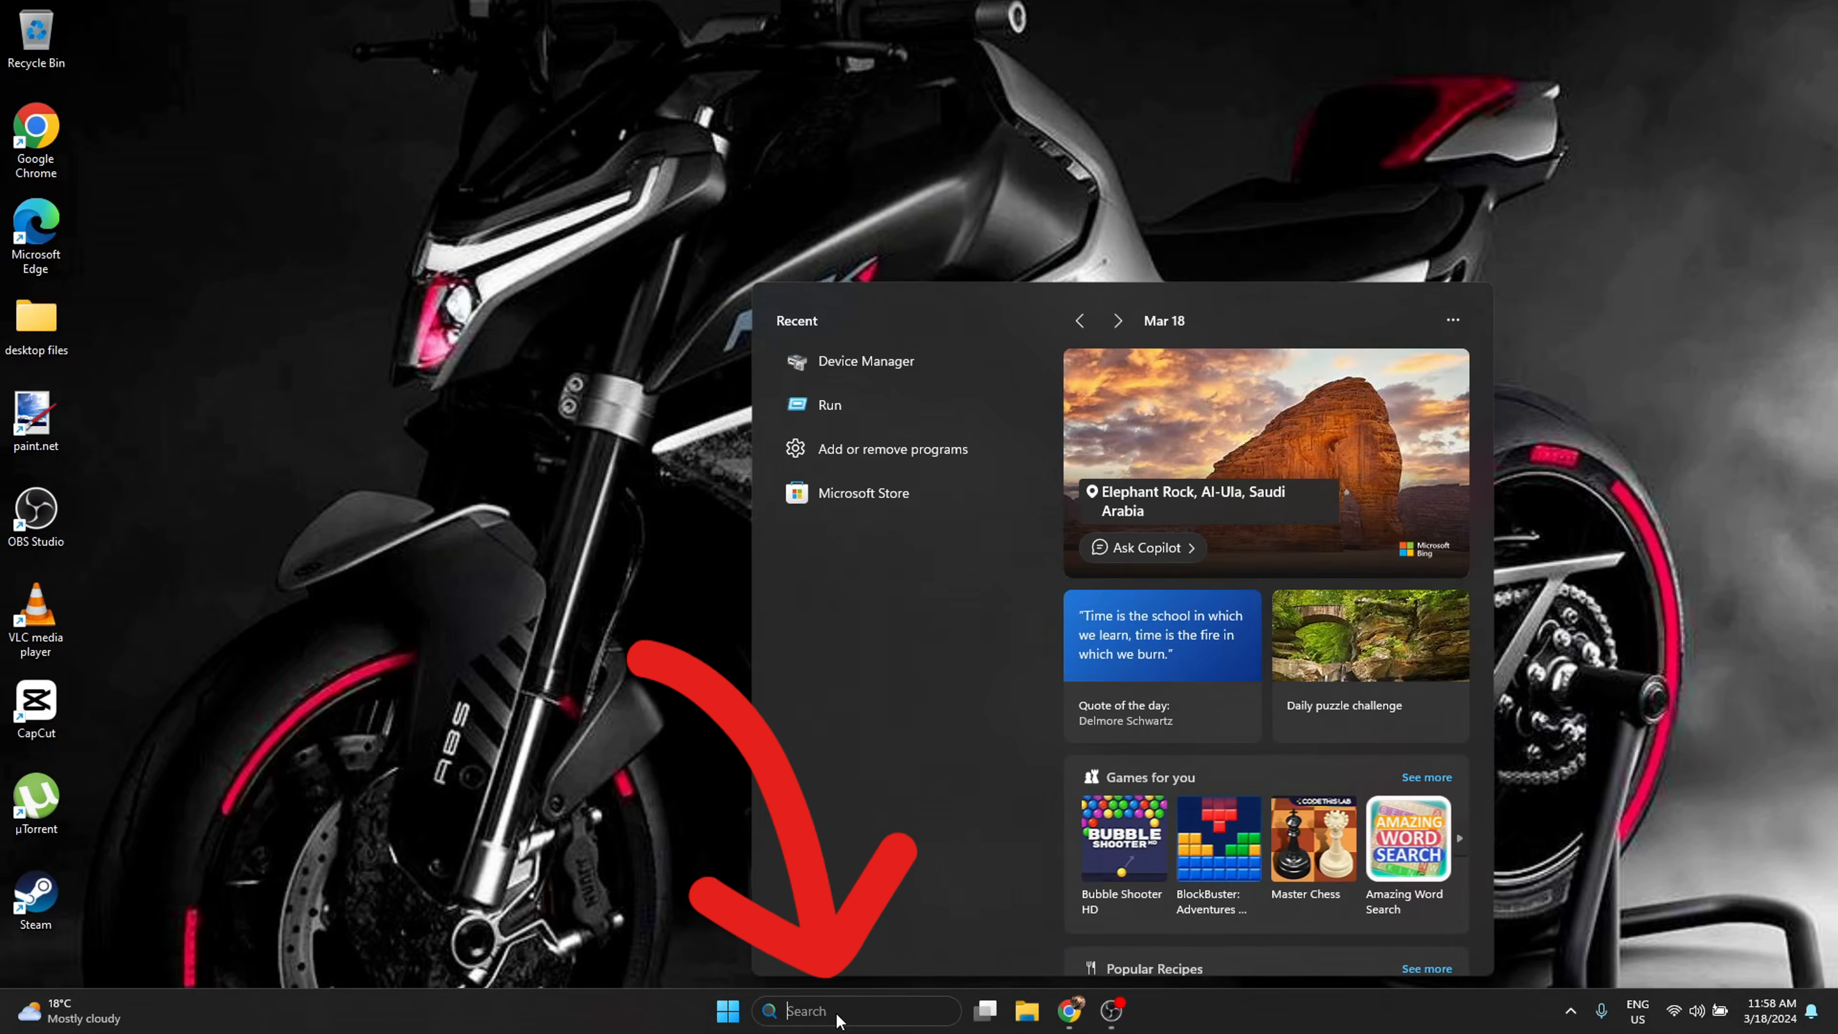
{"action": "type", "text": "d"}
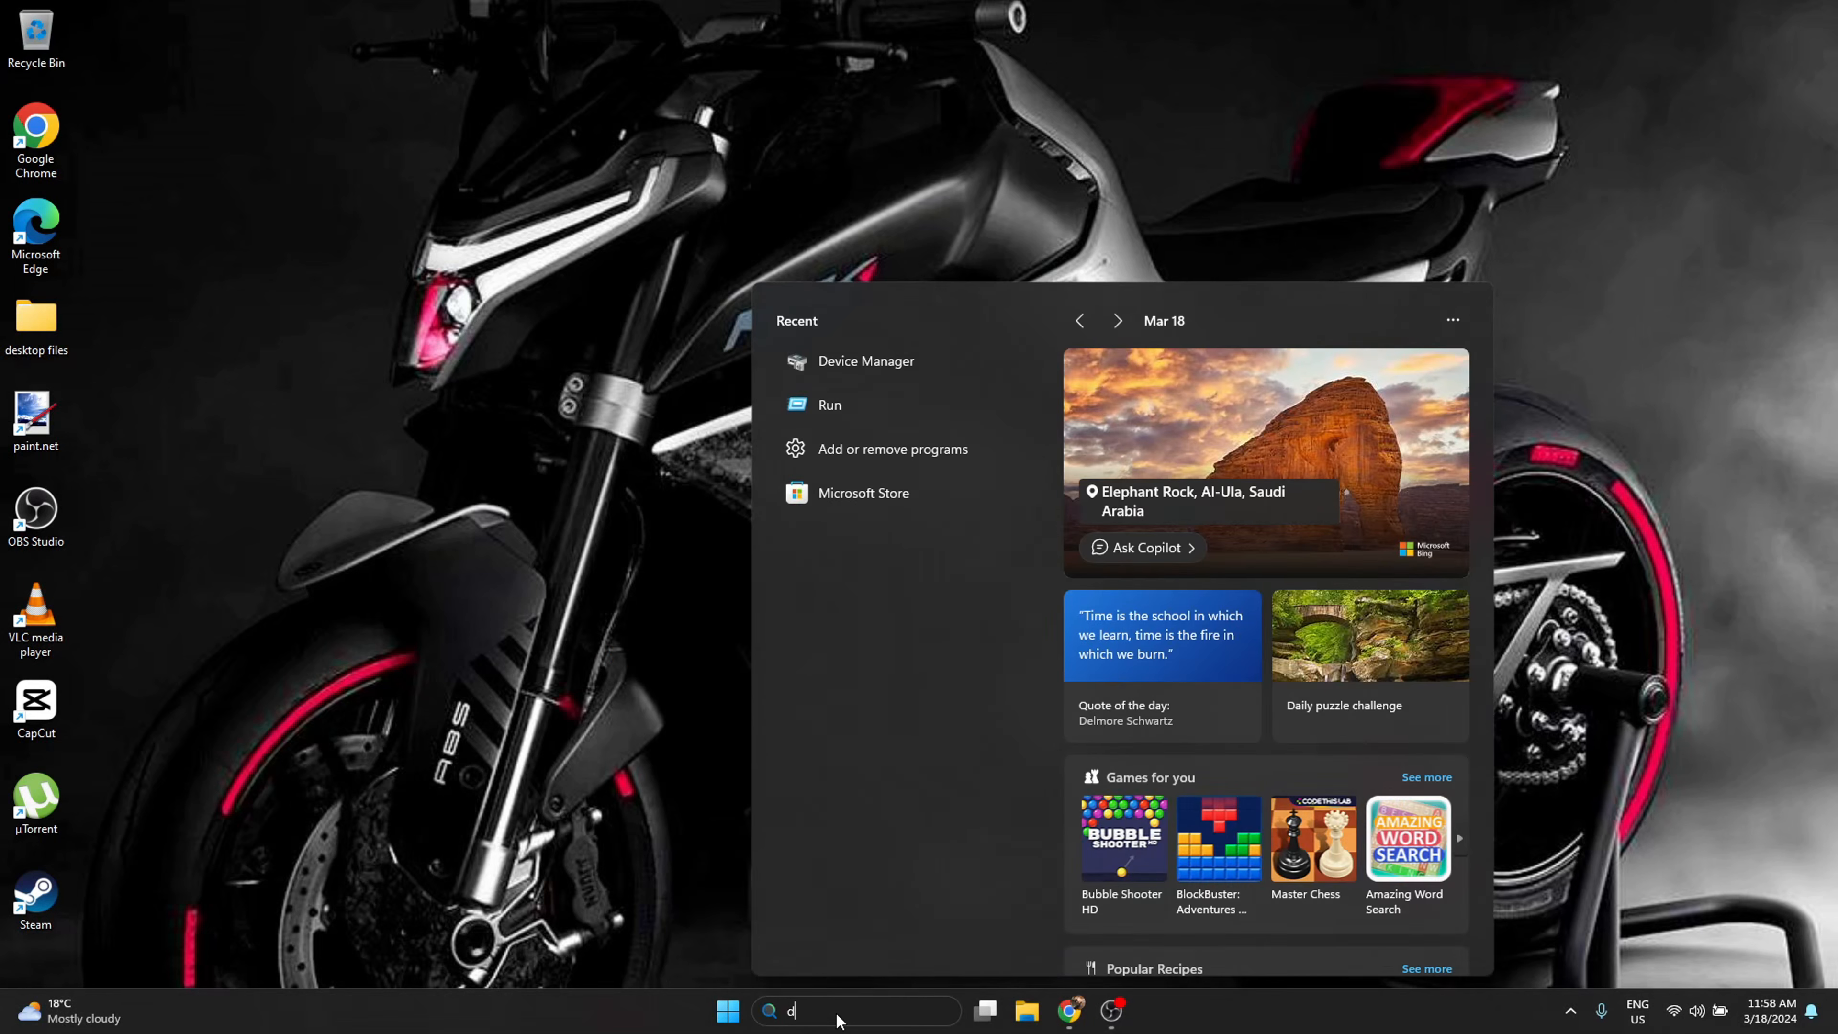
{"action": "type", "text": "evi"}
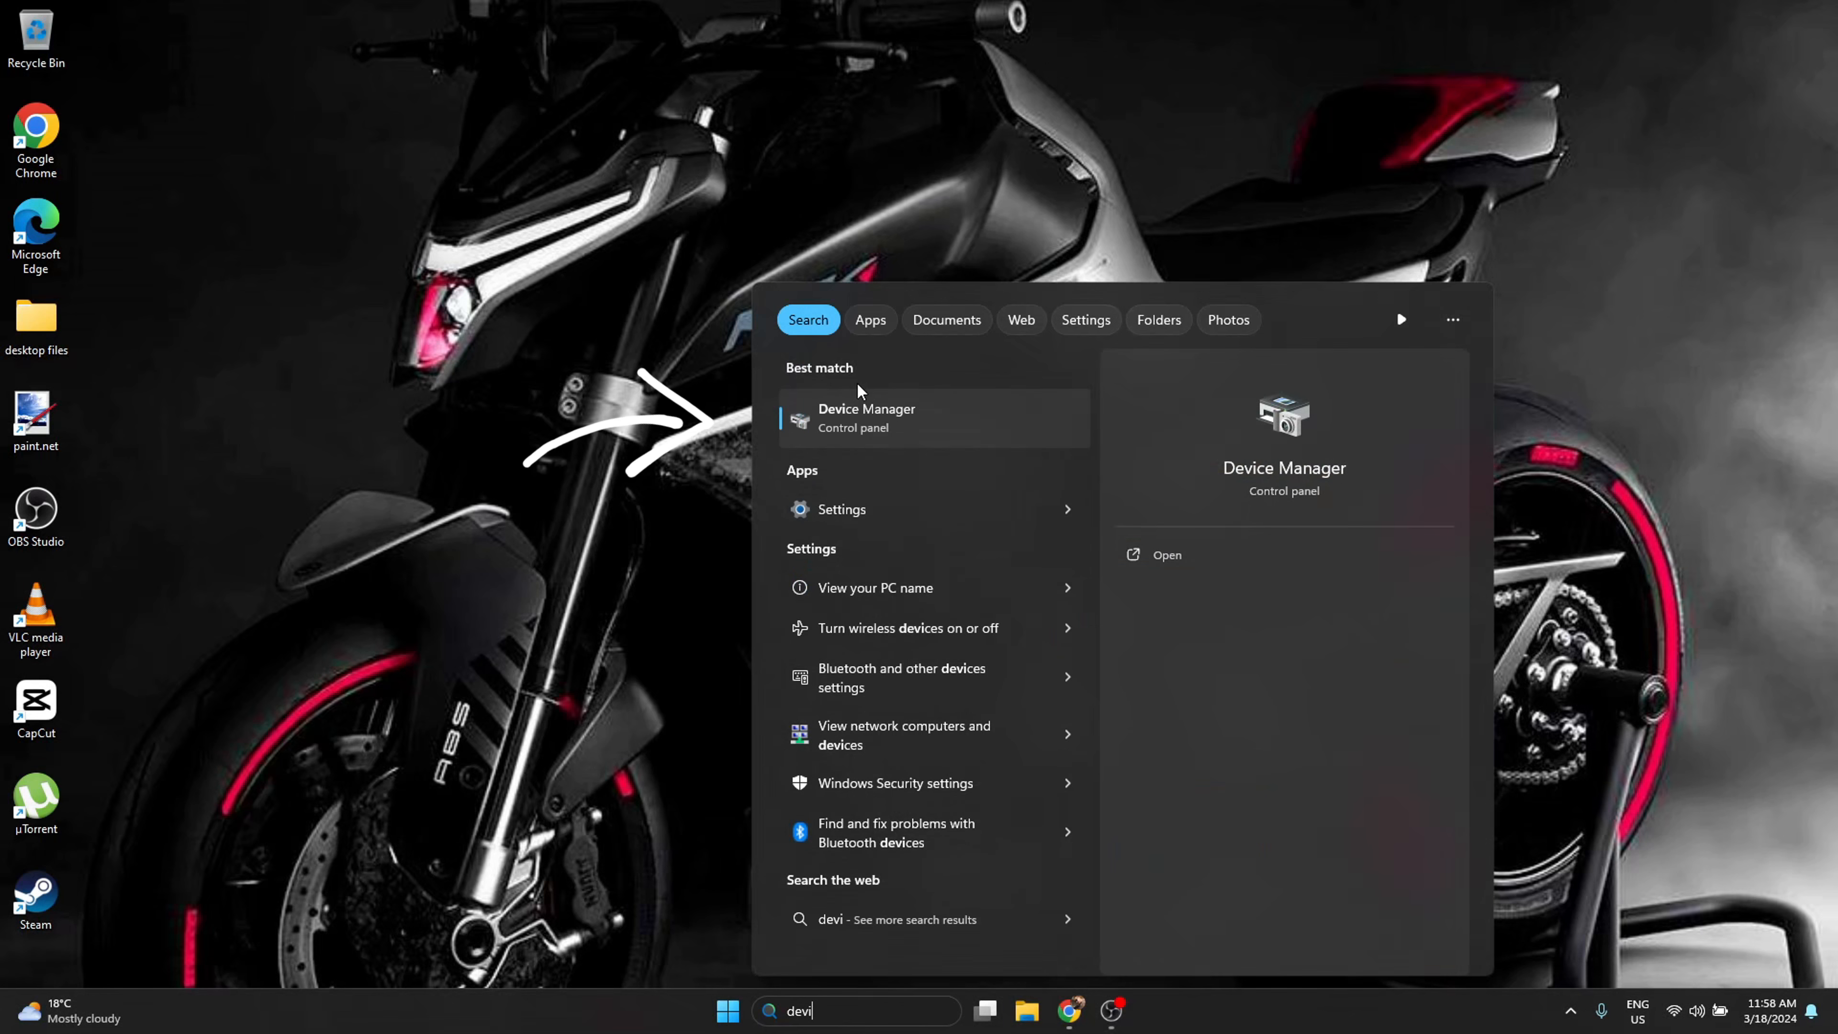
{"action": "left_click", "coordinate": [868, 417]}
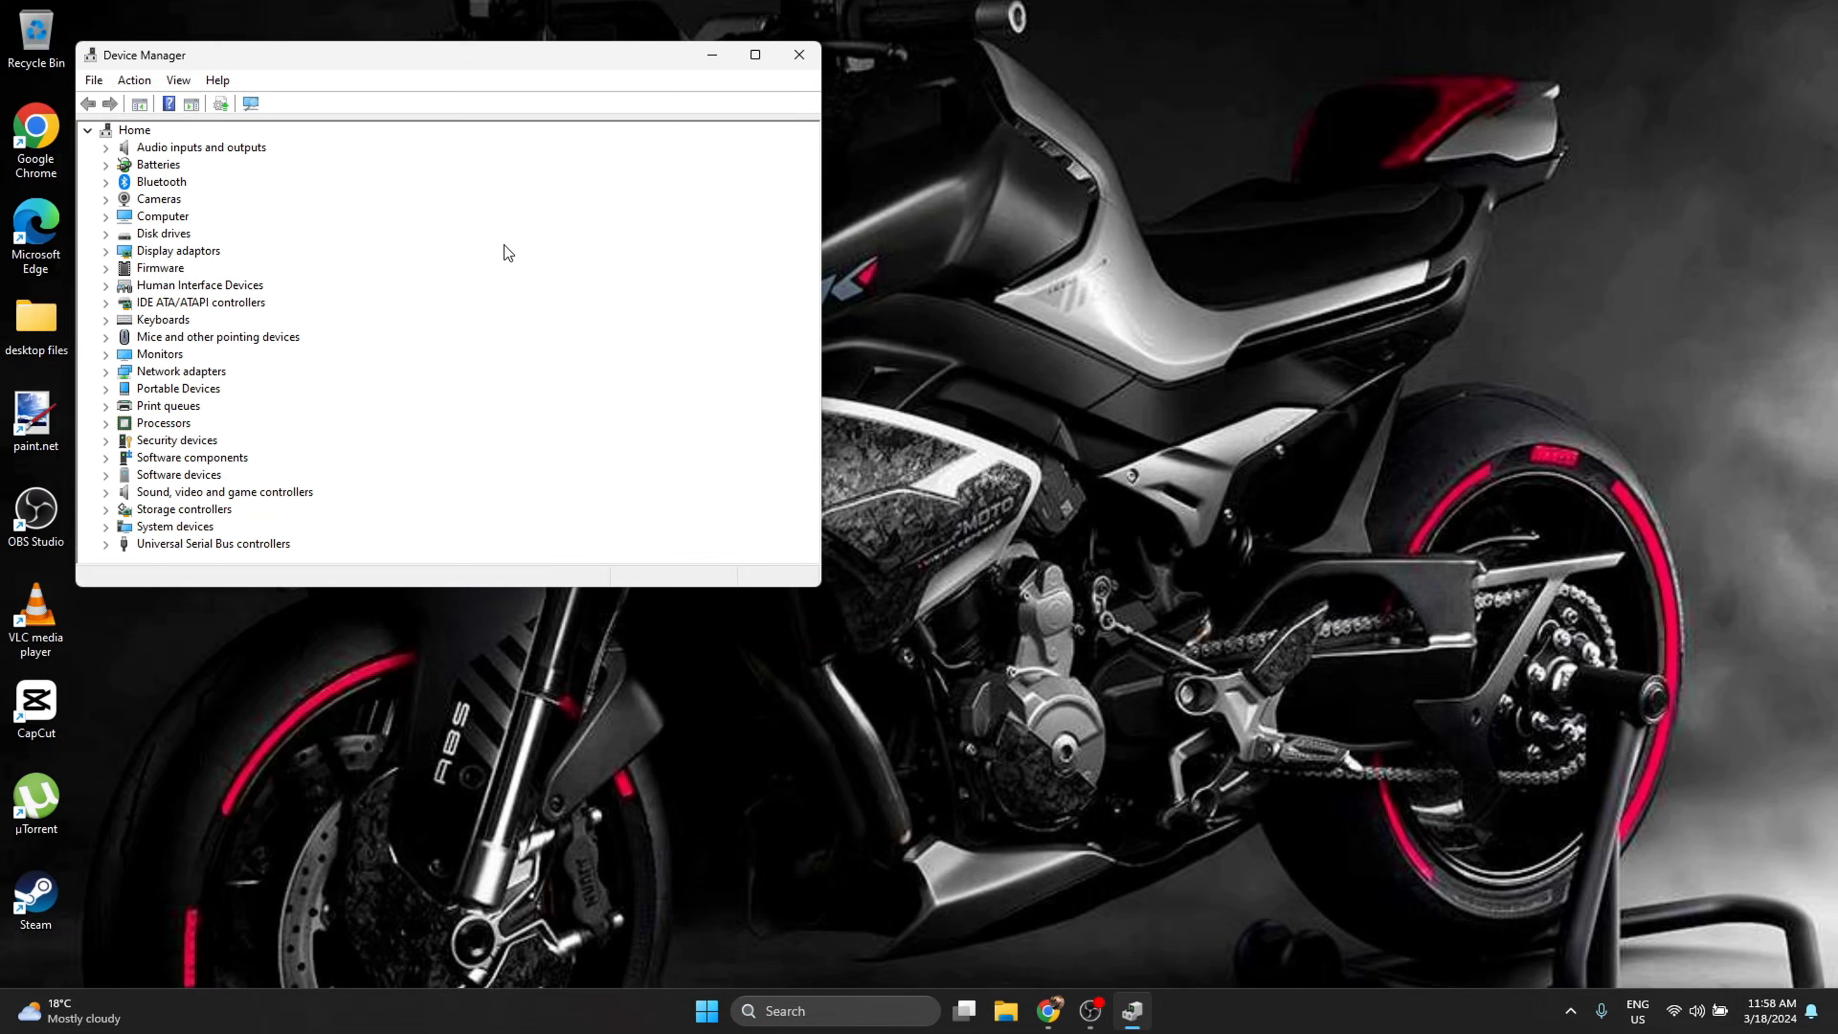
{"action": "mouse_move", "coordinate": [162, 379]}
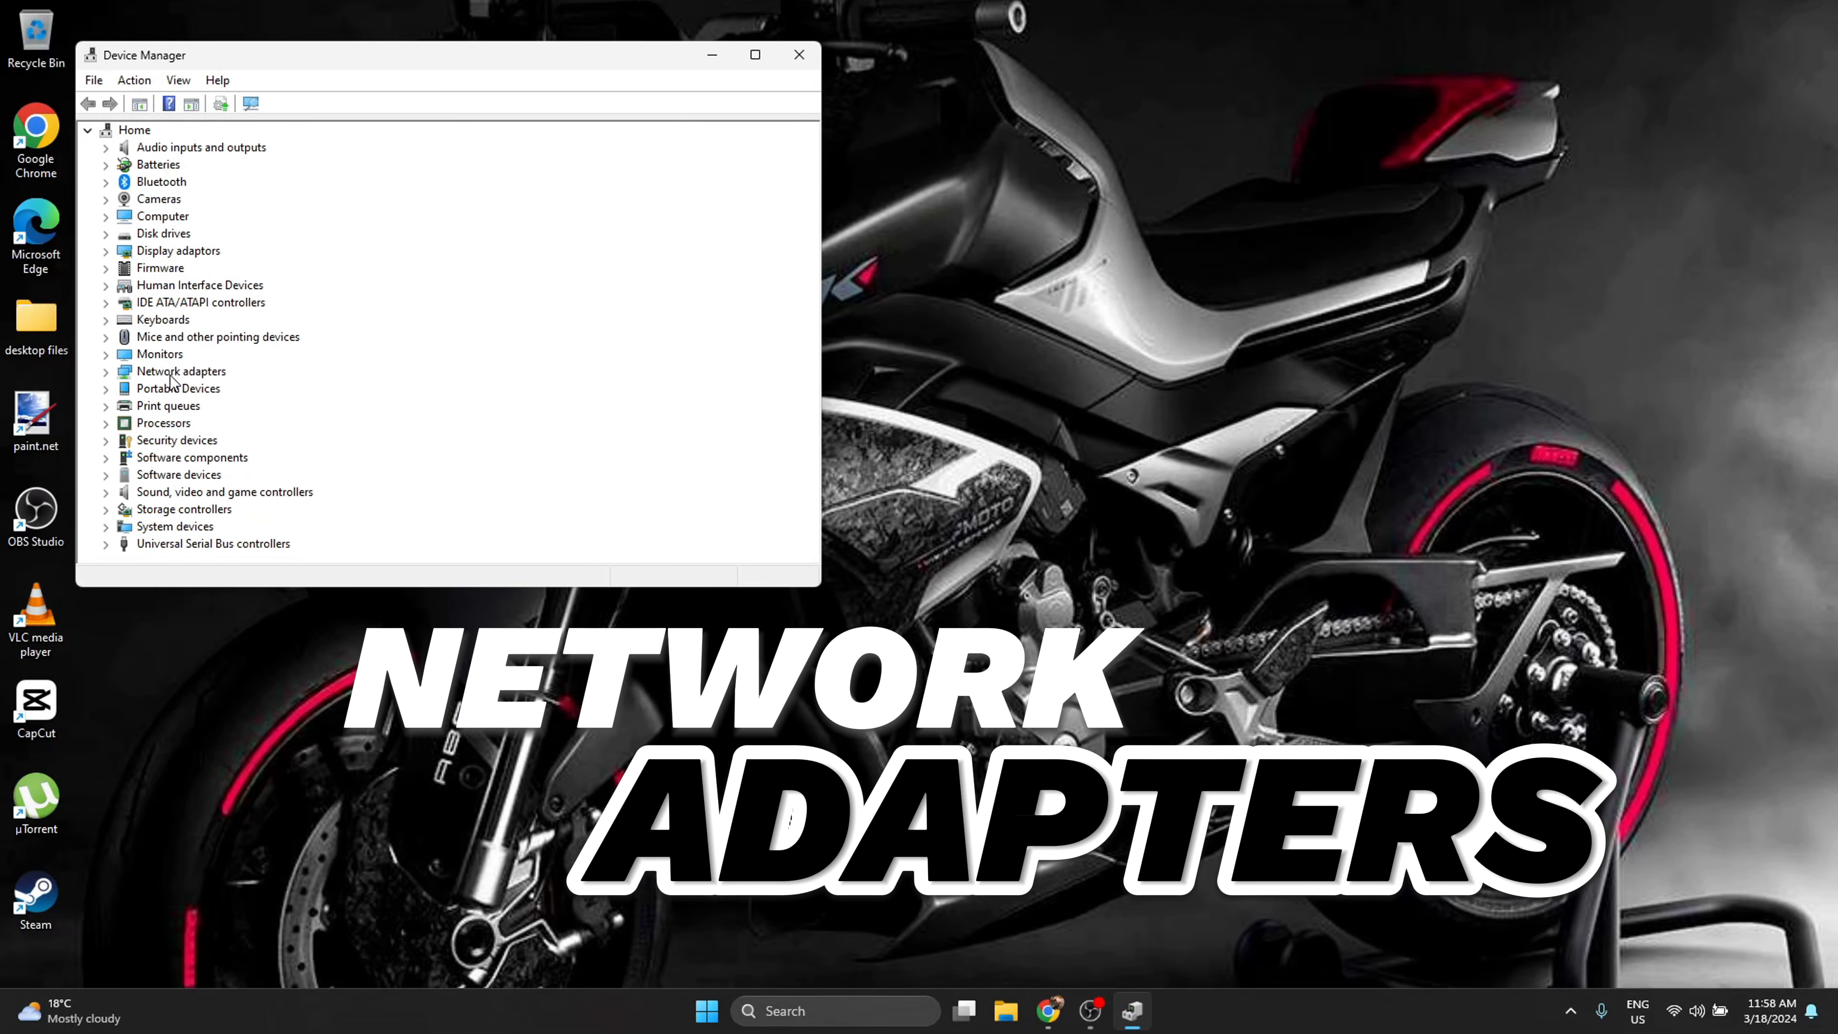
Under Network adapters, open Properties for the Realtek RTL8822CE 802.11ac PCIe Adapter.
{"action": "left_click", "coordinate": [182, 370]}
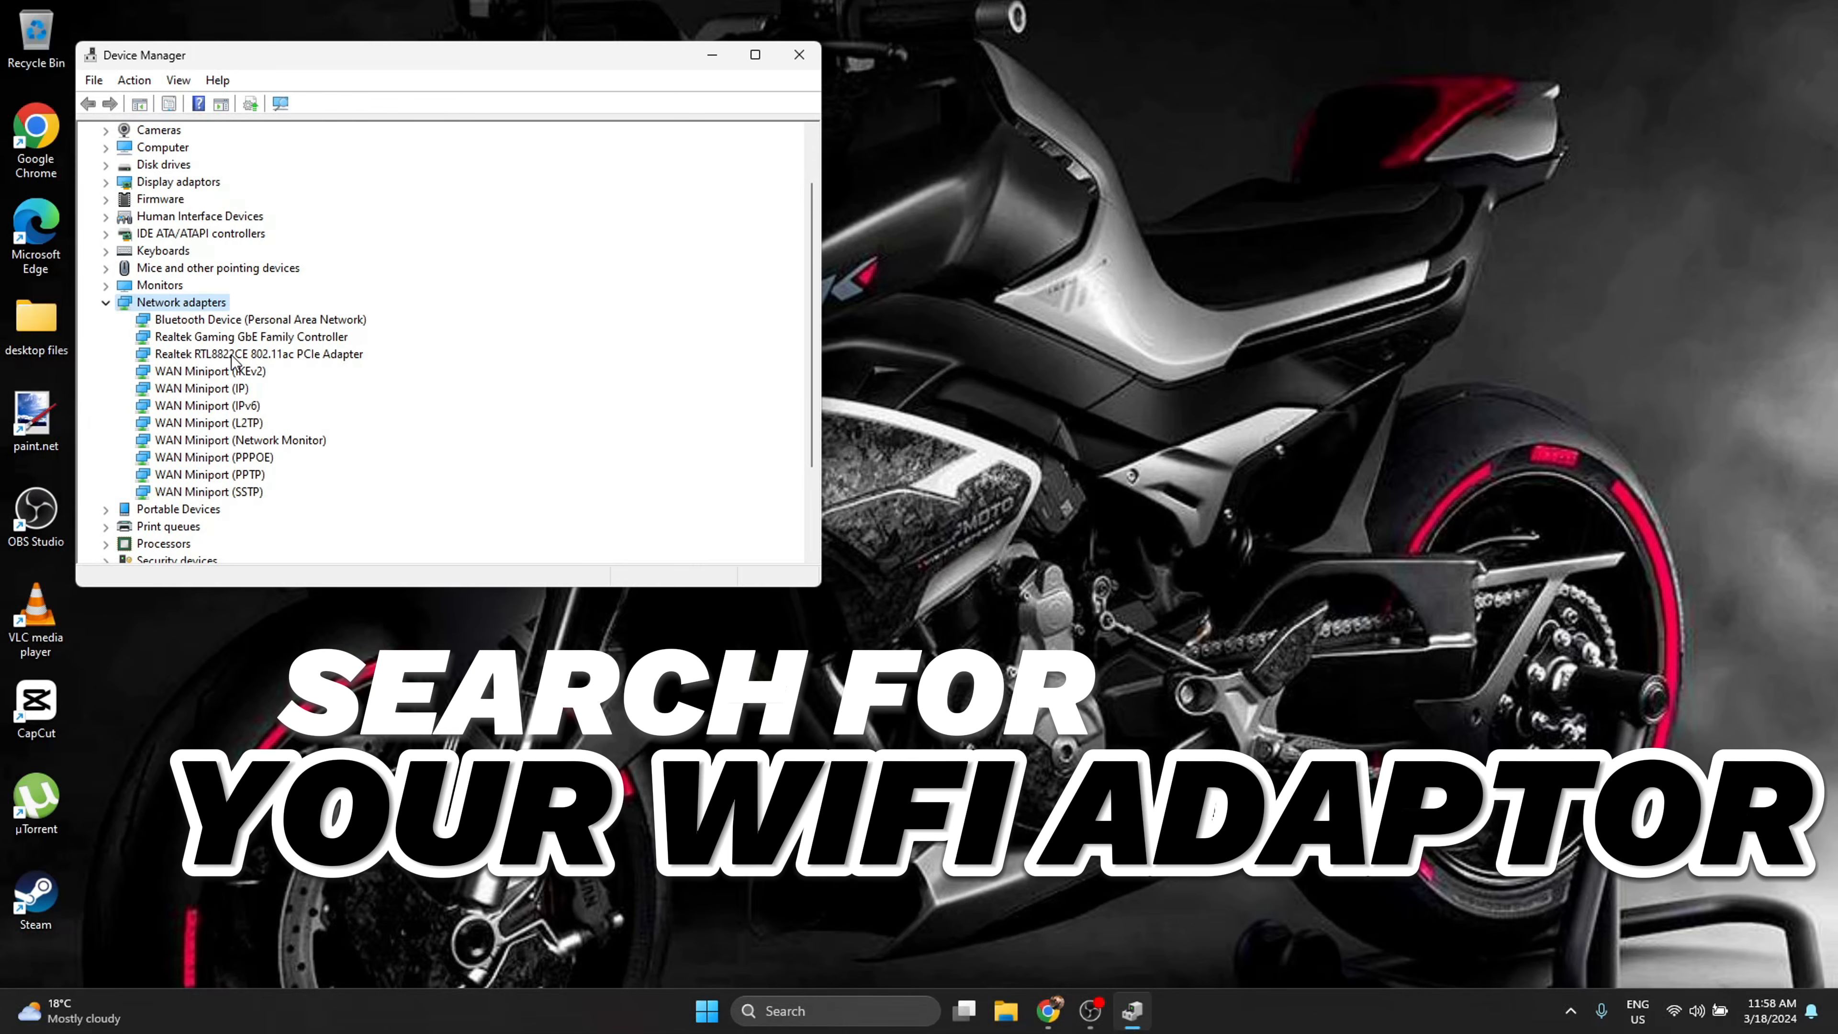
{"action": "left_click", "coordinate": [257, 354]}
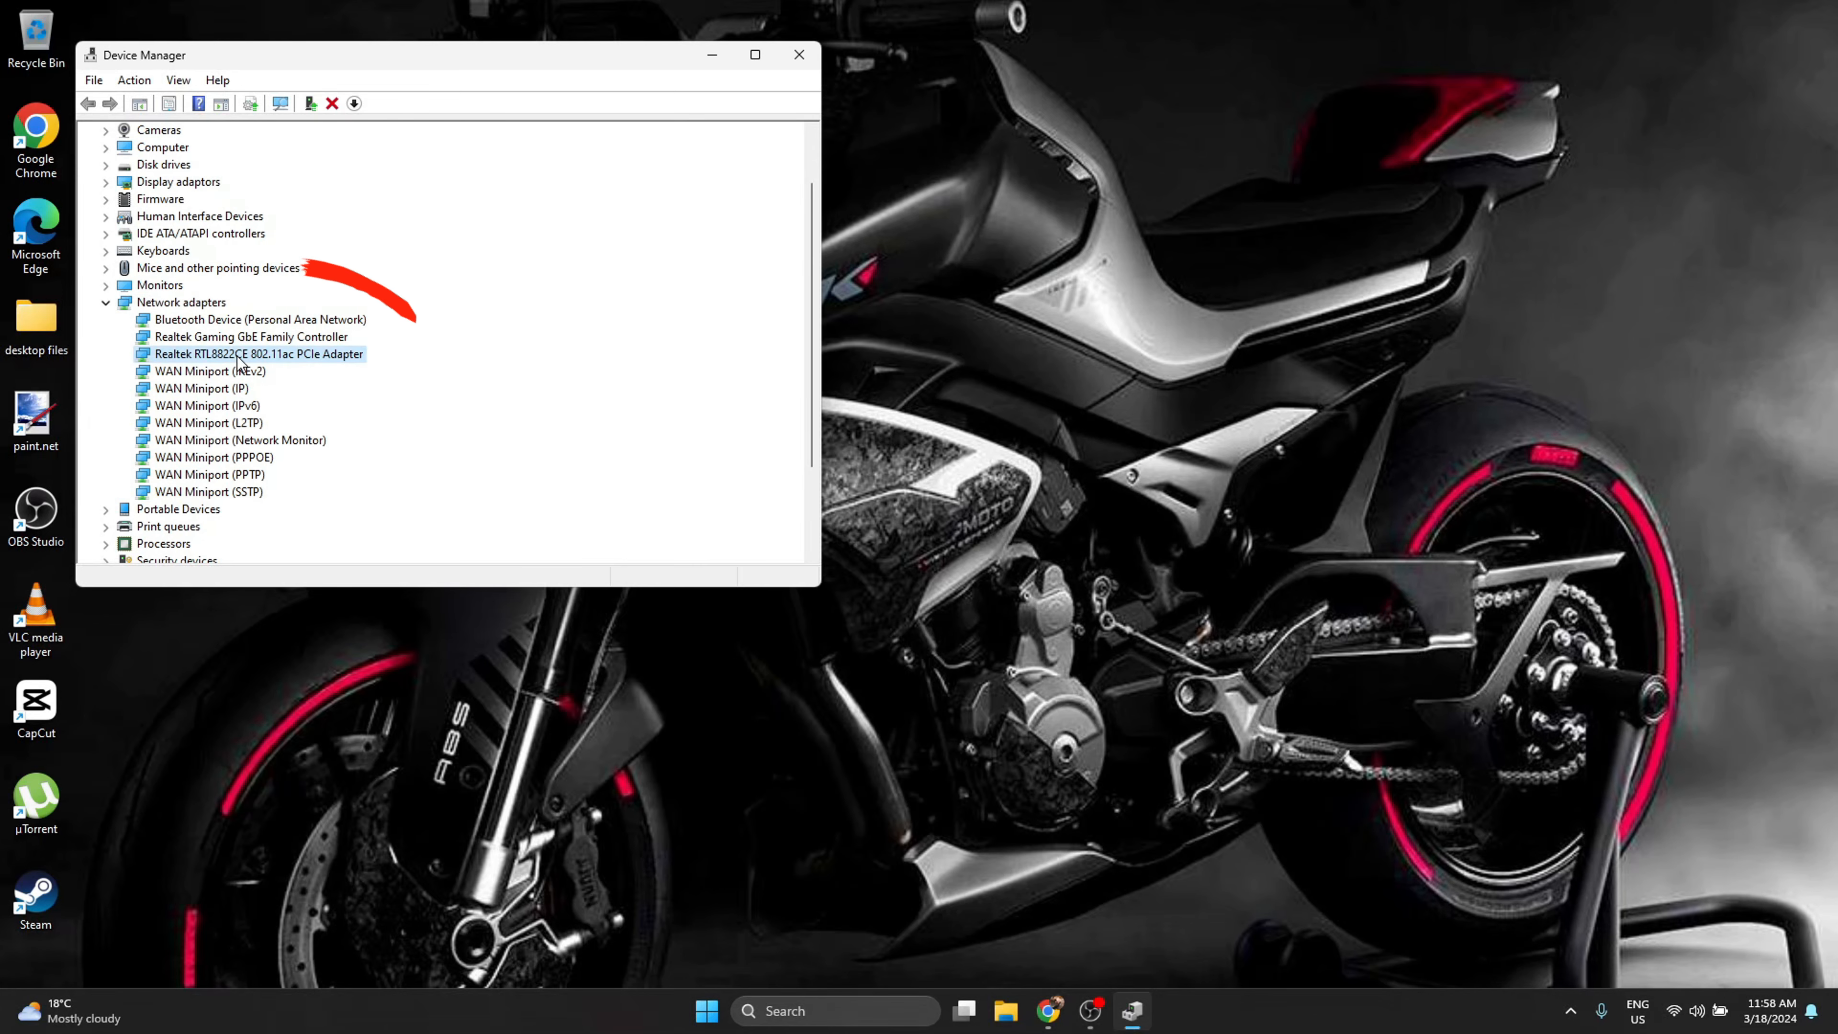
{"action": "right_click", "coordinate": [256, 354]}
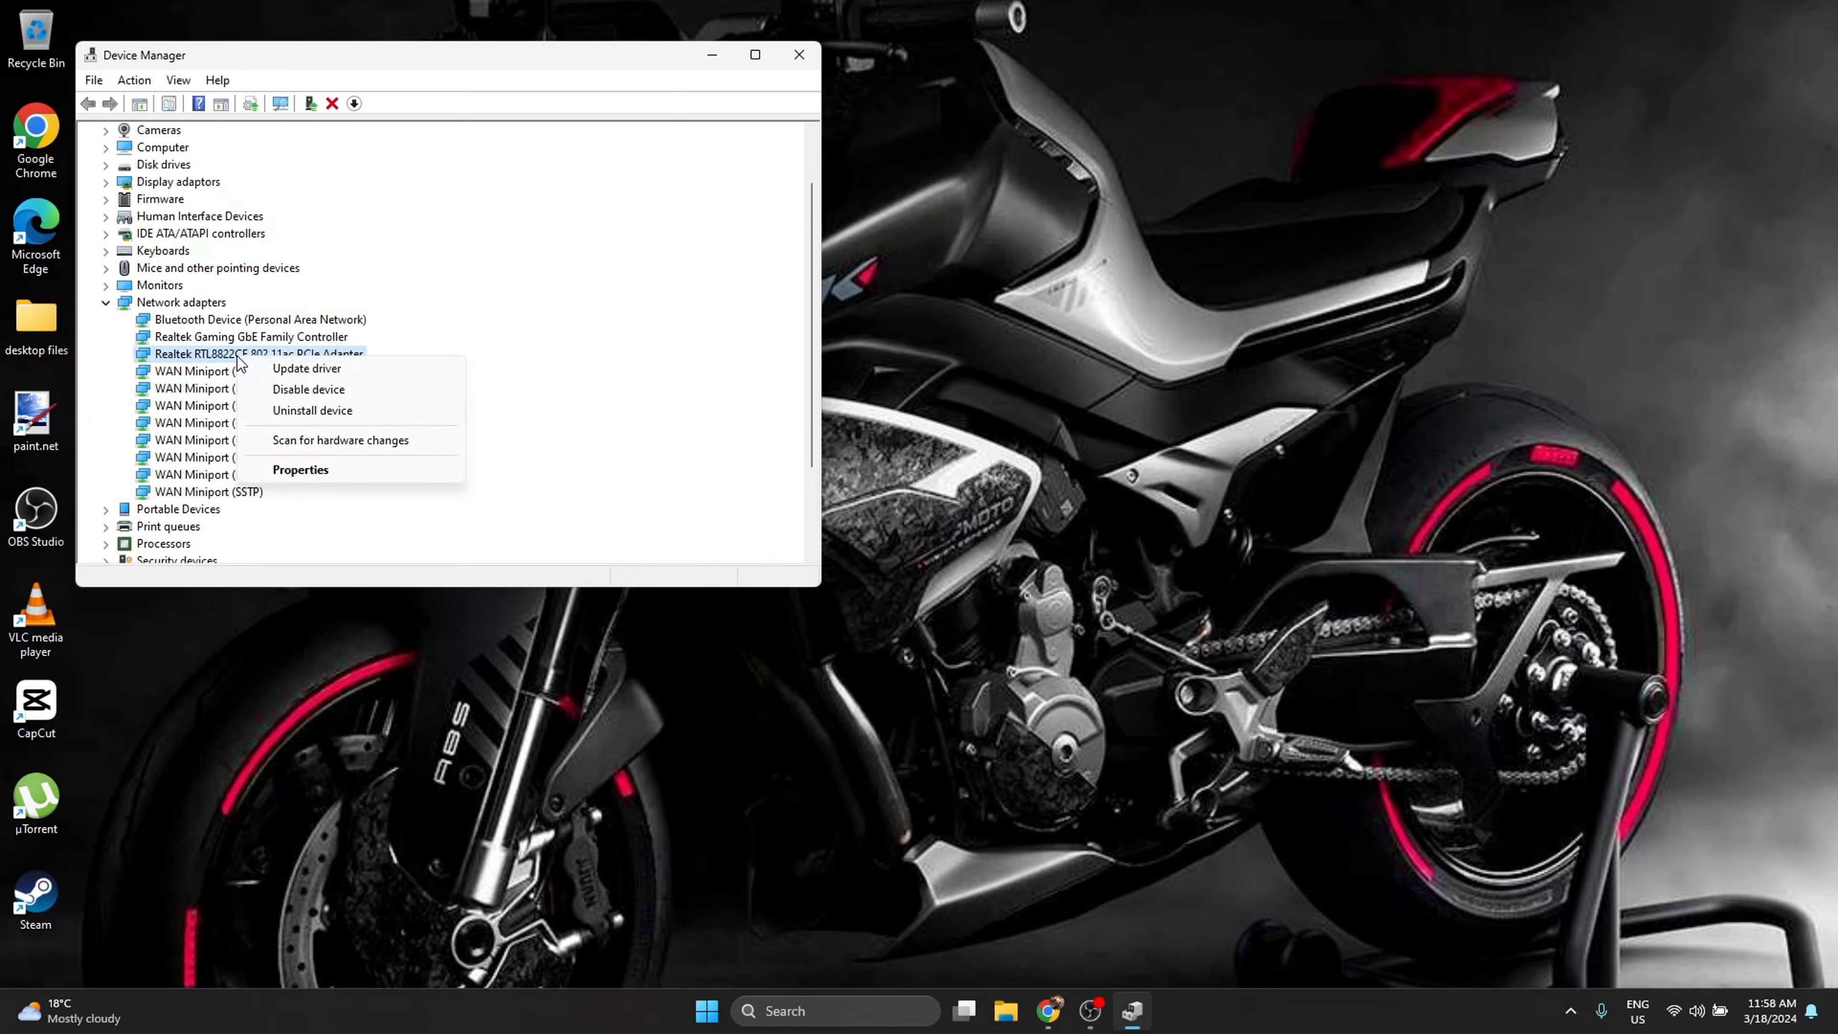
{"action": "left_click", "coordinate": [300, 470]}
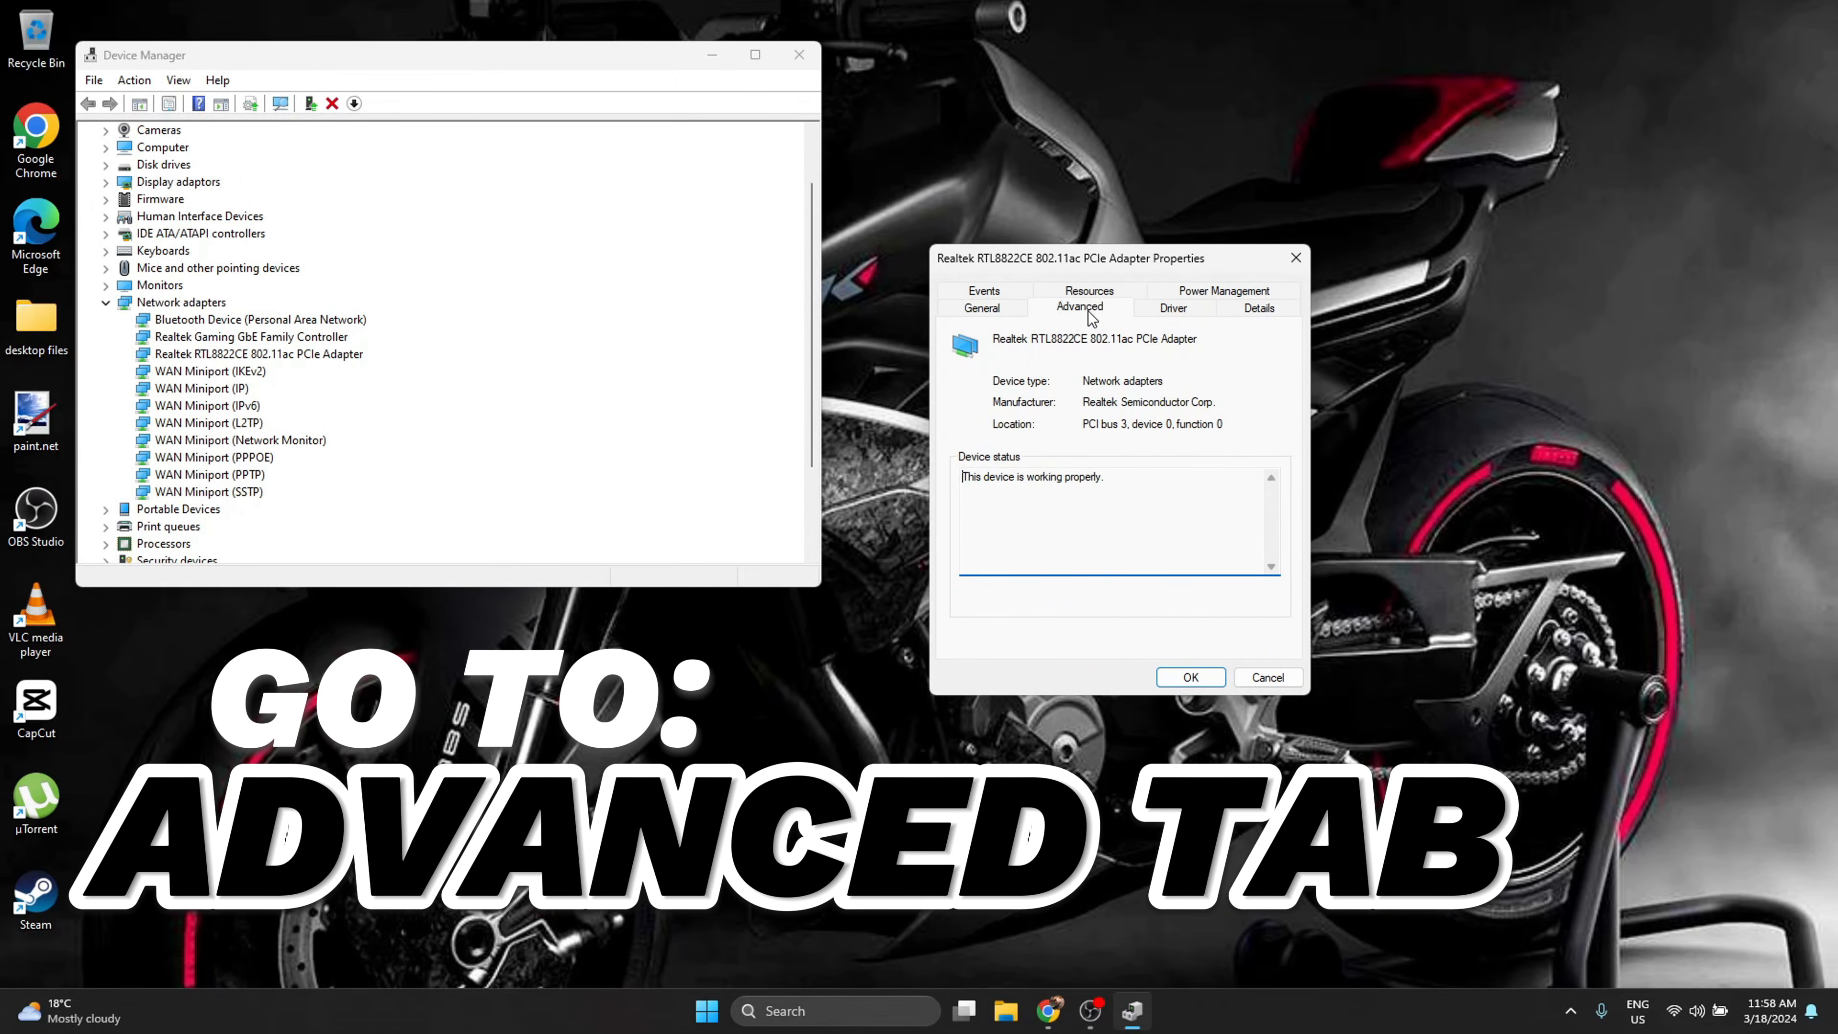
In Advanced settings, set Transmit power to 5. Highest and confirm with OK.
{"action": "left_click", "coordinate": [1078, 307]}
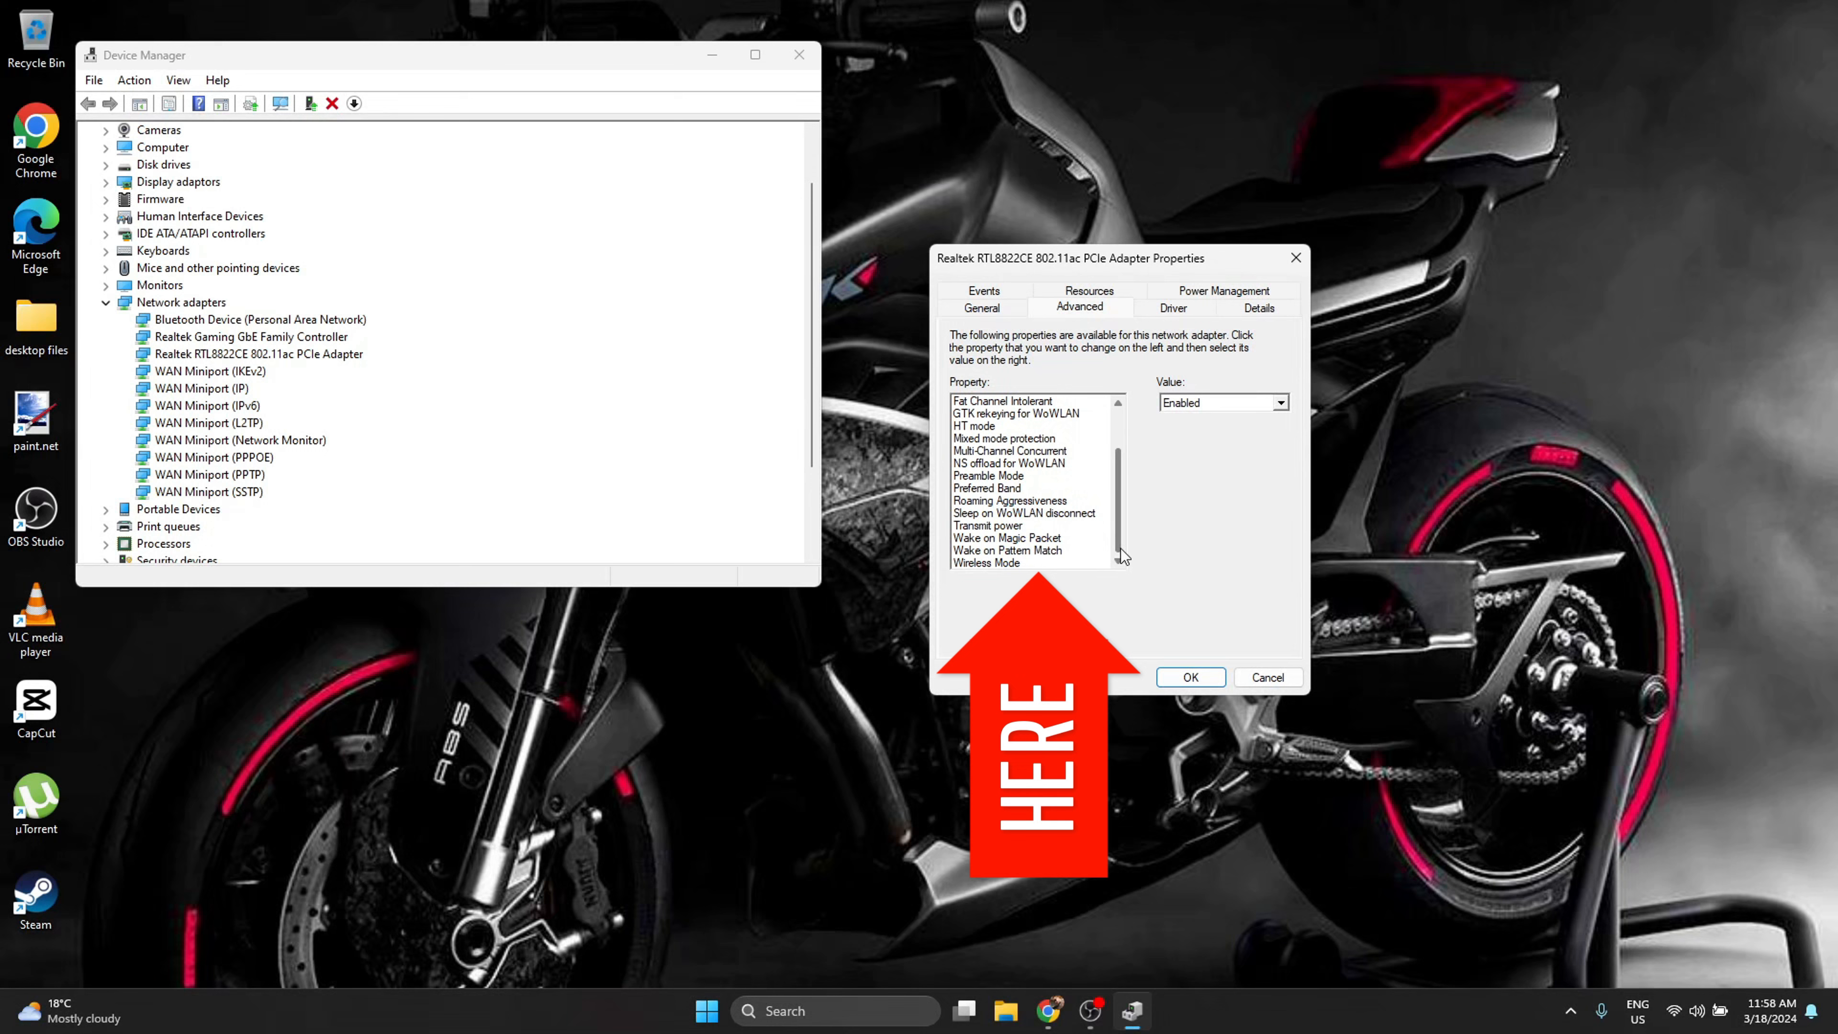
{"action": "left_click", "coordinate": [988, 526]}
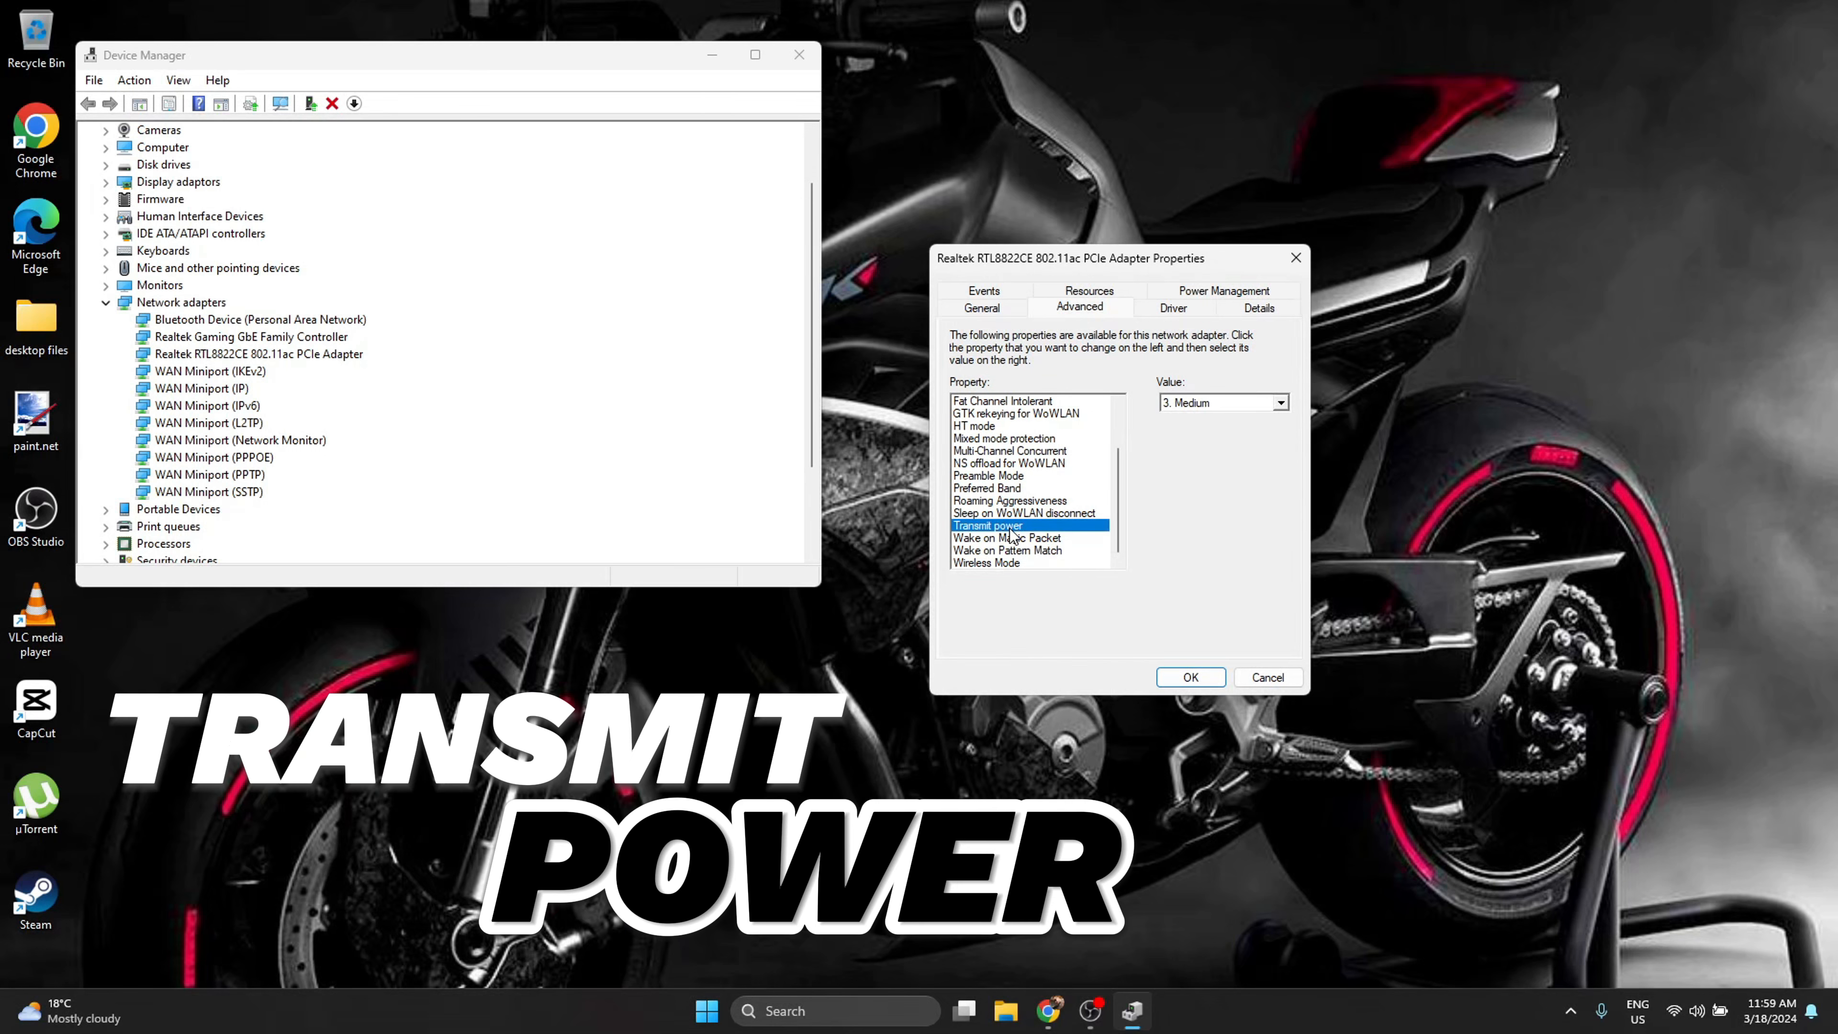
{"action": "mouse_move", "coordinate": [1280, 418]}
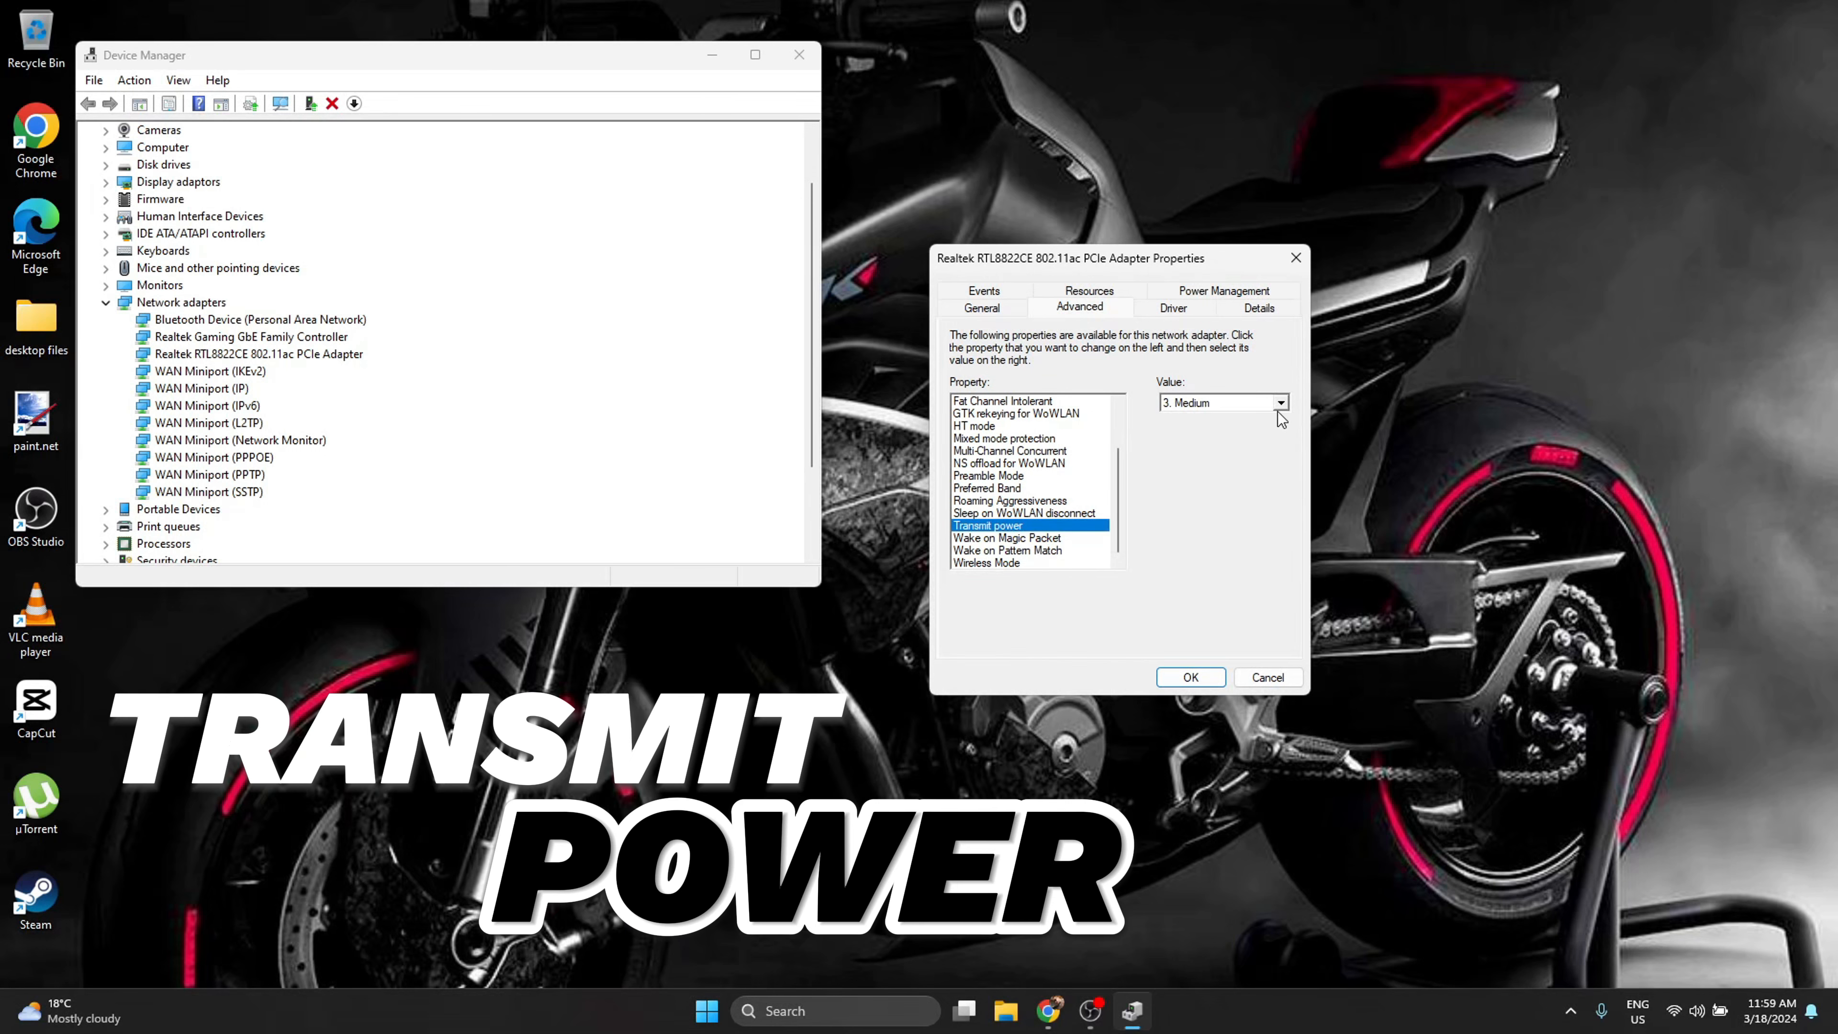
{"action": "left_click", "coordinate": [1279, 402]}
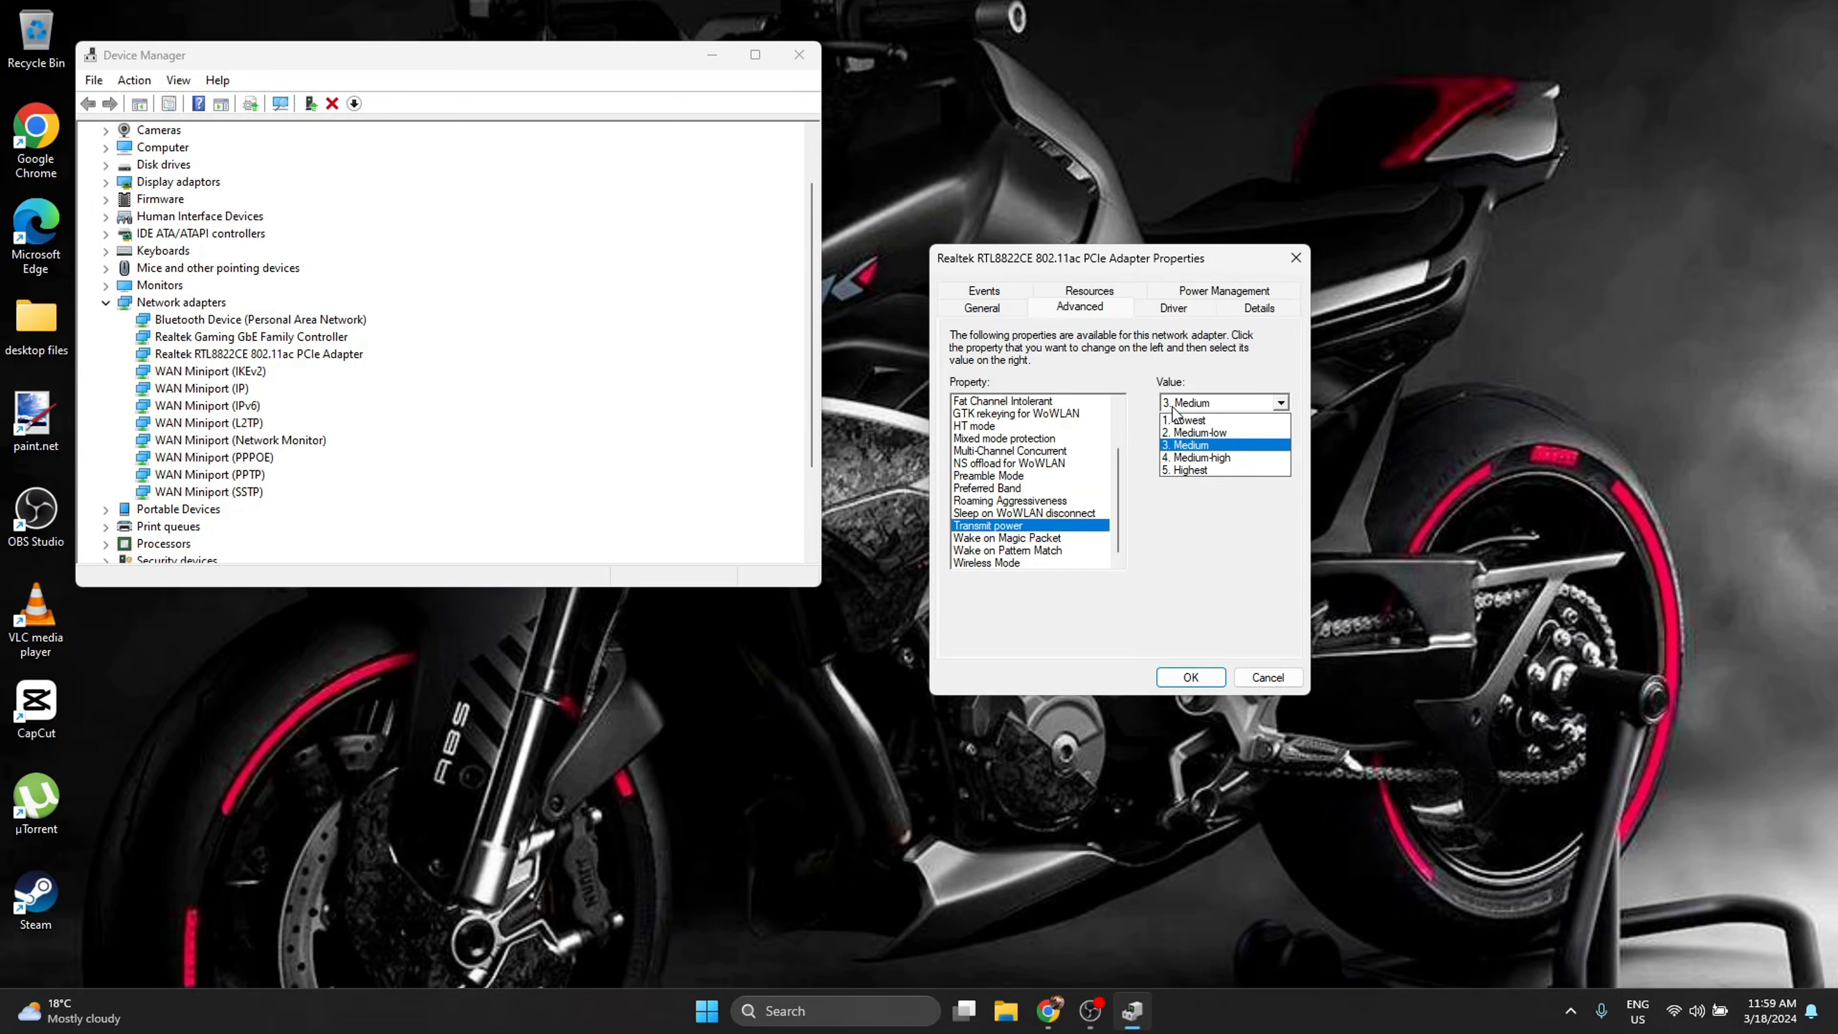
{"action": "left_click", "coordinate": [1191, 418]}
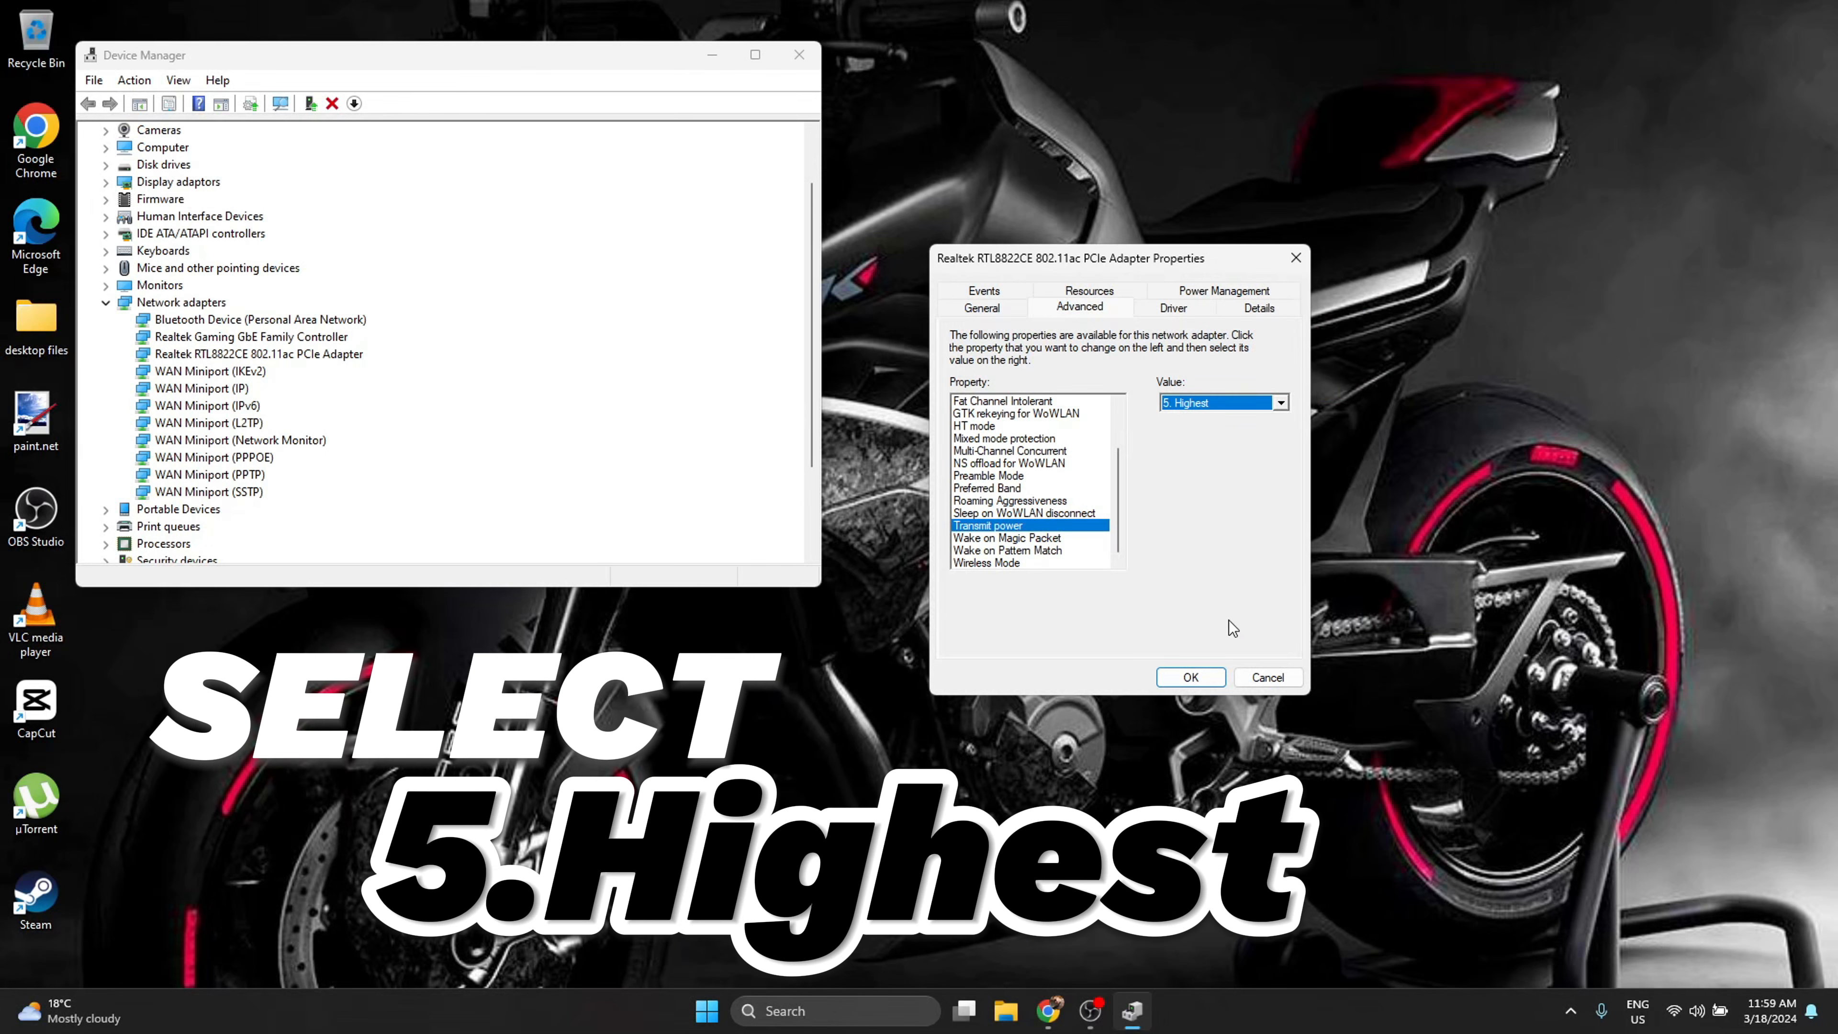
{"action": "left_click", "coordinate": [1189, 678]}
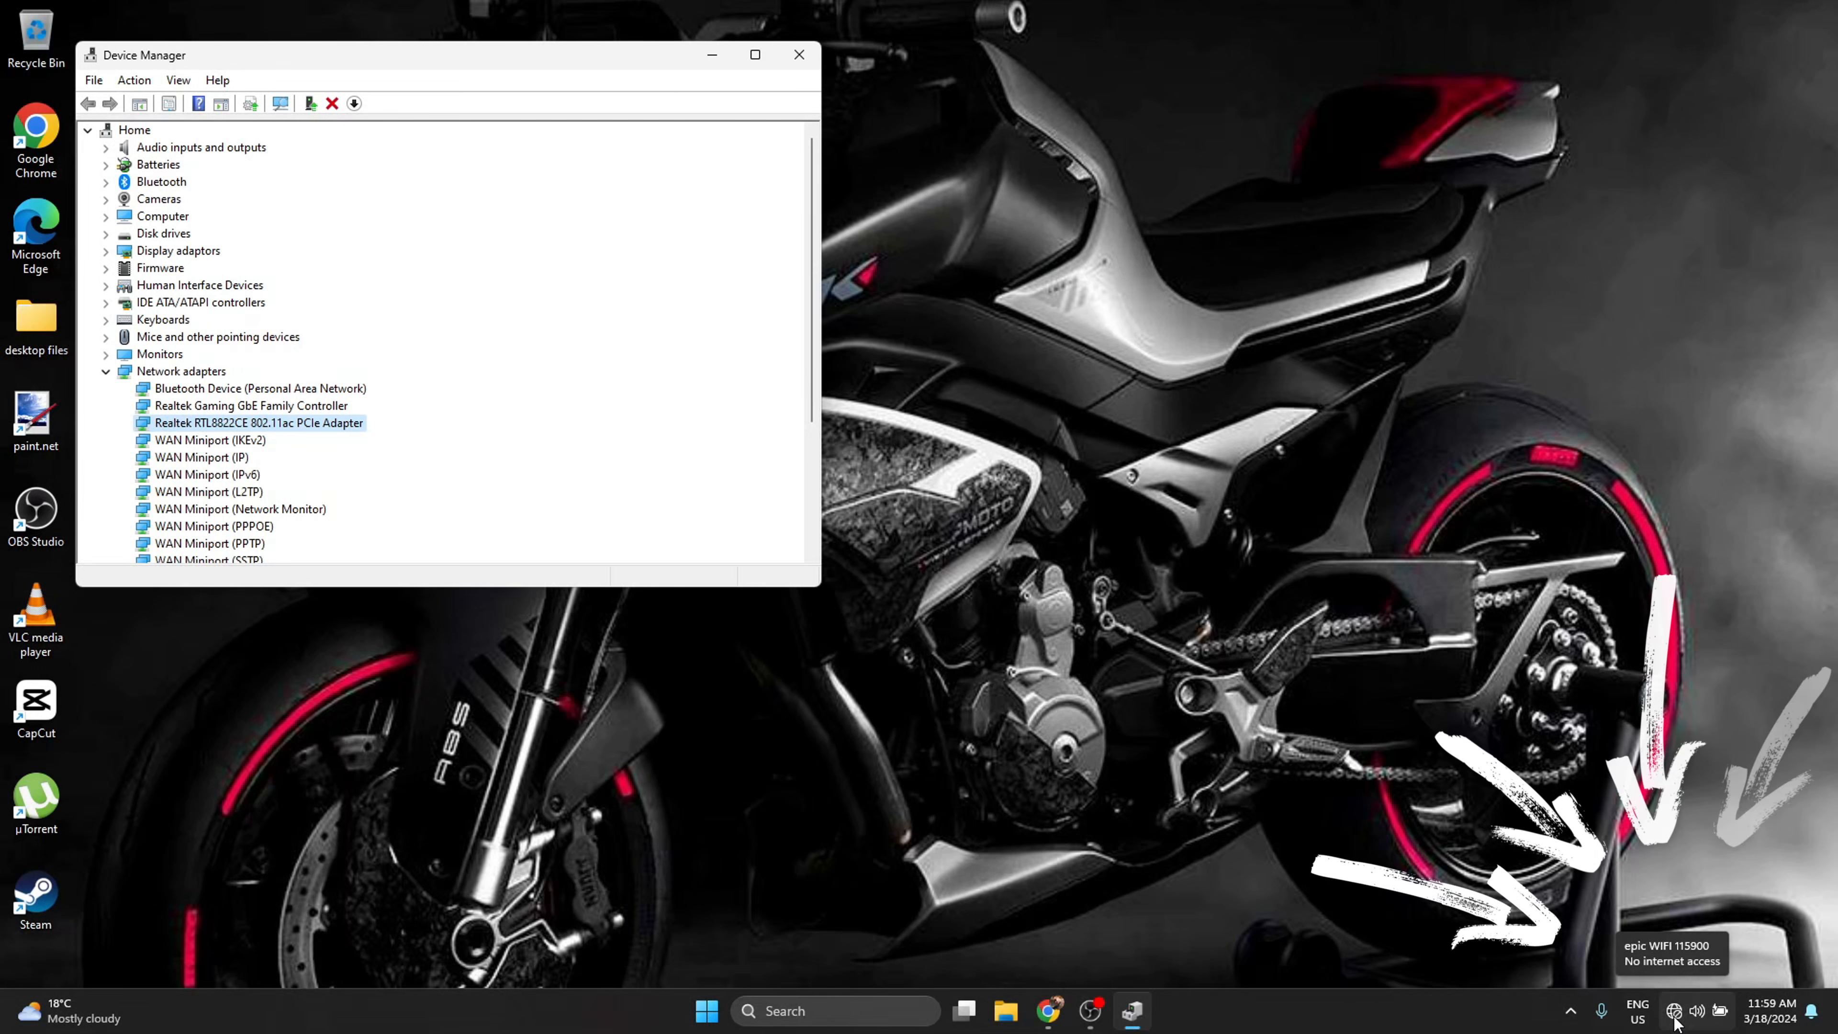
Check the Wi-Fi status and close Device Manager, returning to the desktop.
{"action": "left_click", "coordinate": [799, 55]}
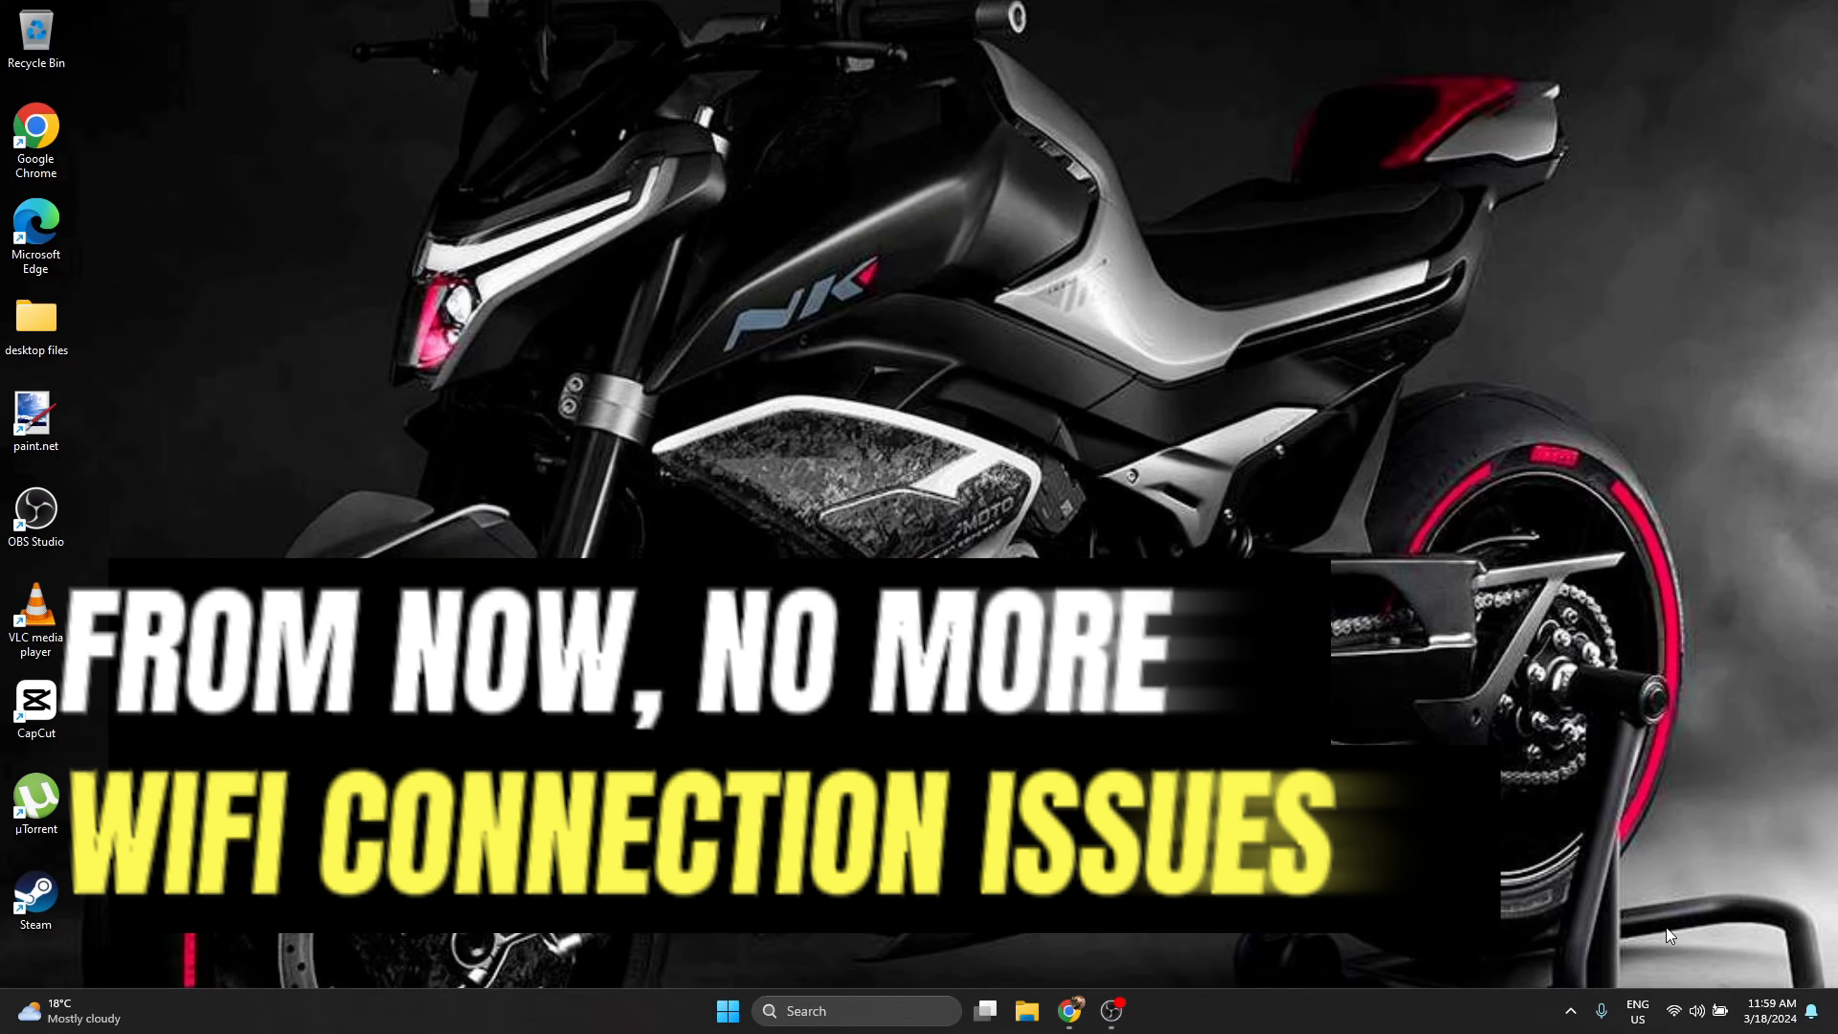
{"action": "left_click", "coordinate": [1676, 1010]}
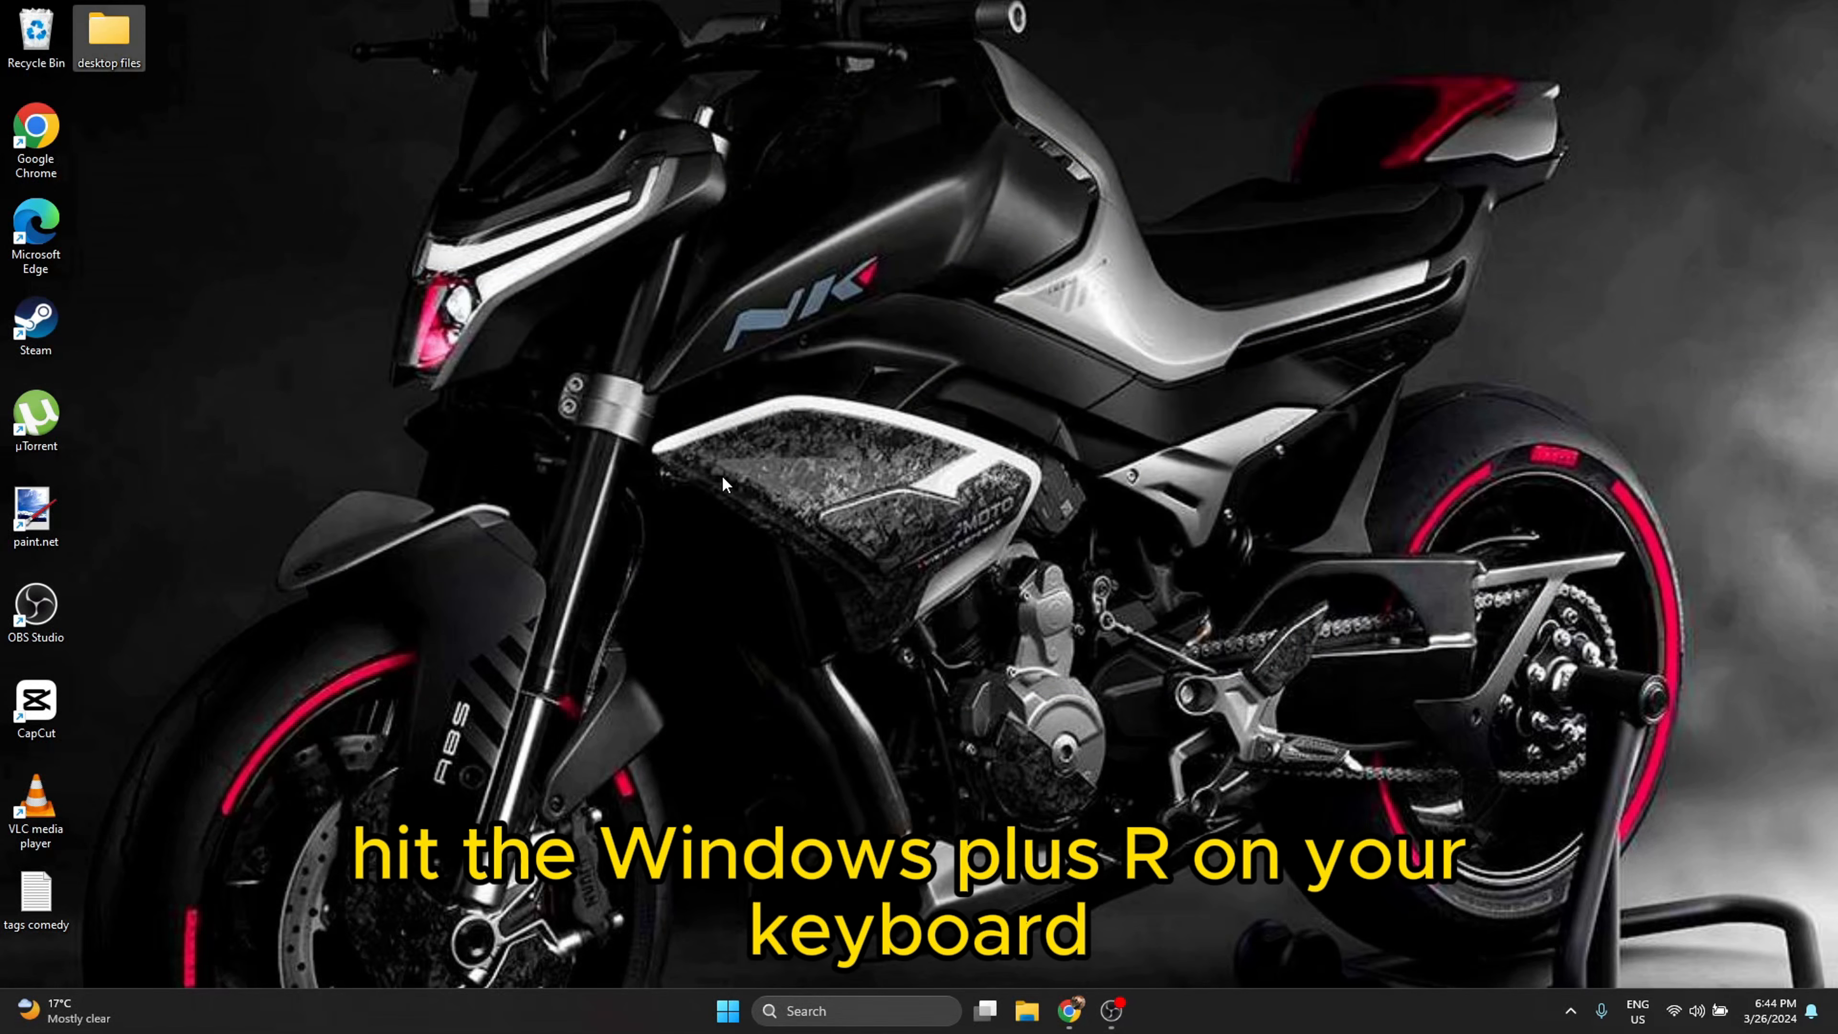
{"action": "key", "text": "win+r"}
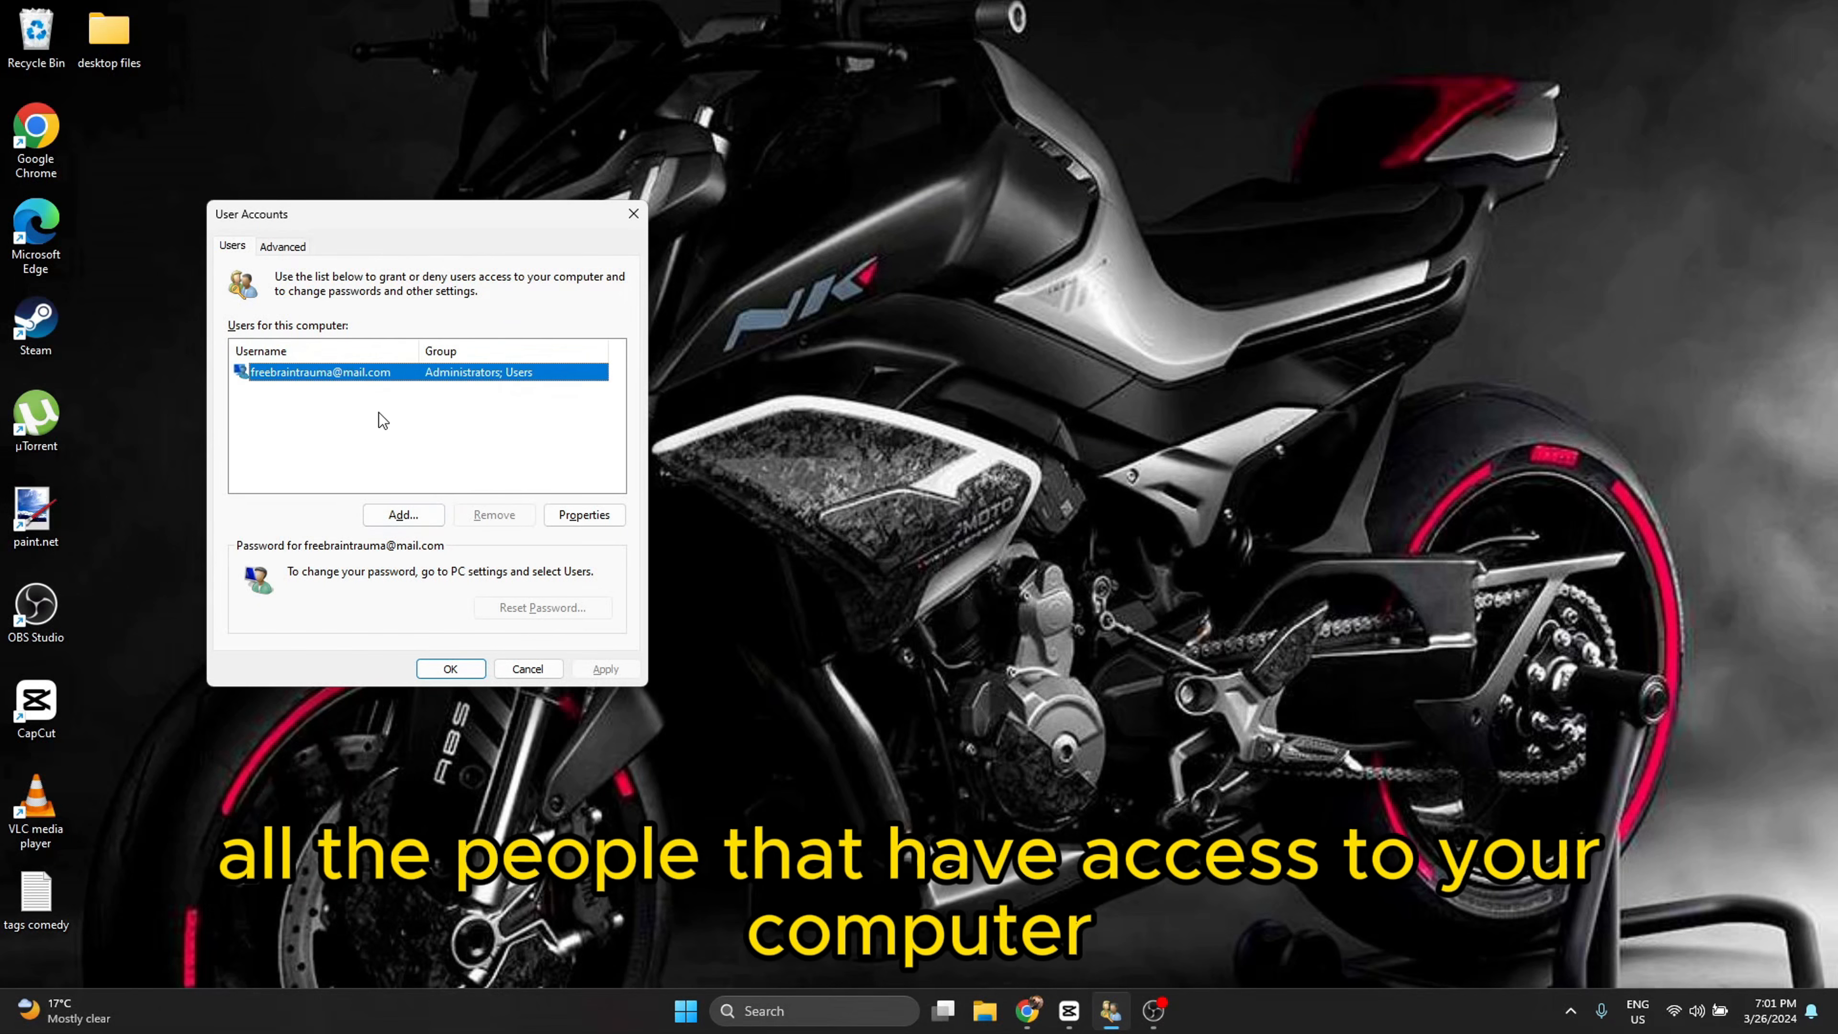
{"action": "mouse_move", "coordinate": [428, 458]}
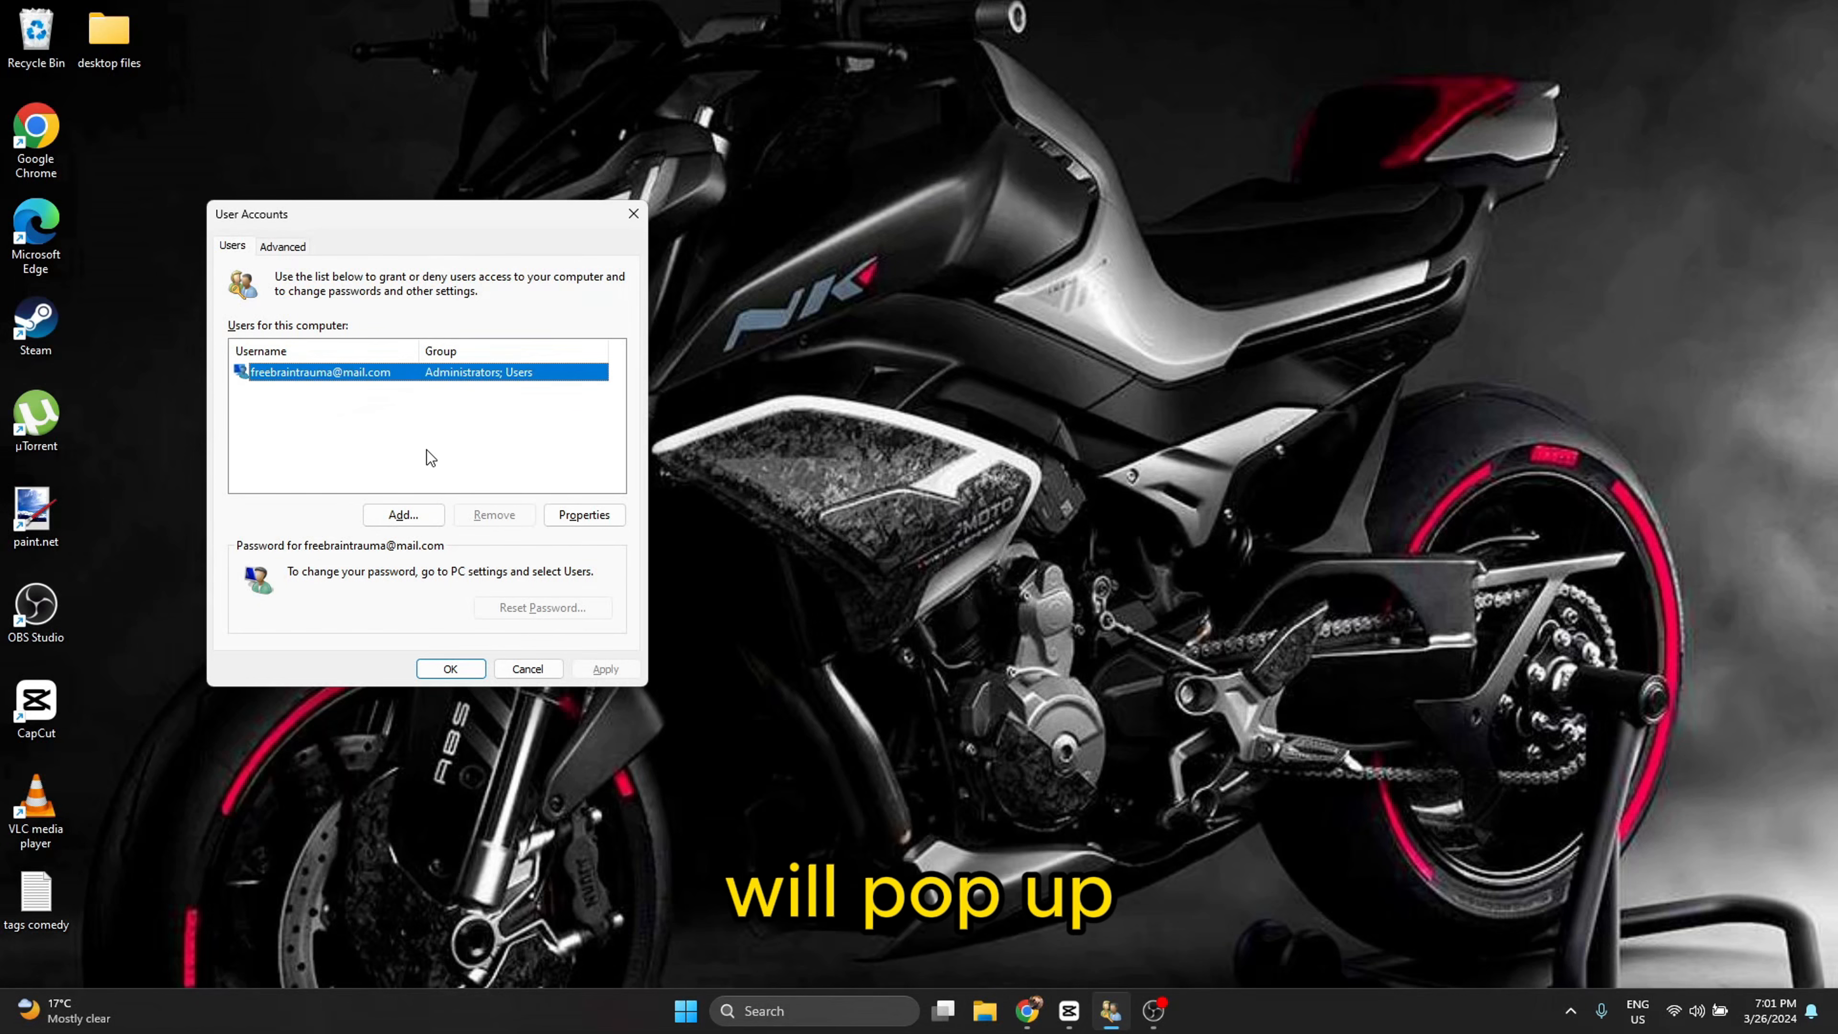
{"action": "left_click_drag", "start_coordinate": [422, 214], "coordinate": [397, 189]}
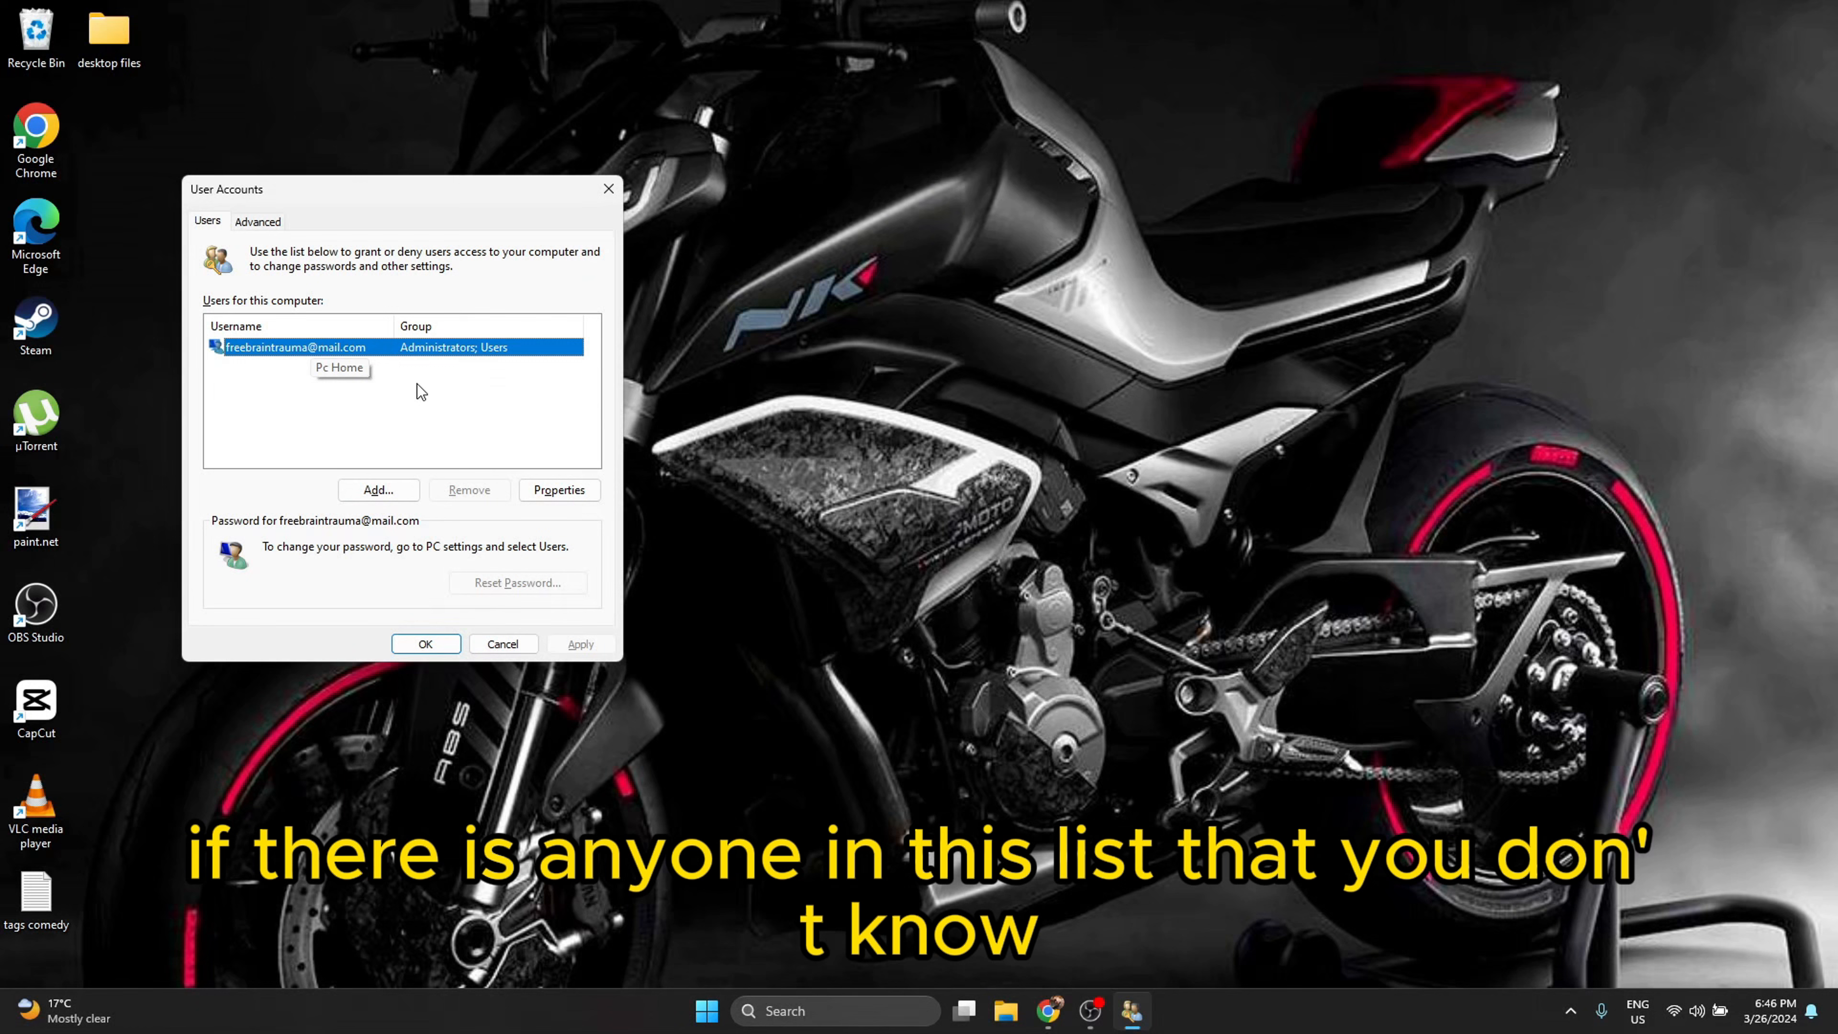
{"action": "left_click", "coordinate": [458, 413]}
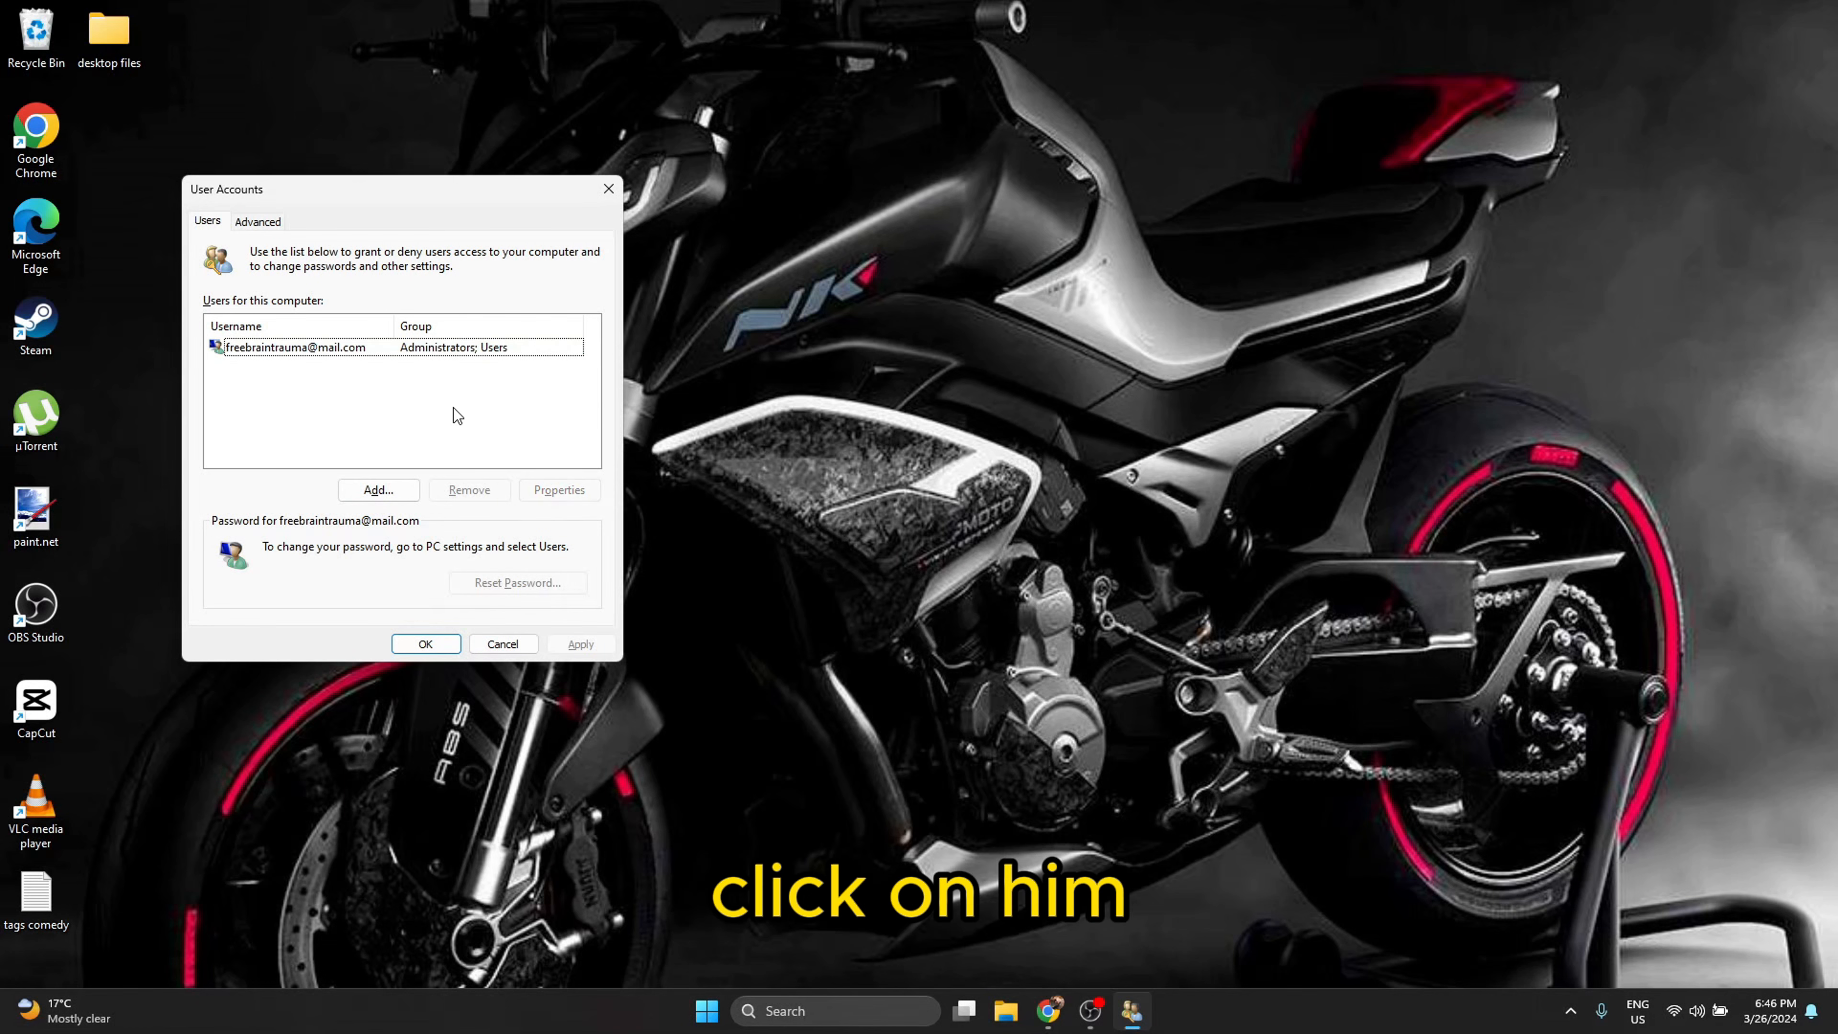